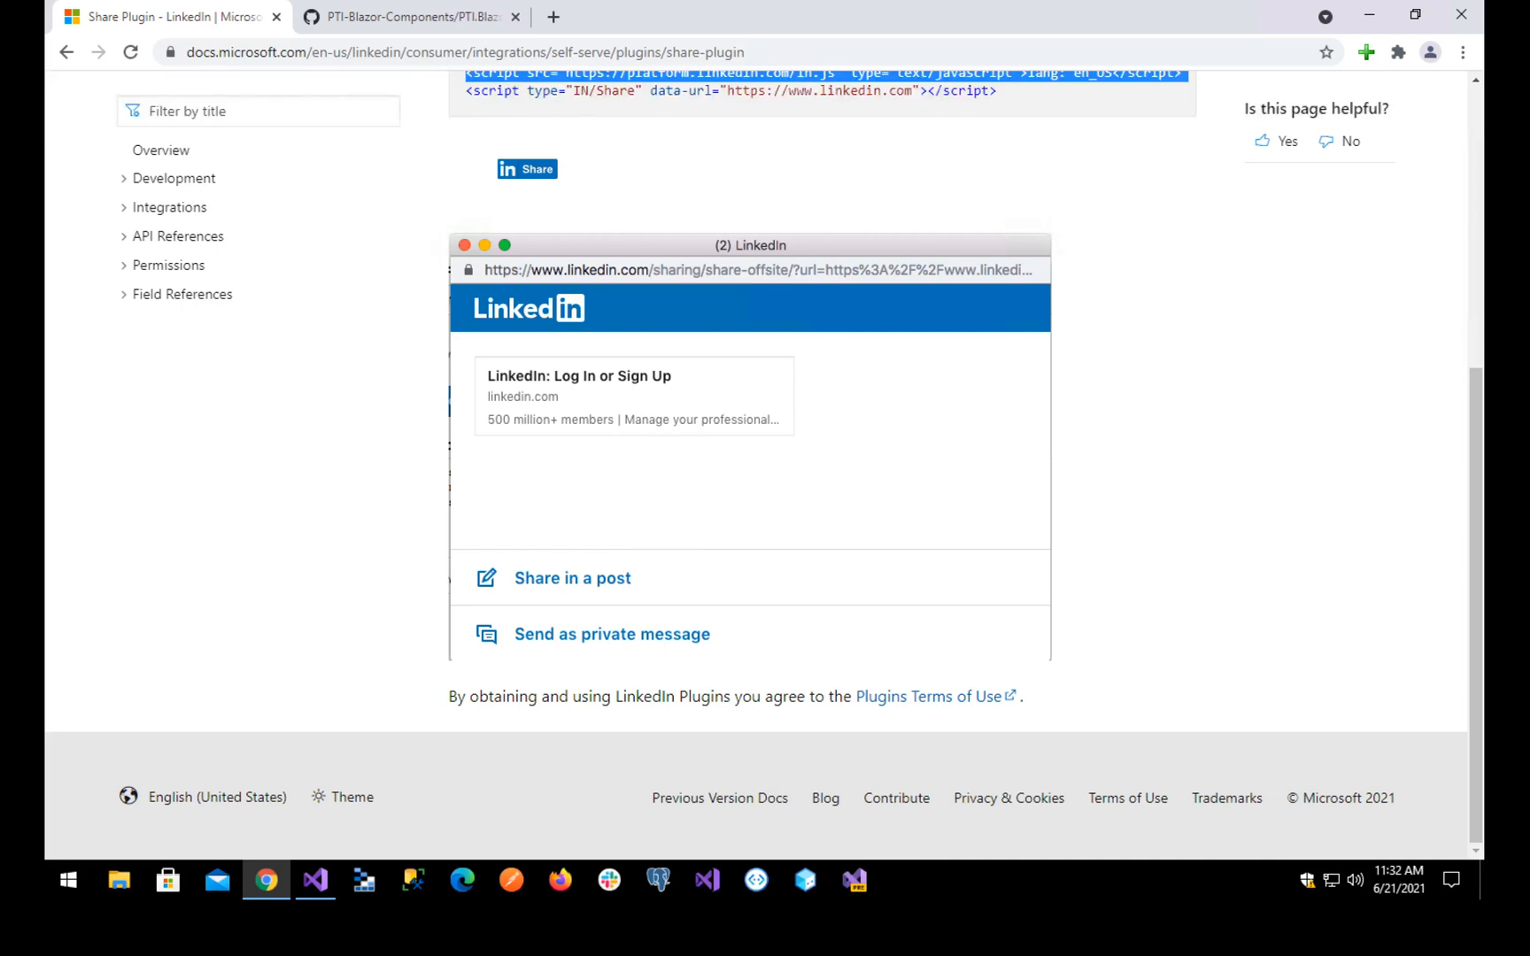
- Scroll the LinkedIn Share Plugin docs and select the data-url attribute in its snippet
scroll("up", 3)
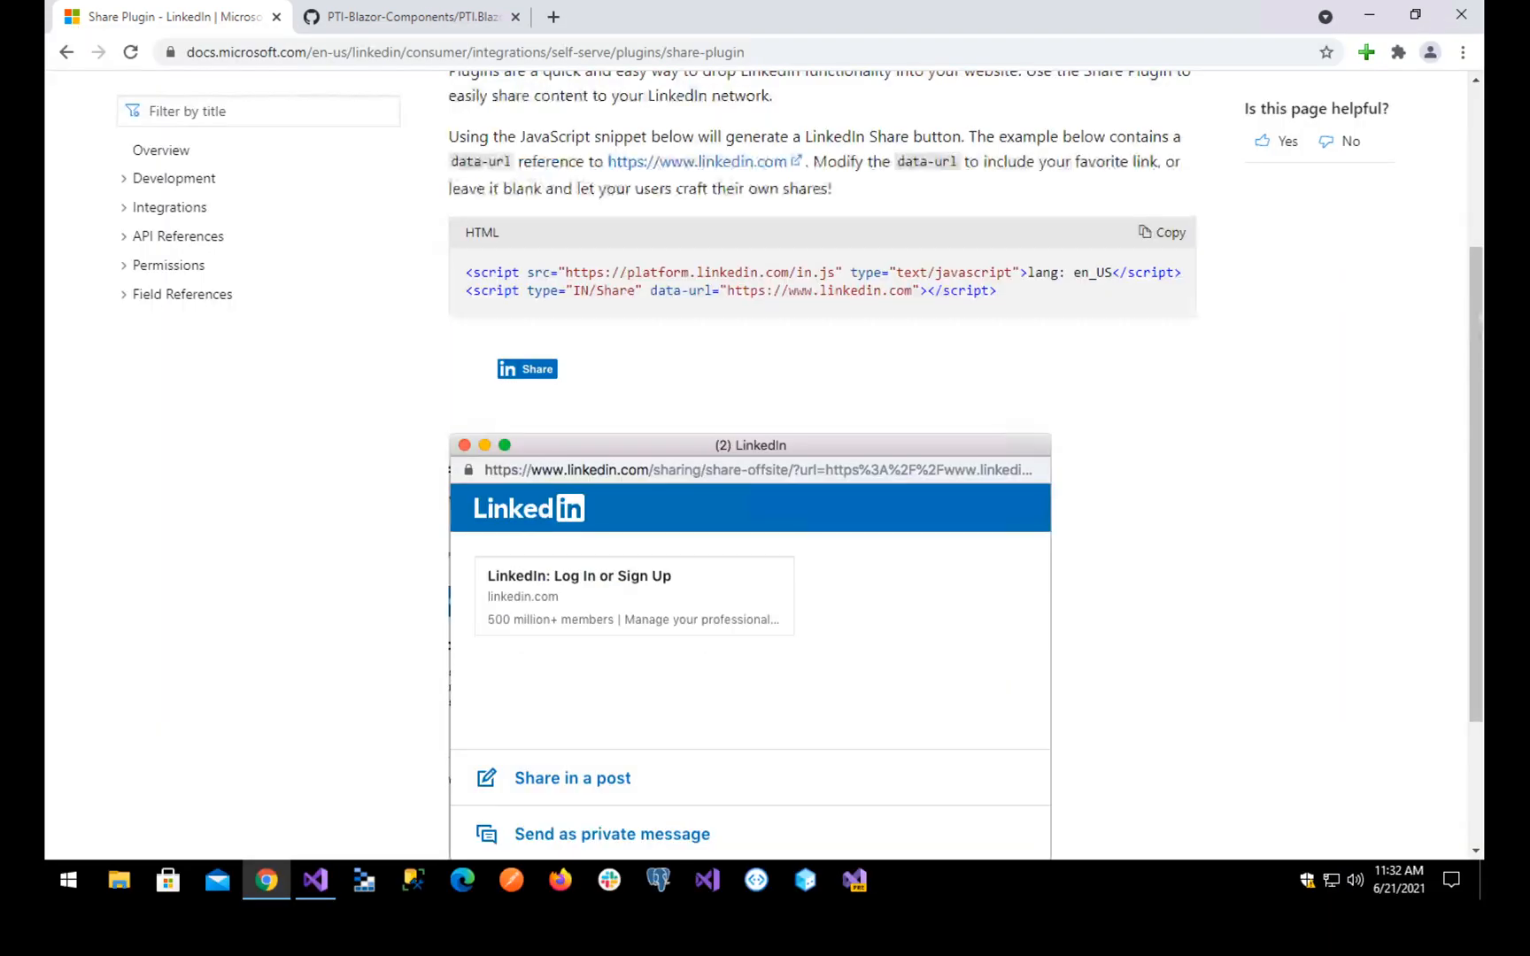
scroll("up", 3)
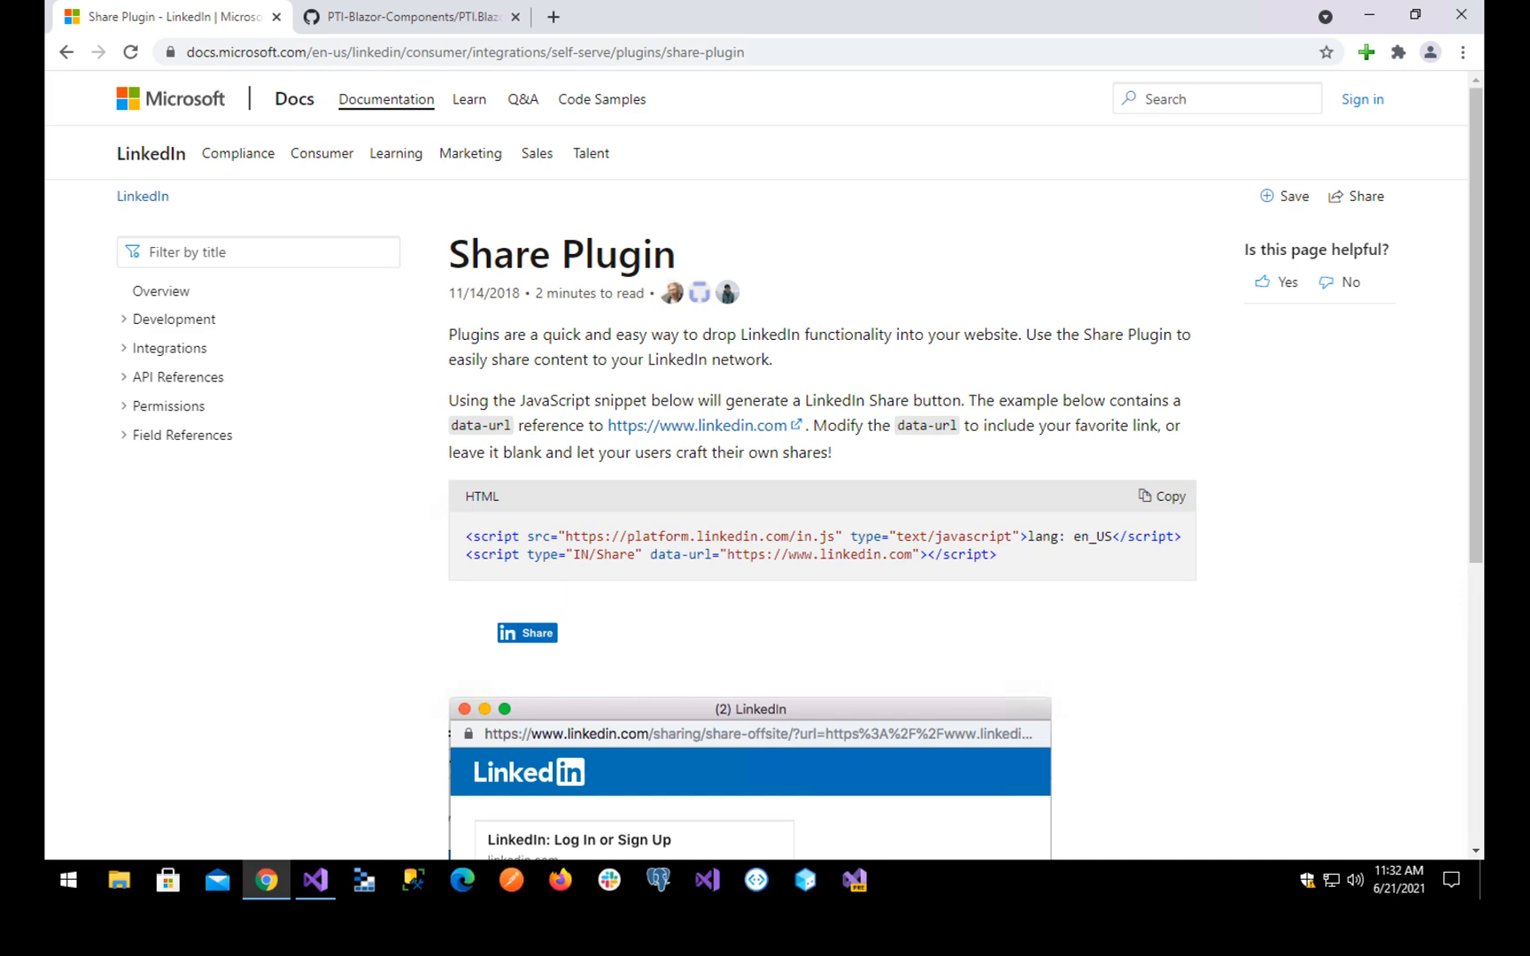
double_click(701, 537)
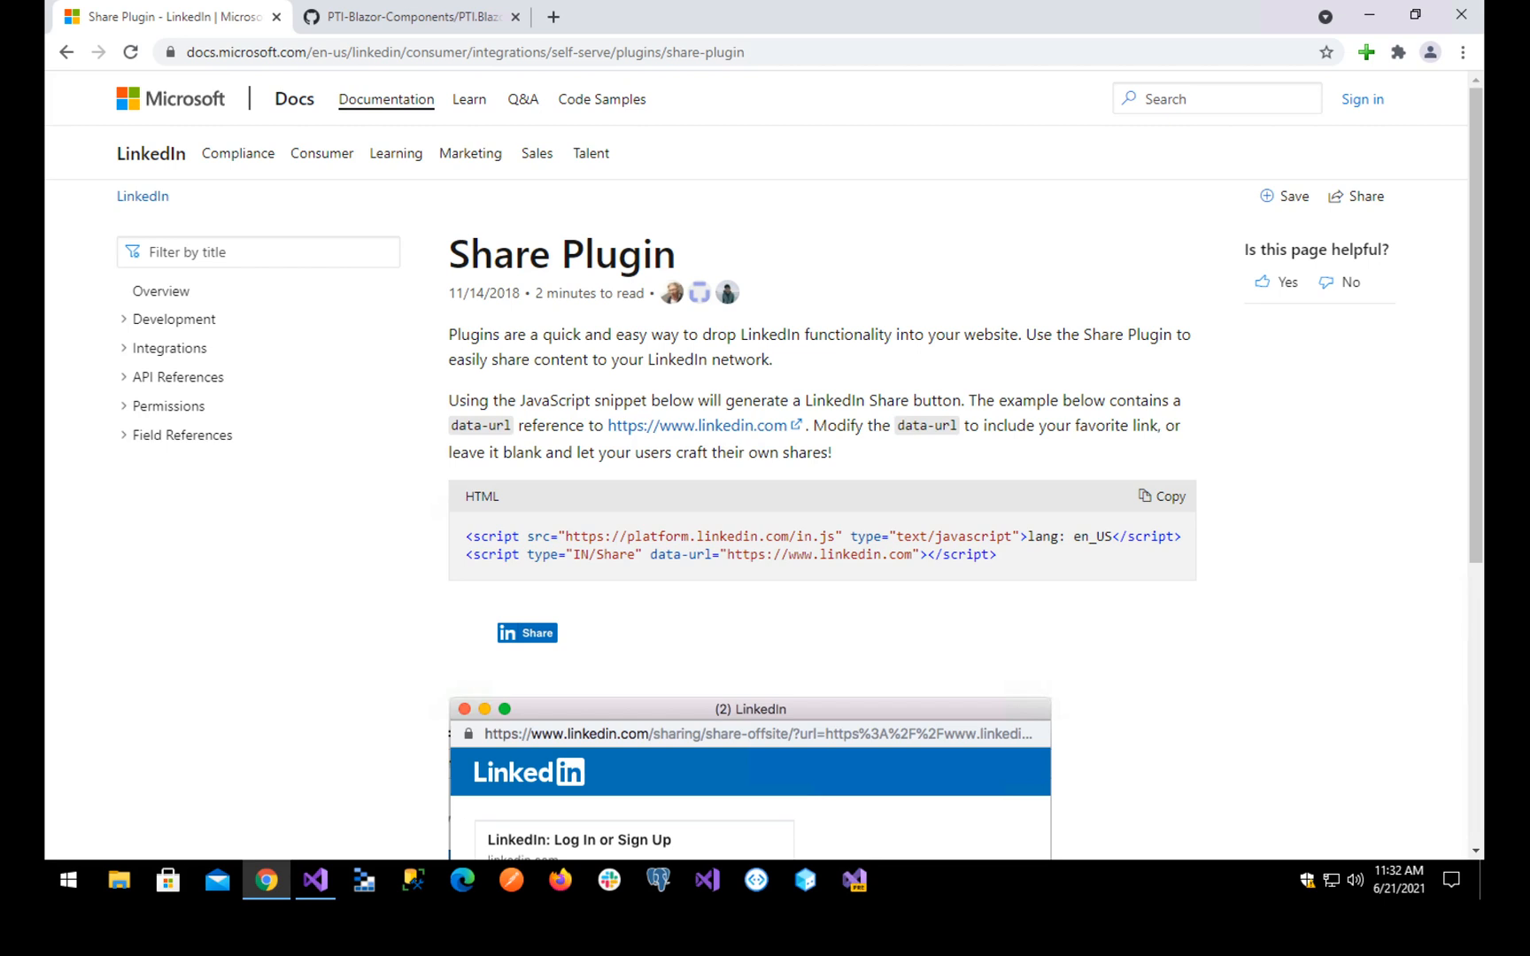
double_click(668, 554)
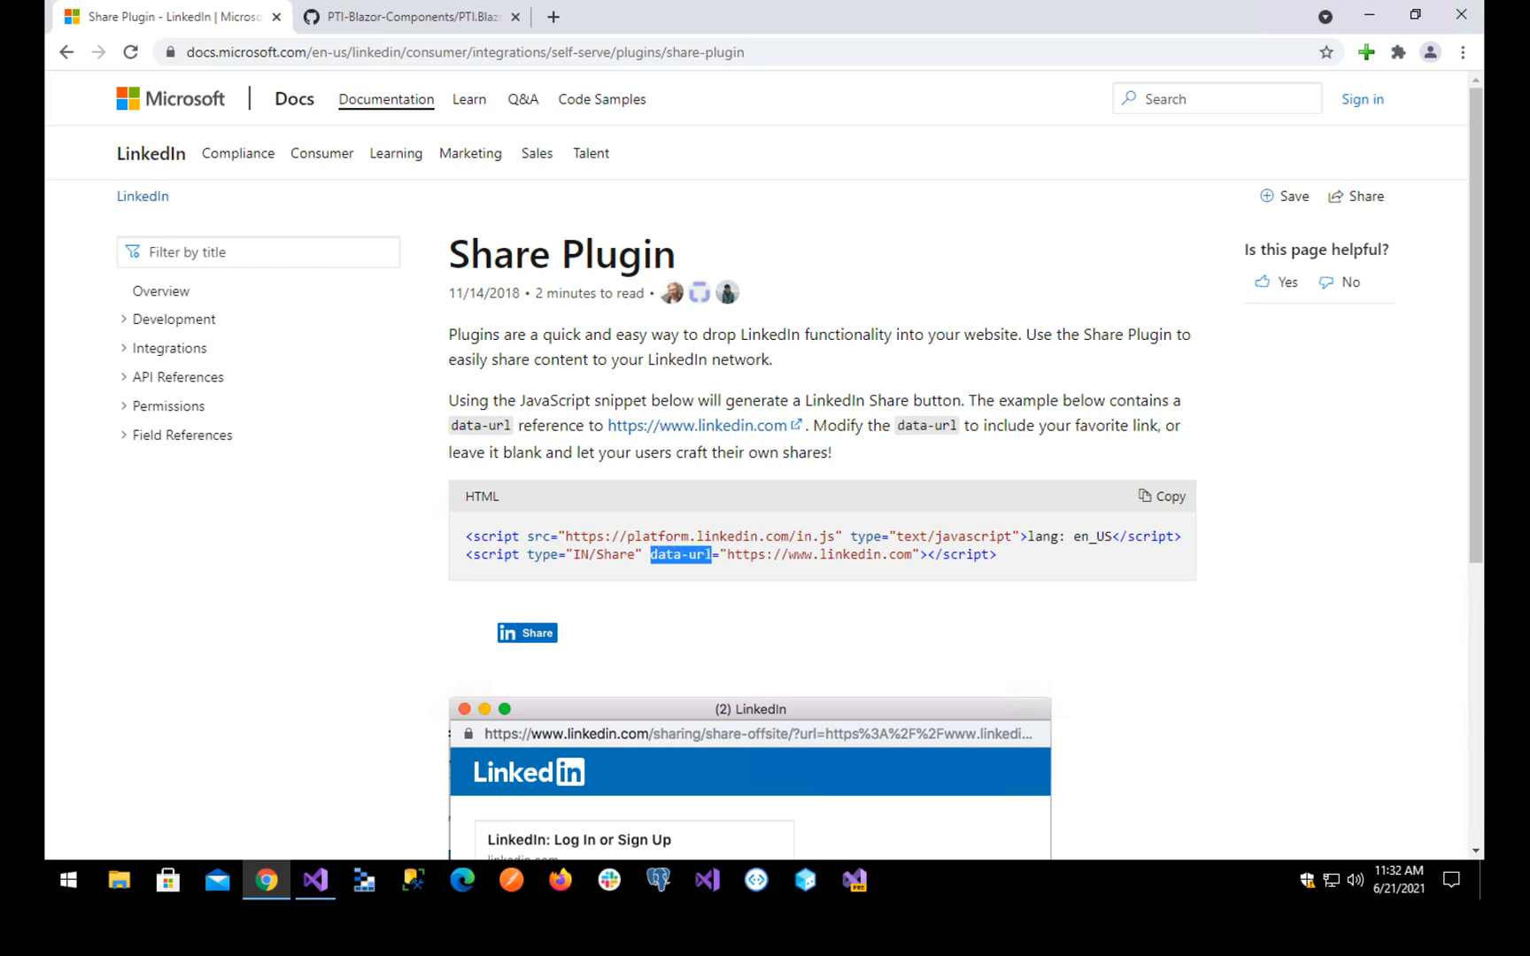
scroll("down", 3)
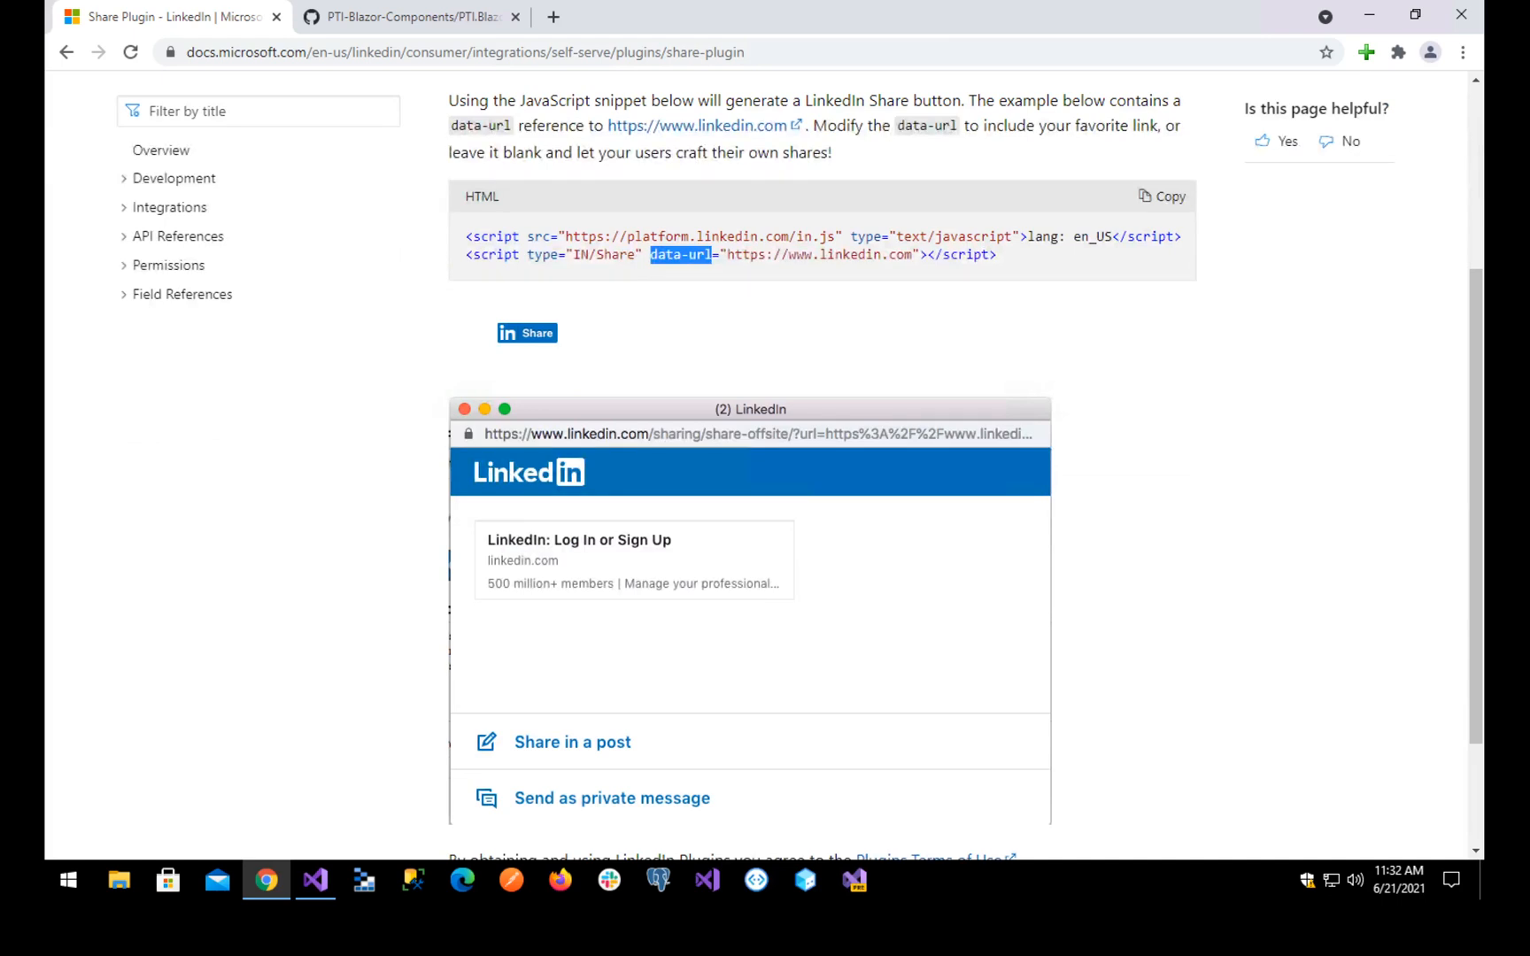
scroll("down", 3)
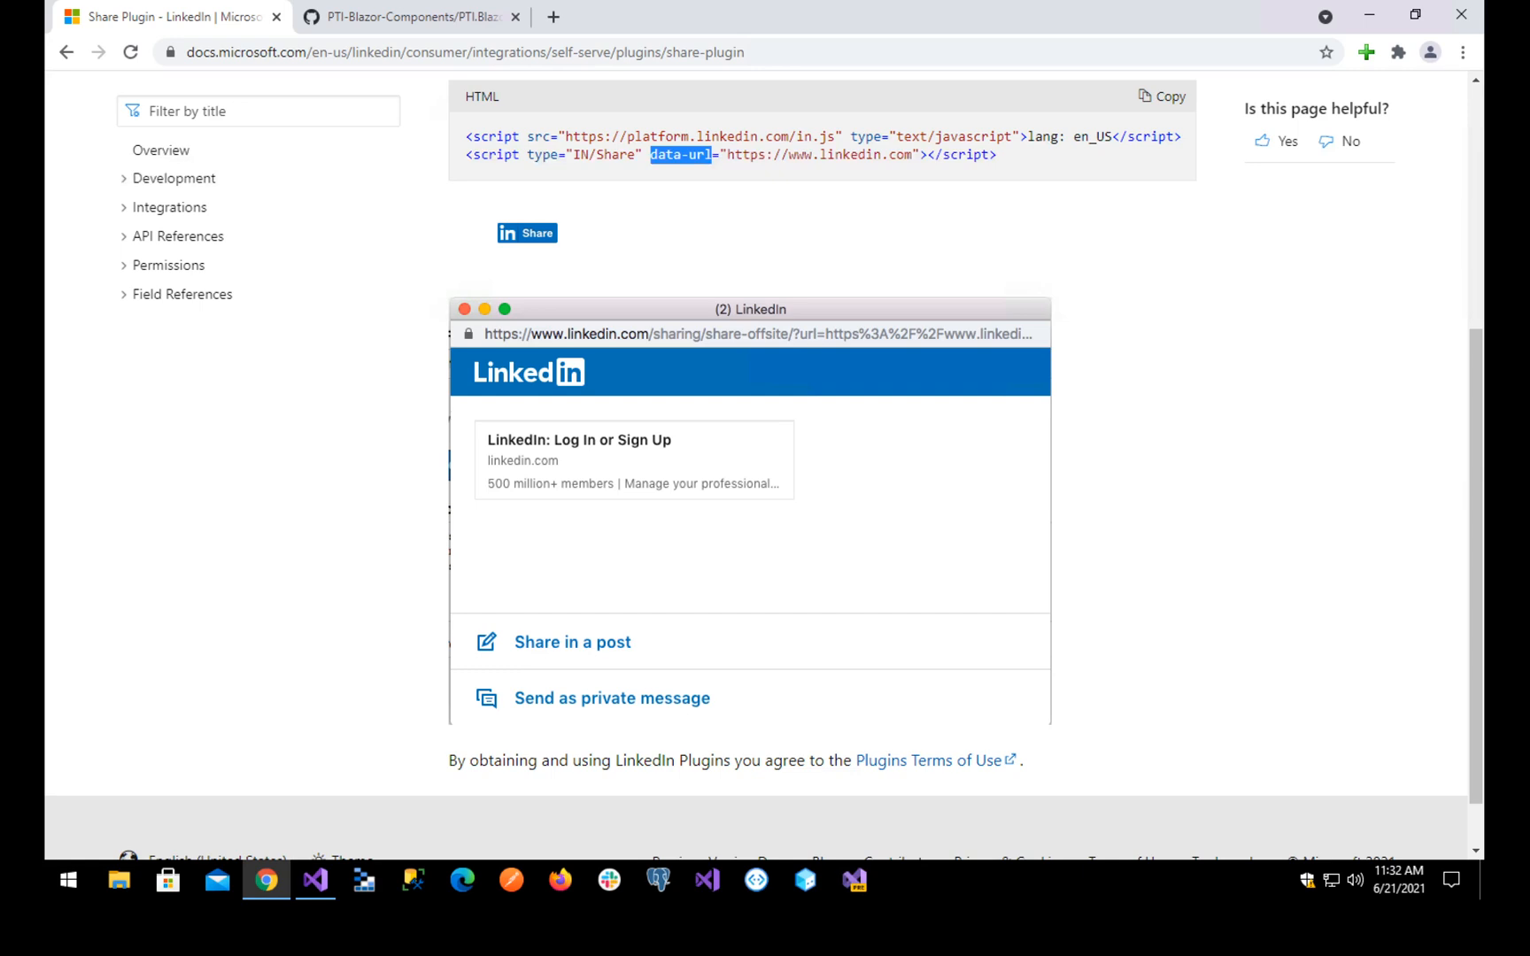
scroll("down", 3)
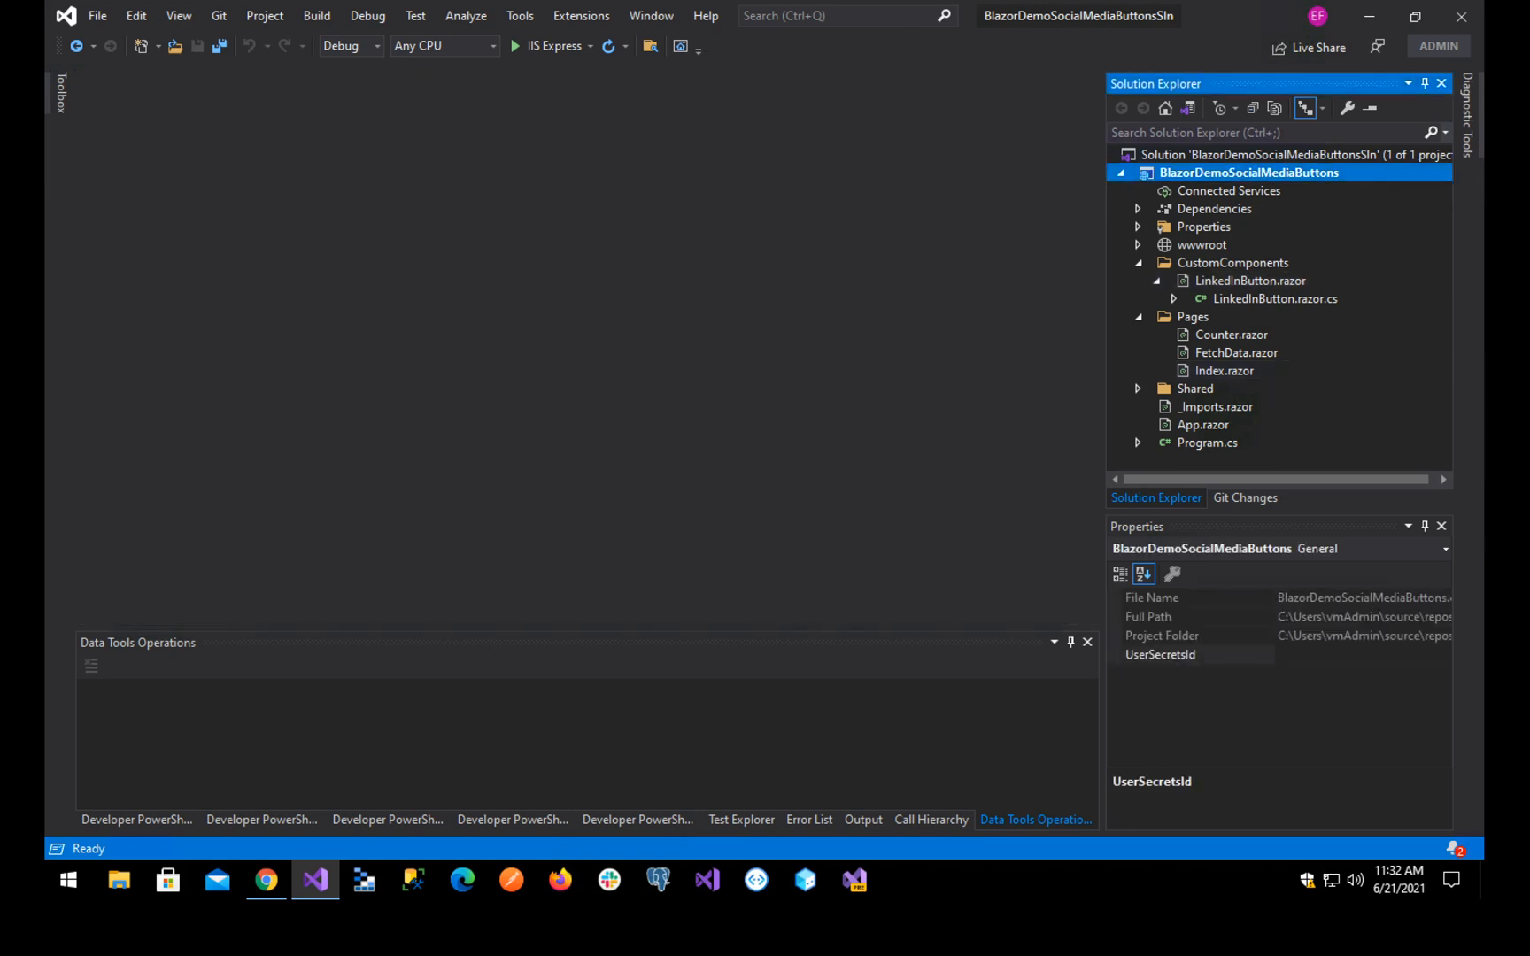
- Copy the two-line Share Plugin snippet into Index.razor and delete the platform in.js line
left_click(266, 880)
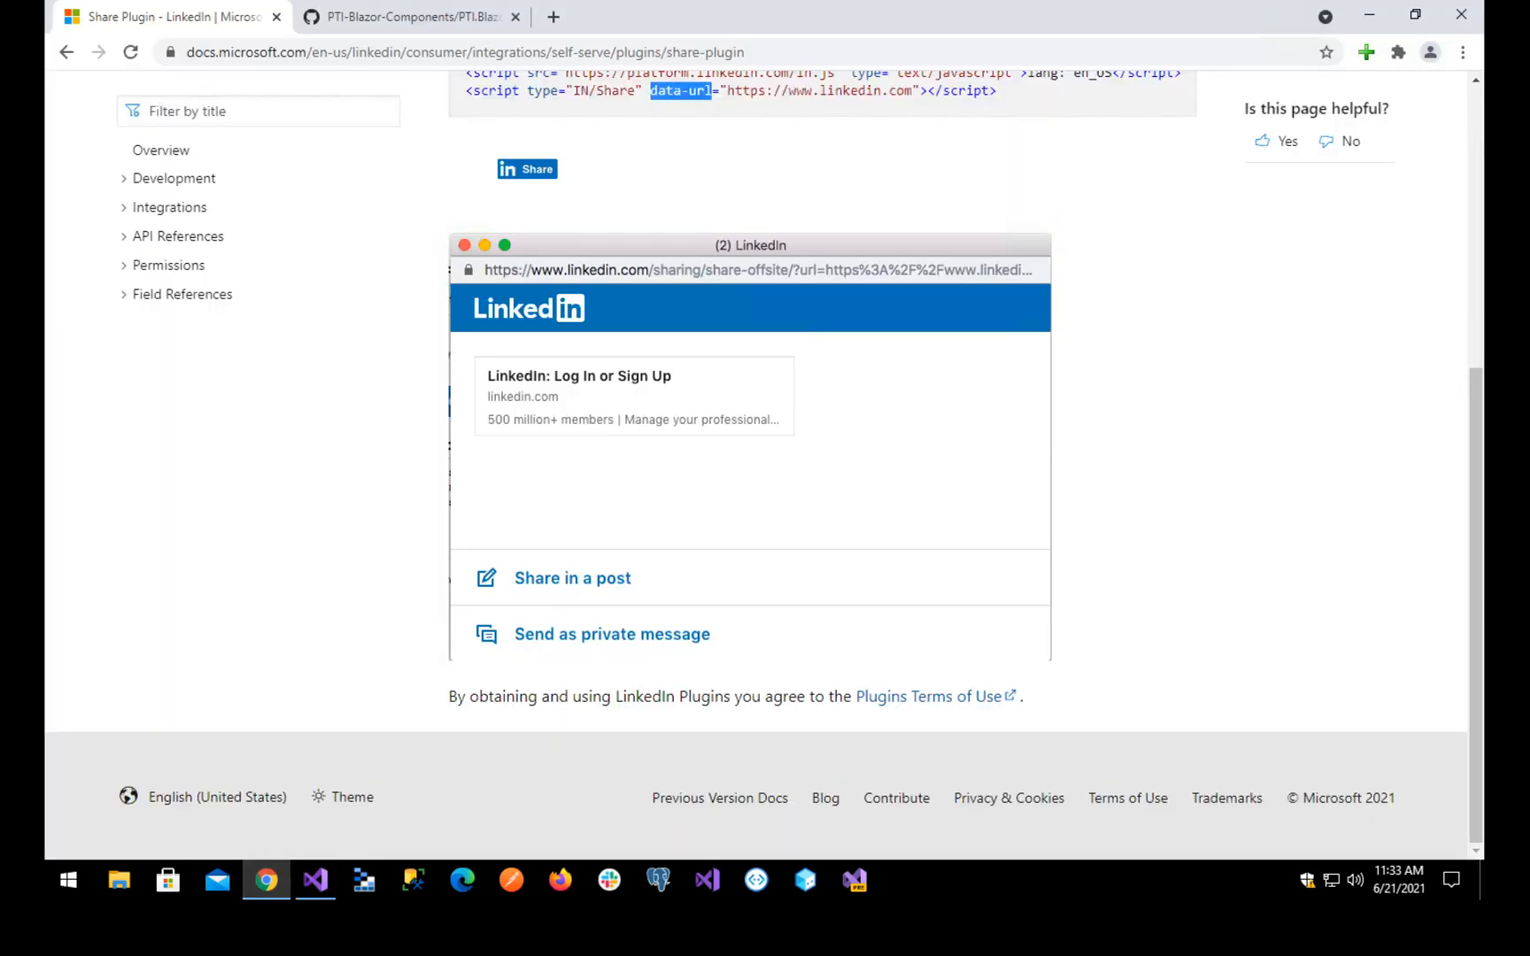
scroll("up", 3)
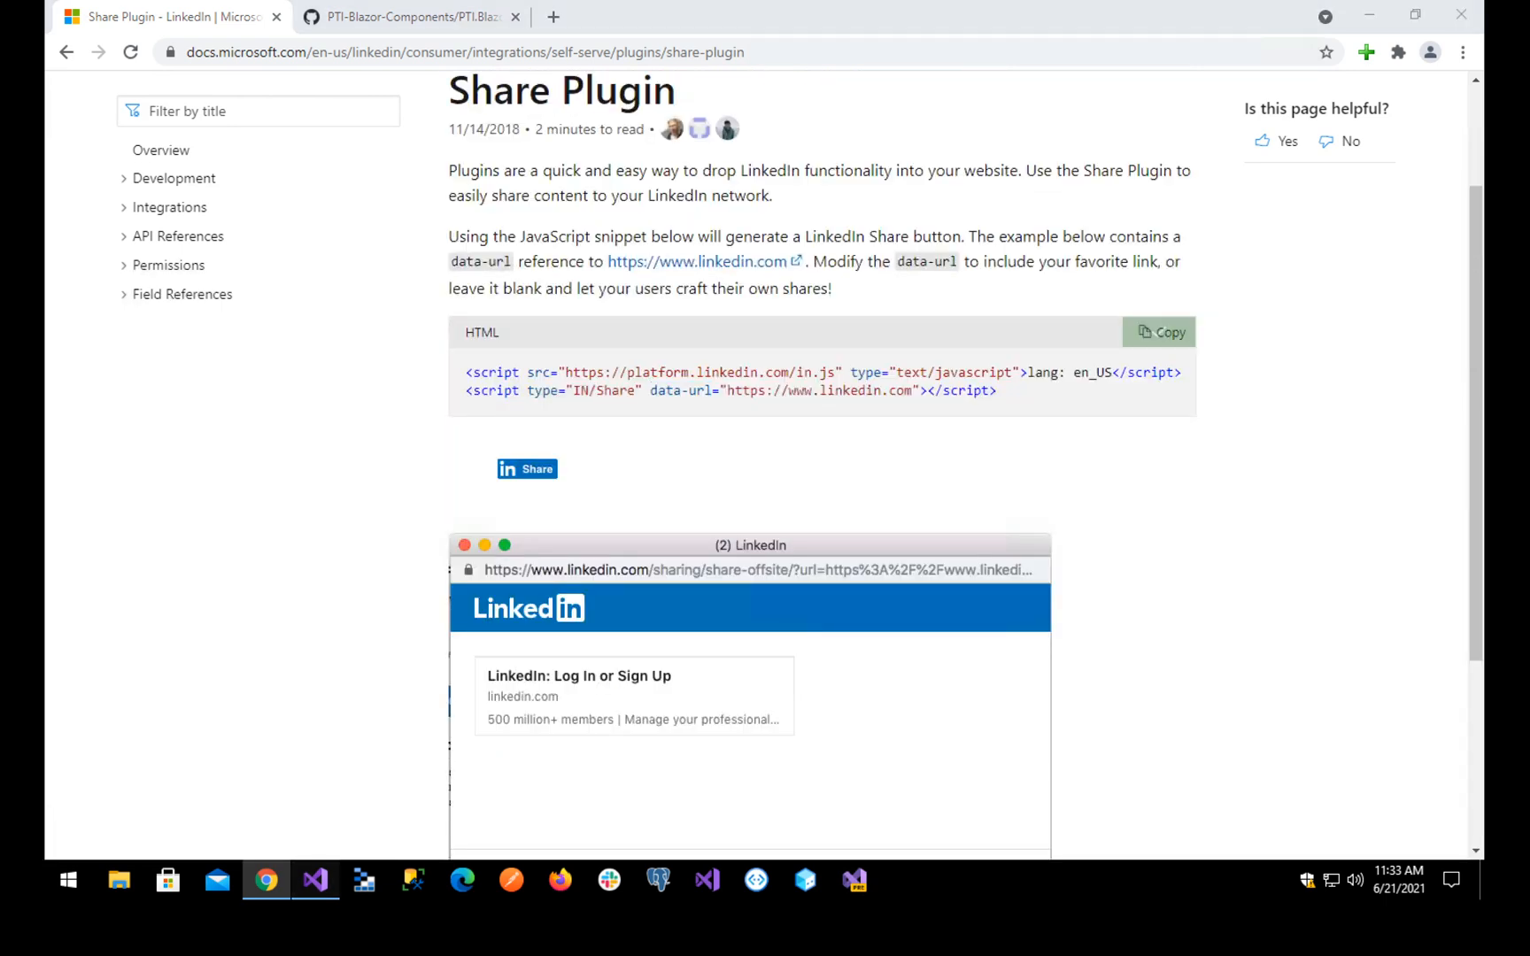
left_click(315, 880)
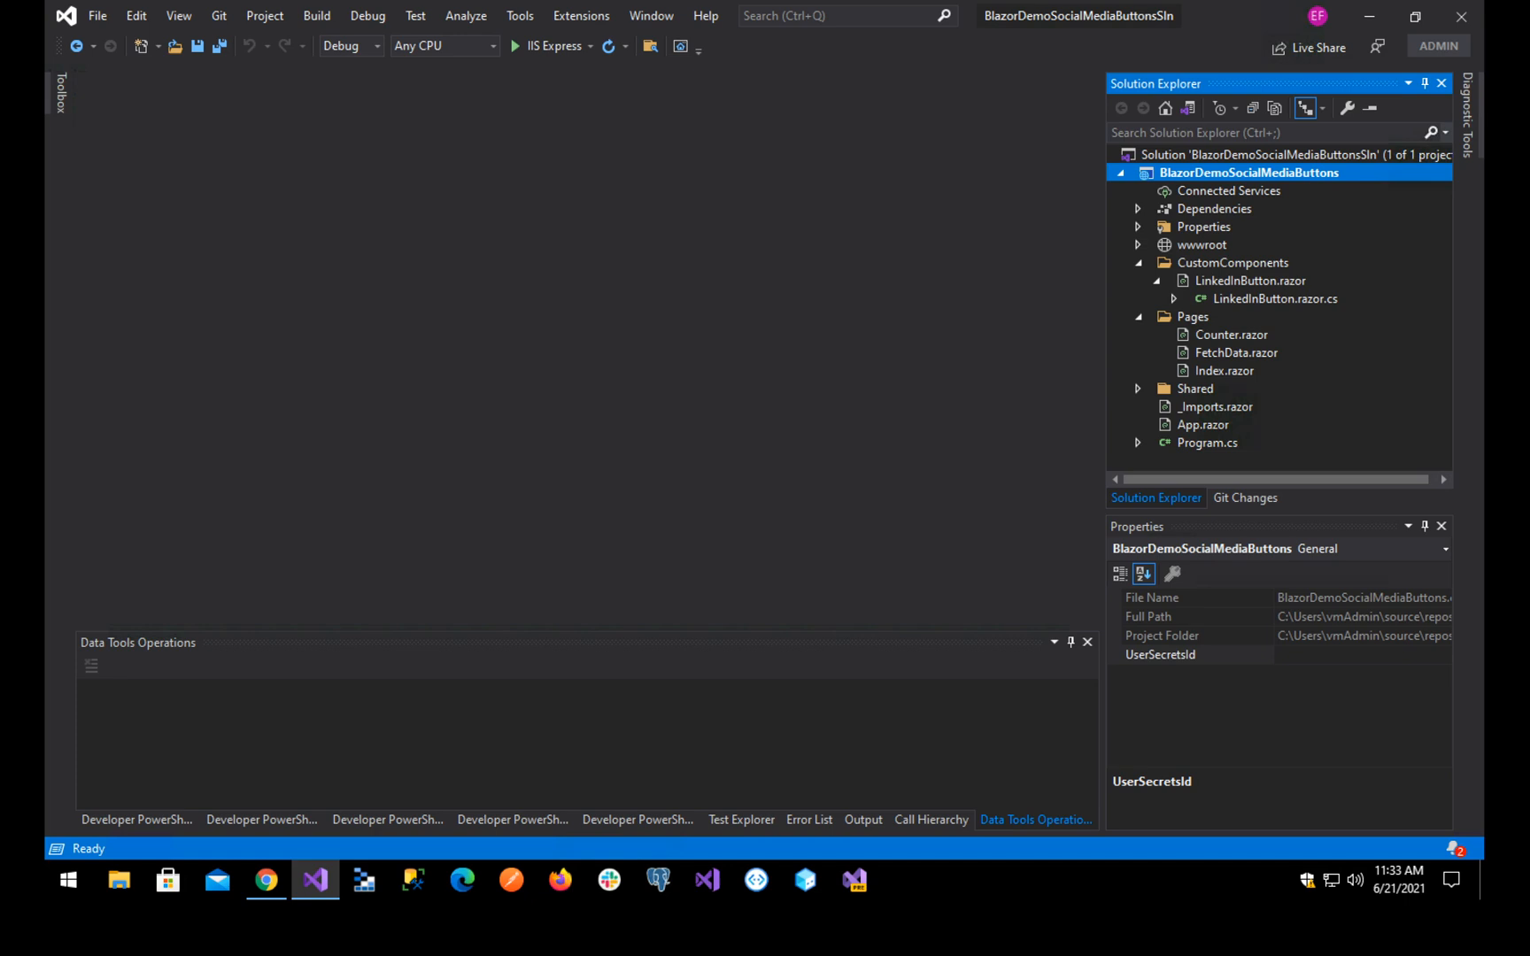
double_click(1223, 370)
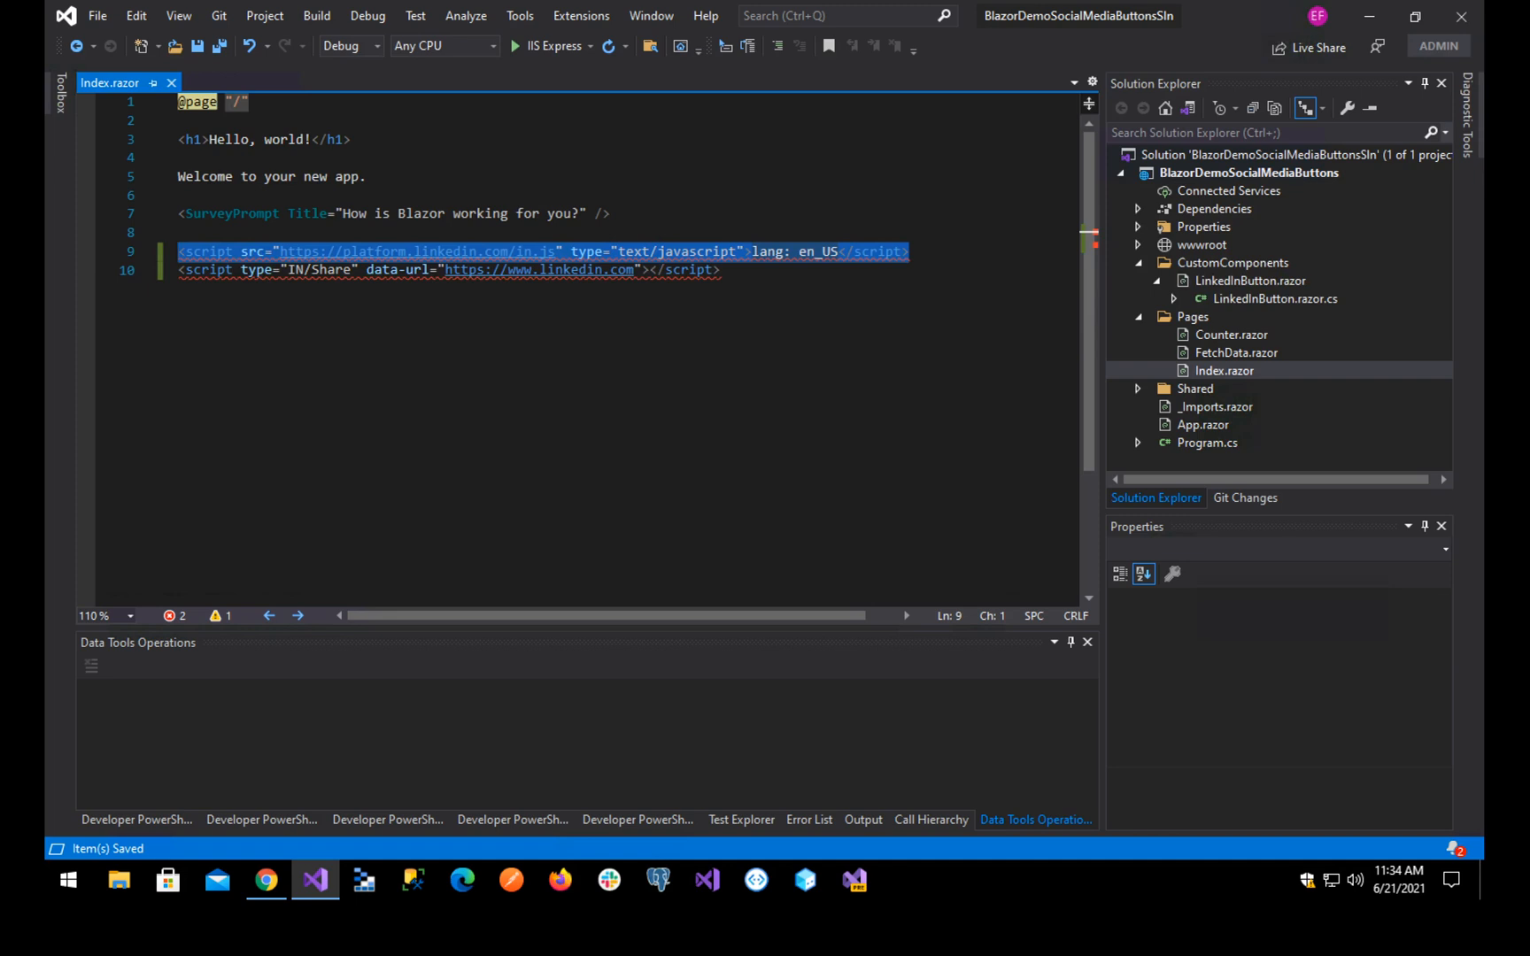
key("Delete")
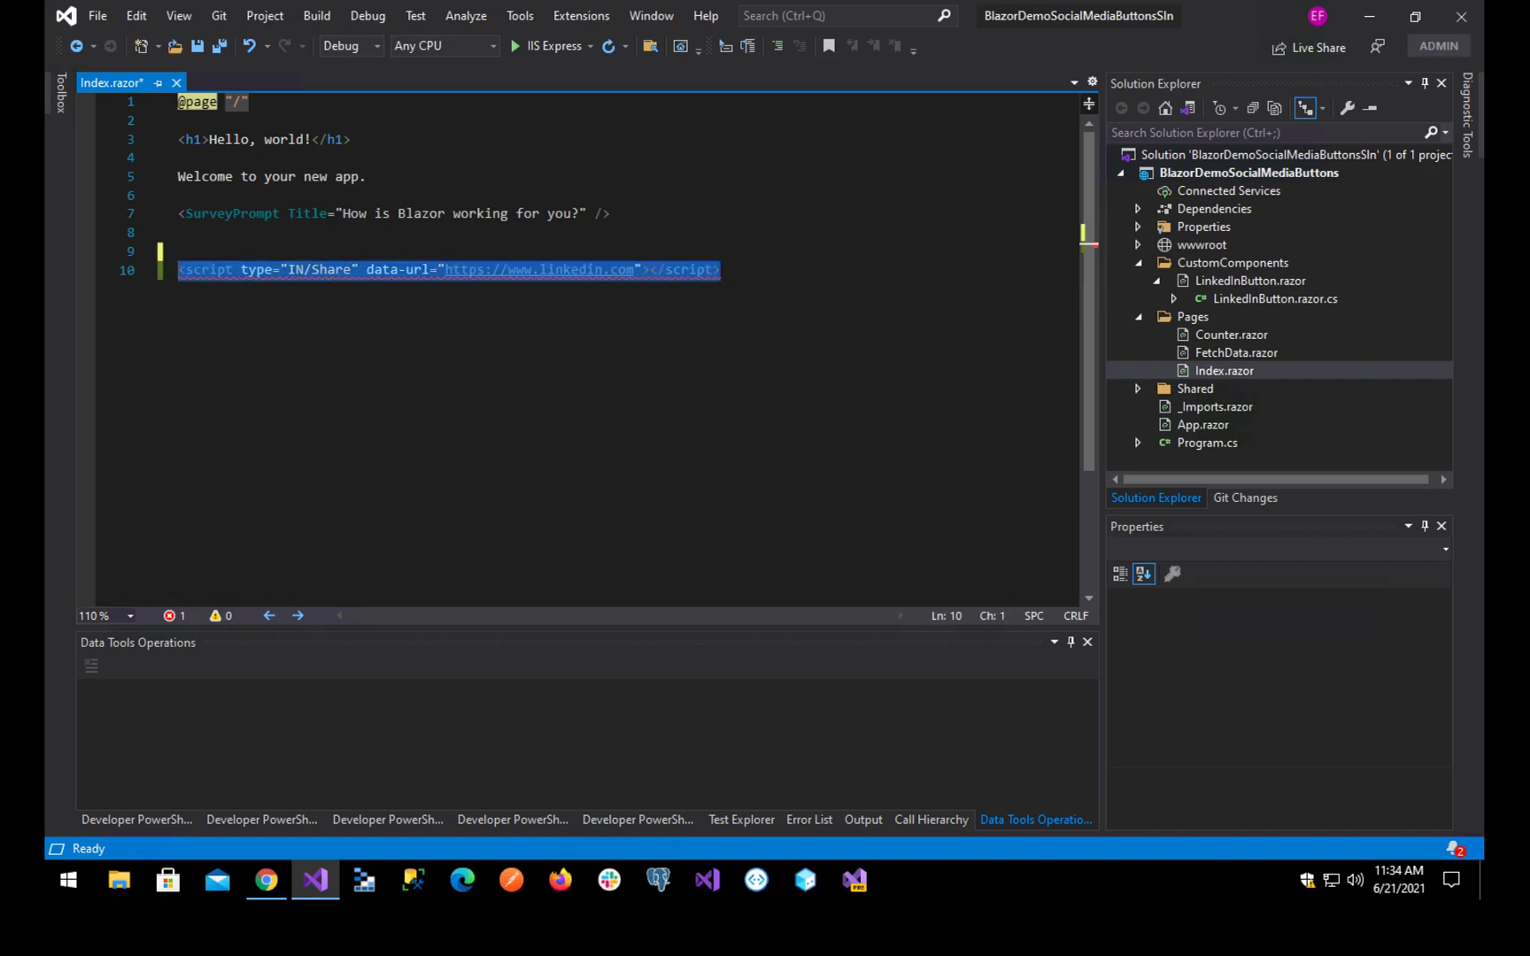
- Delete the IN/Share script tag on line 10 of Index.razor
key("Delete")
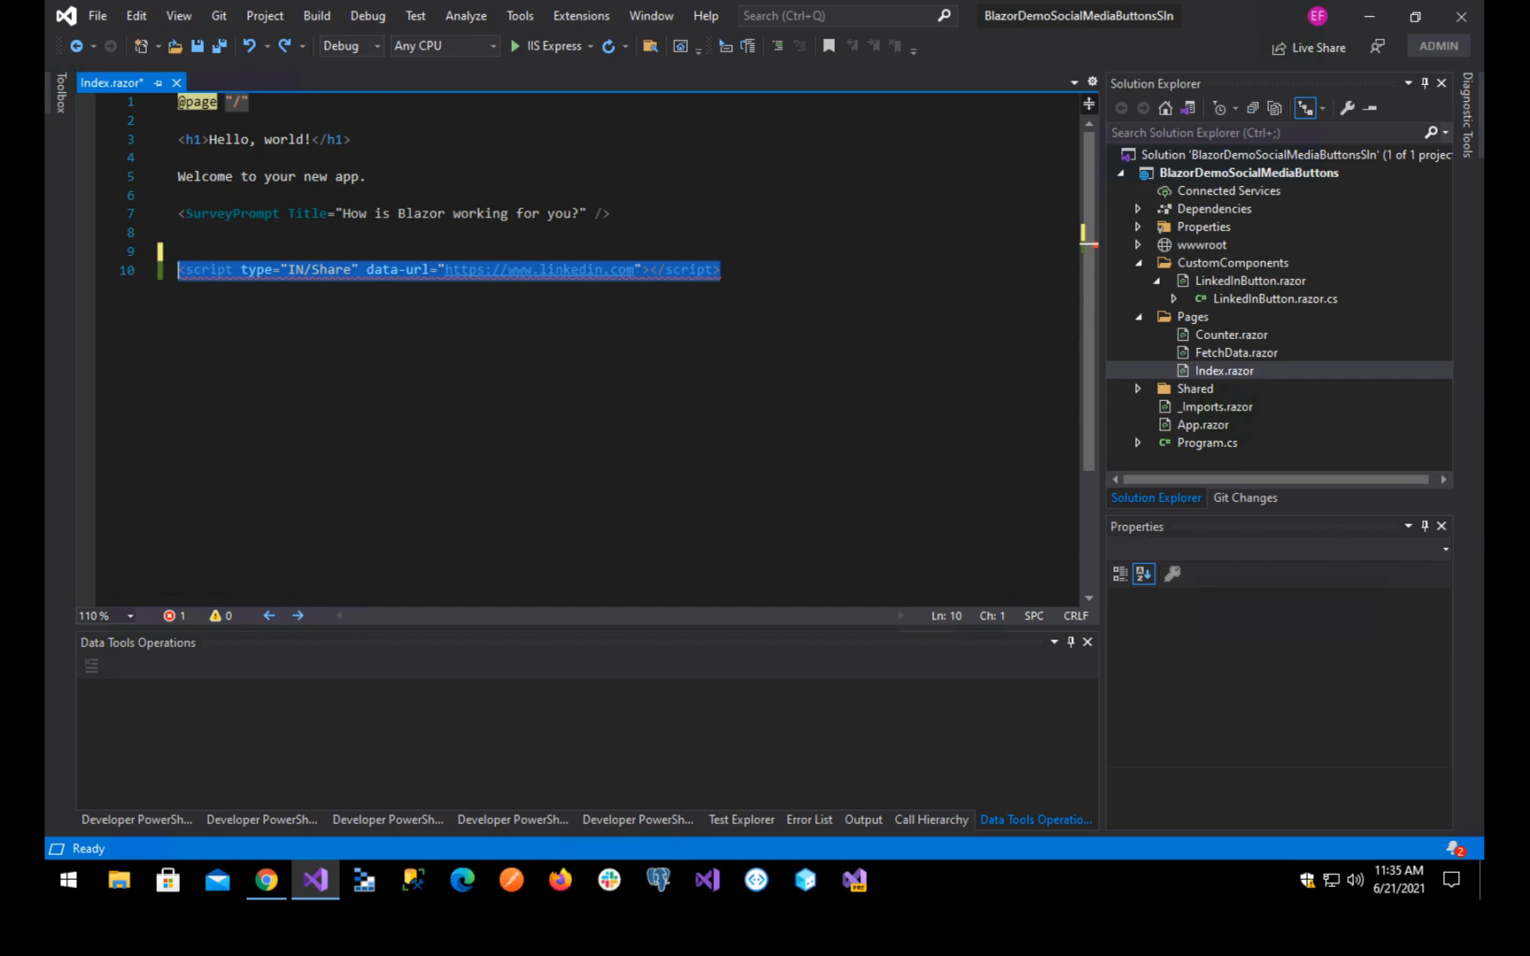
key("Delete")
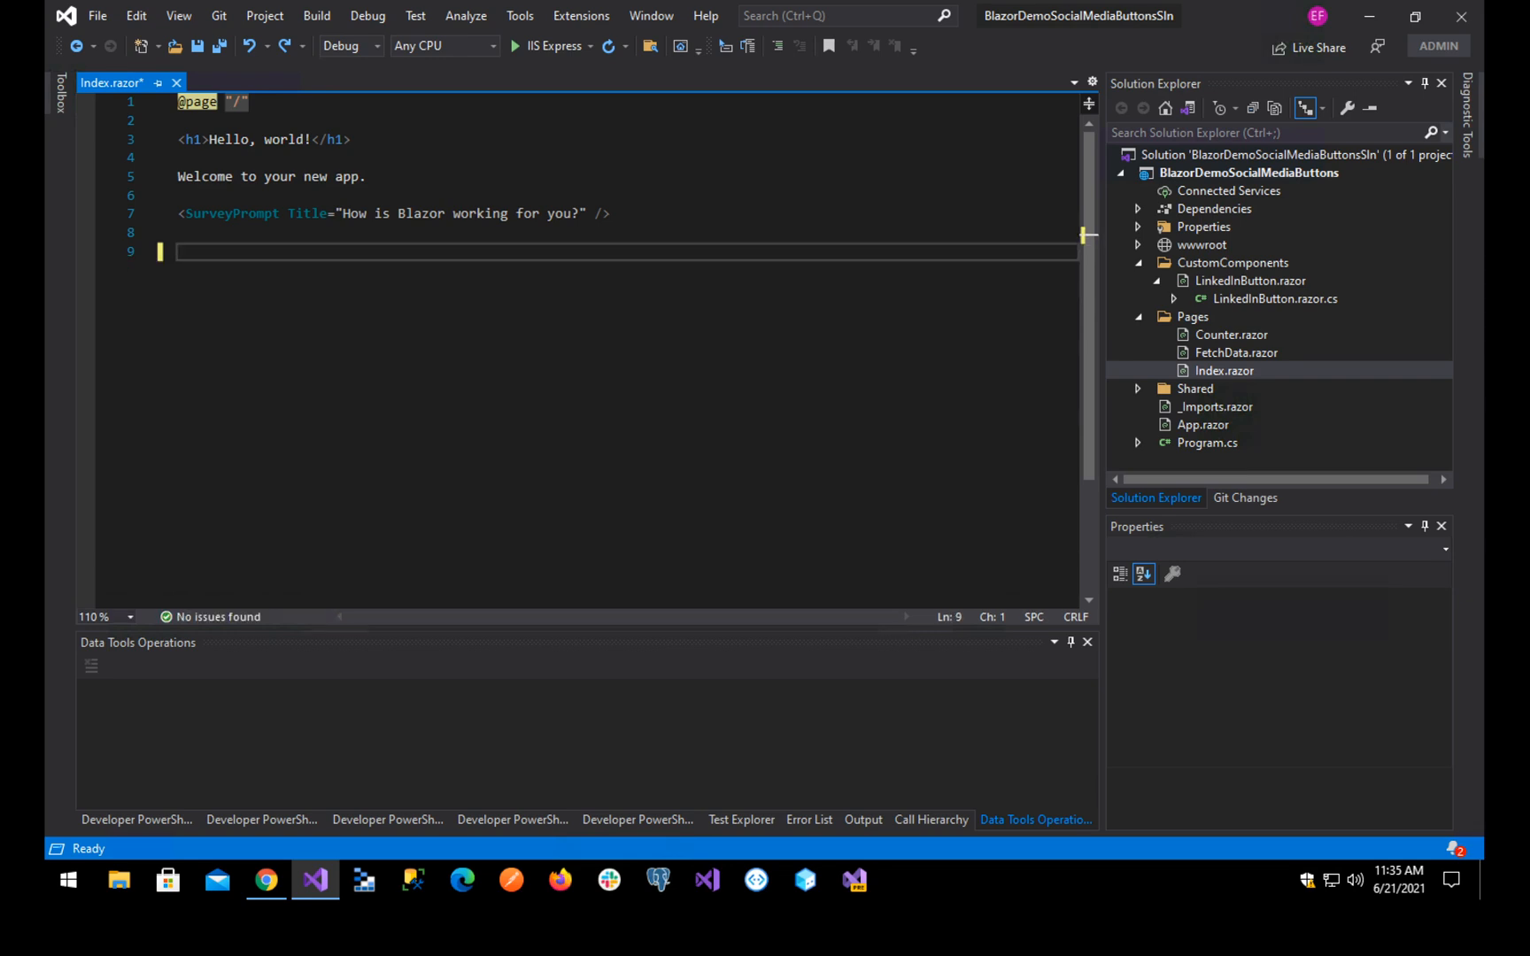
left_click(1251, 281)
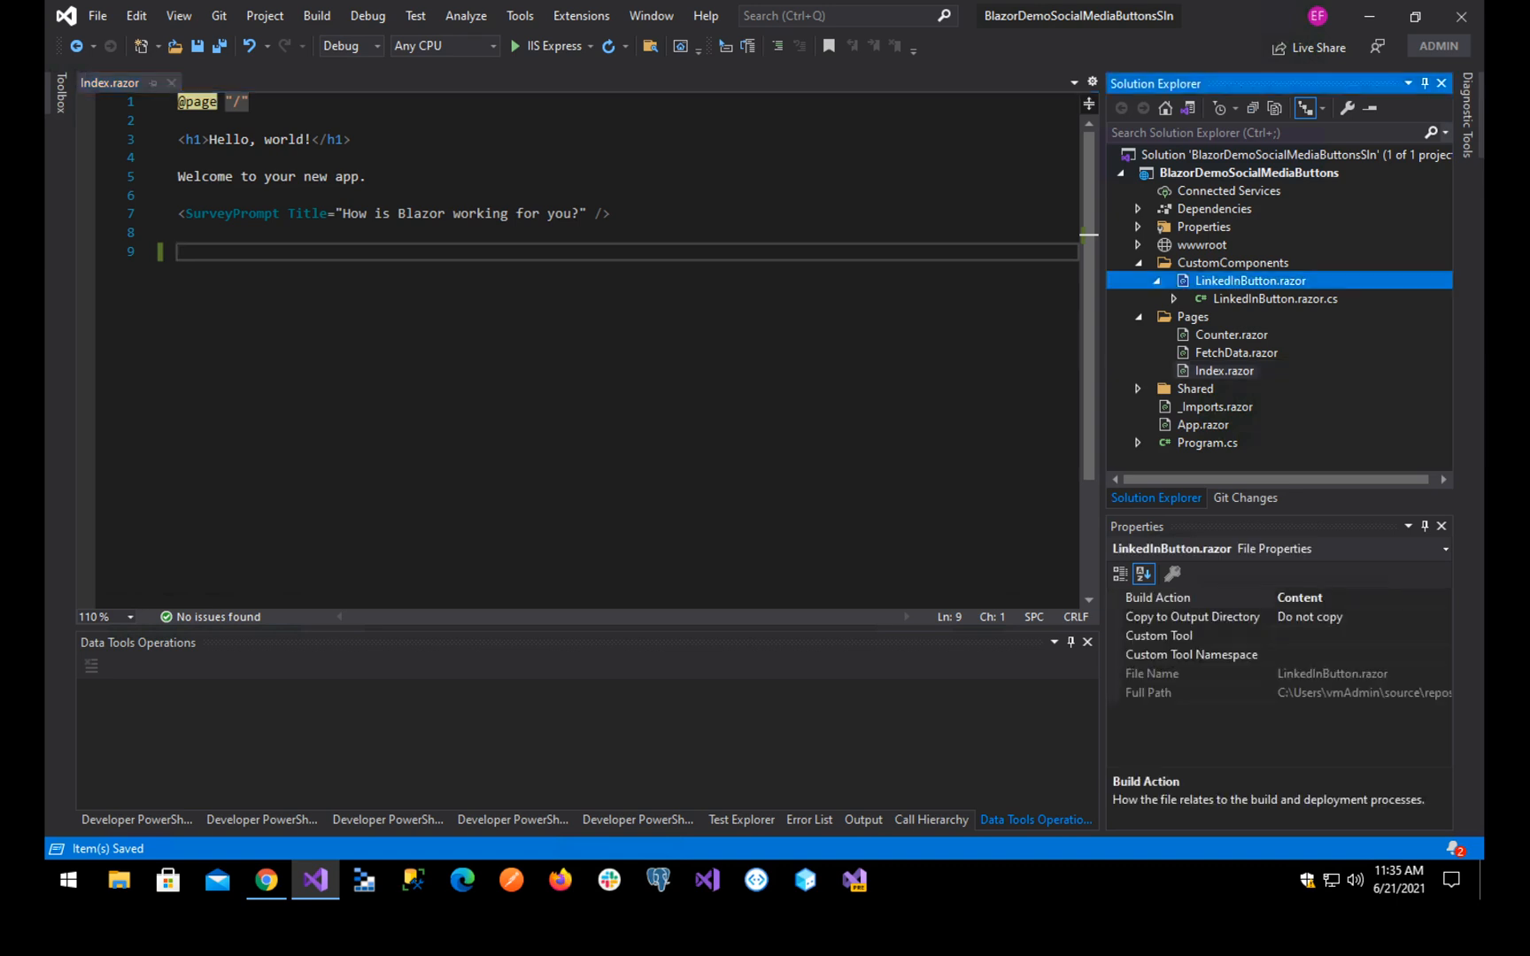
double_click(1251, 281)
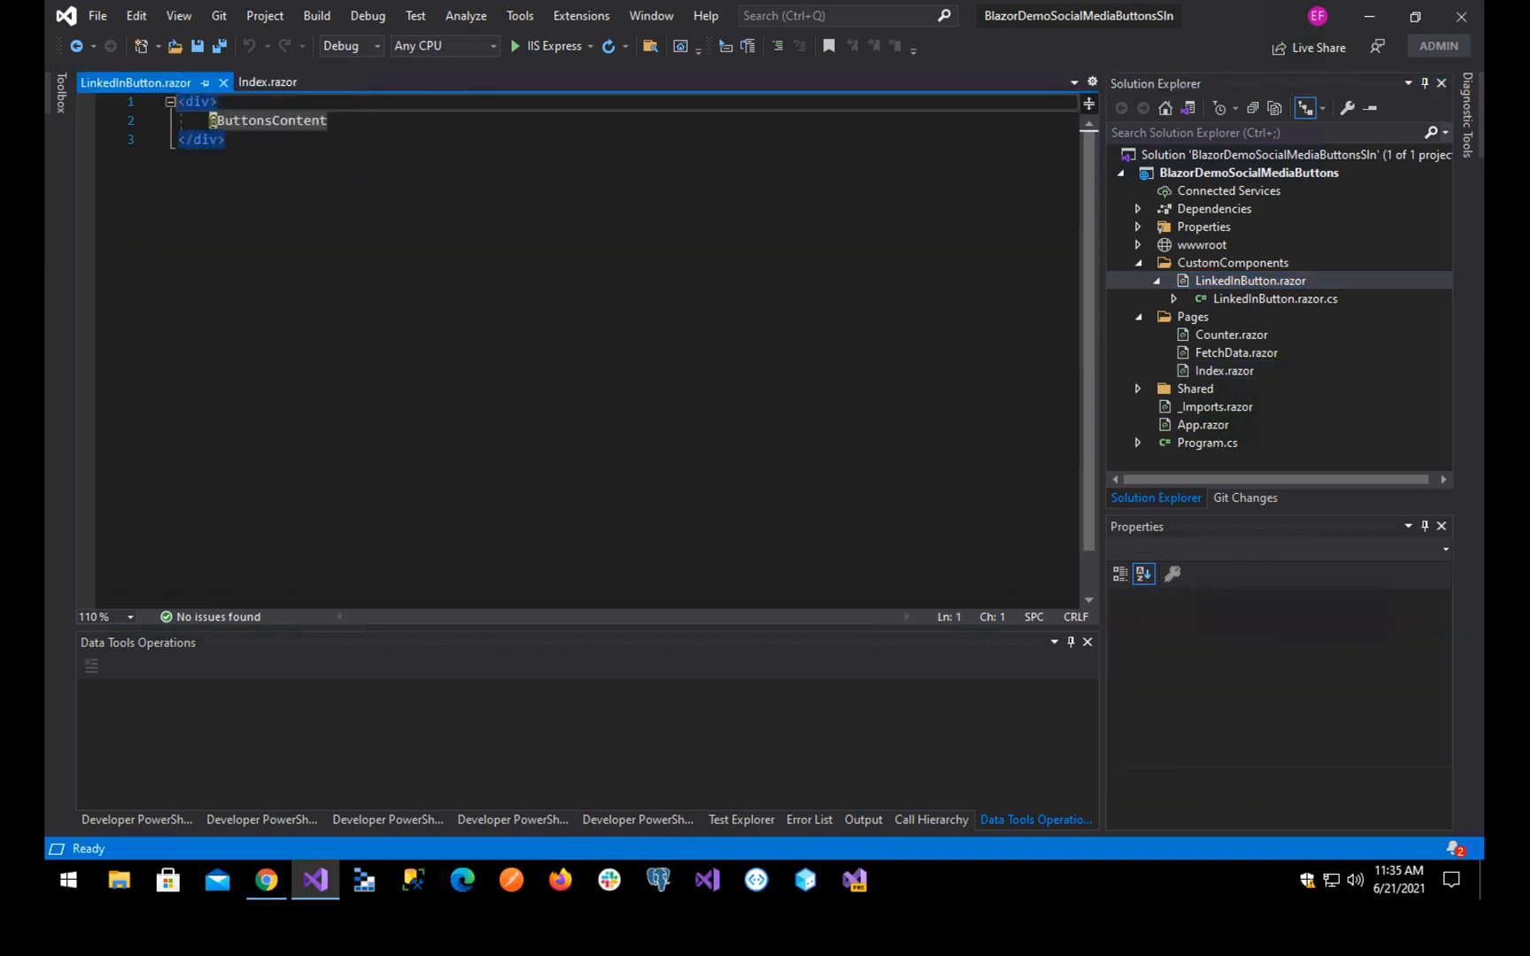
left_click(224, 140)
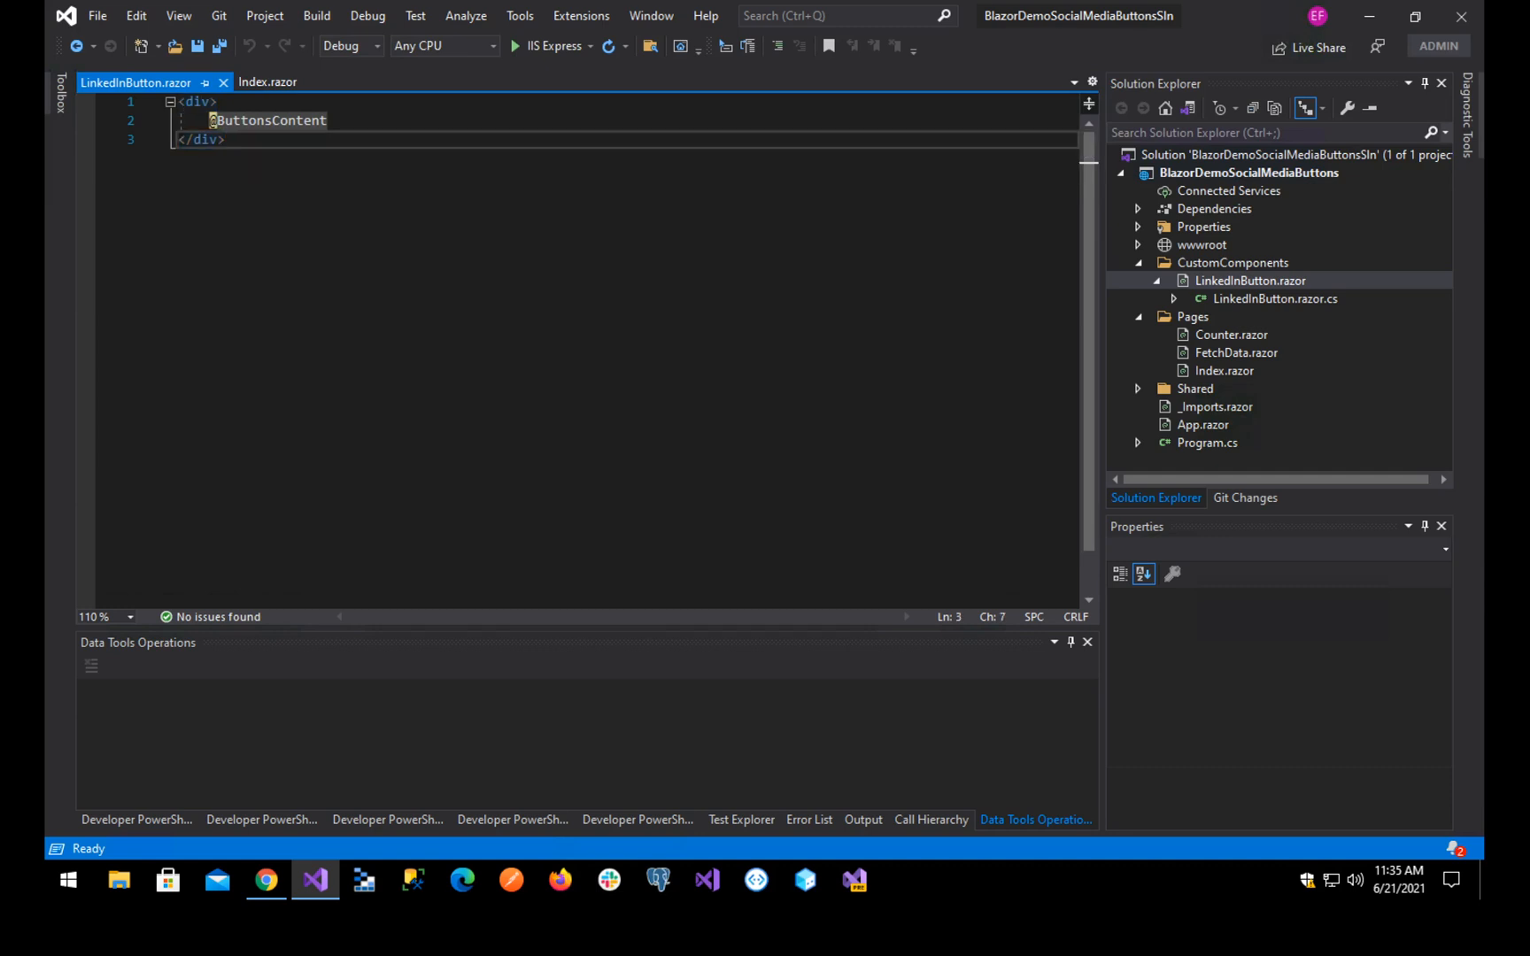
double_click(267, 120)
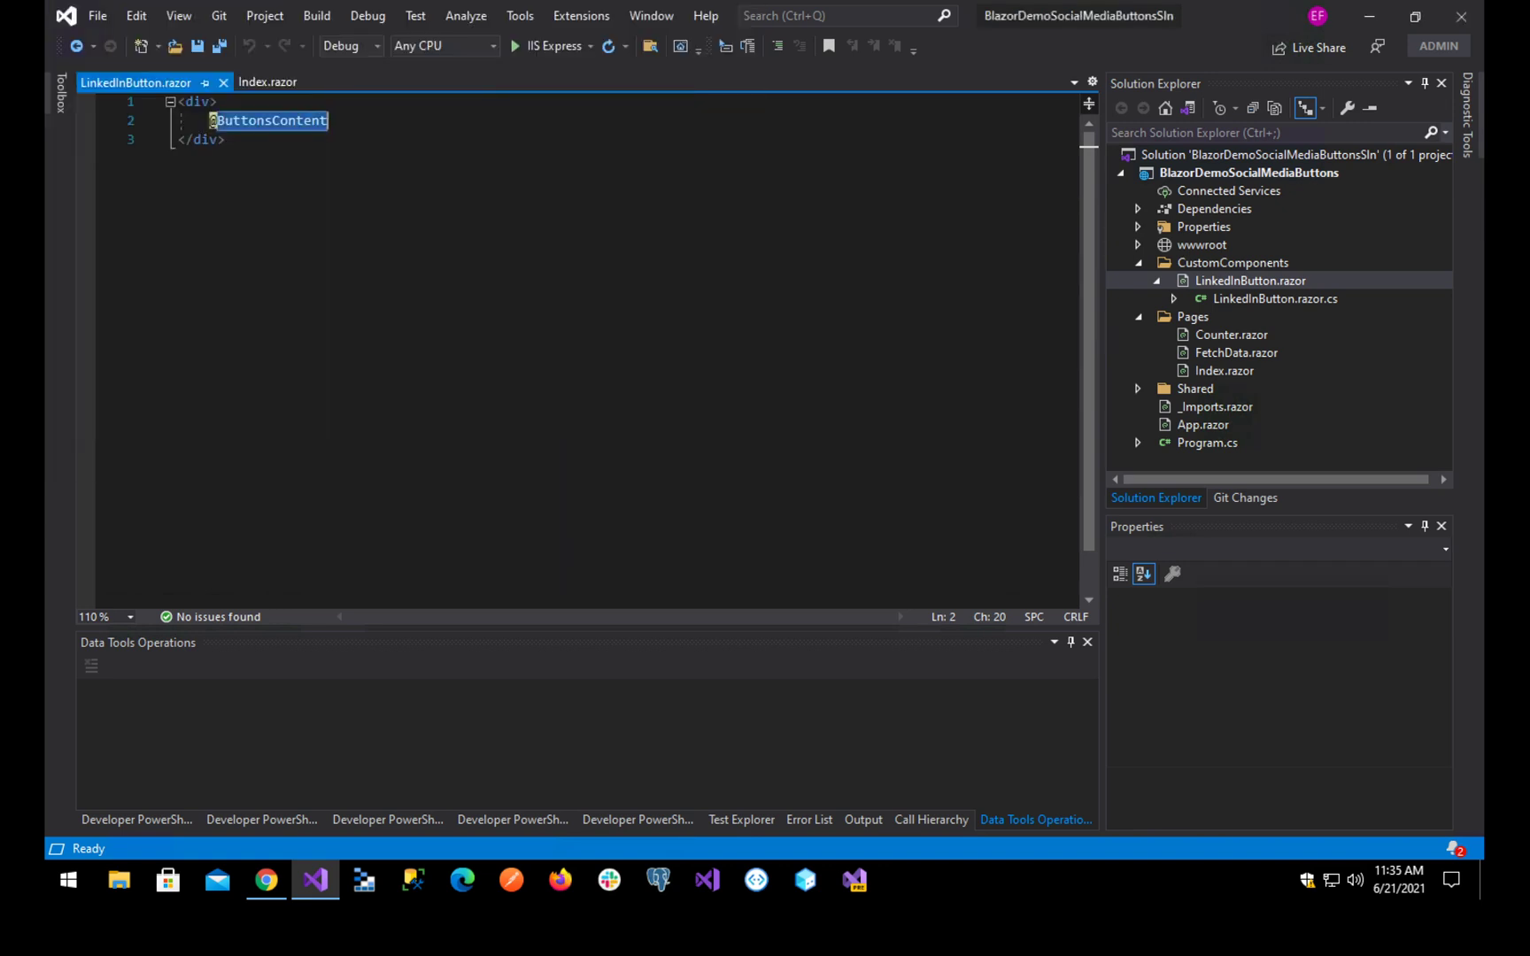
mouse_move(268, 120)
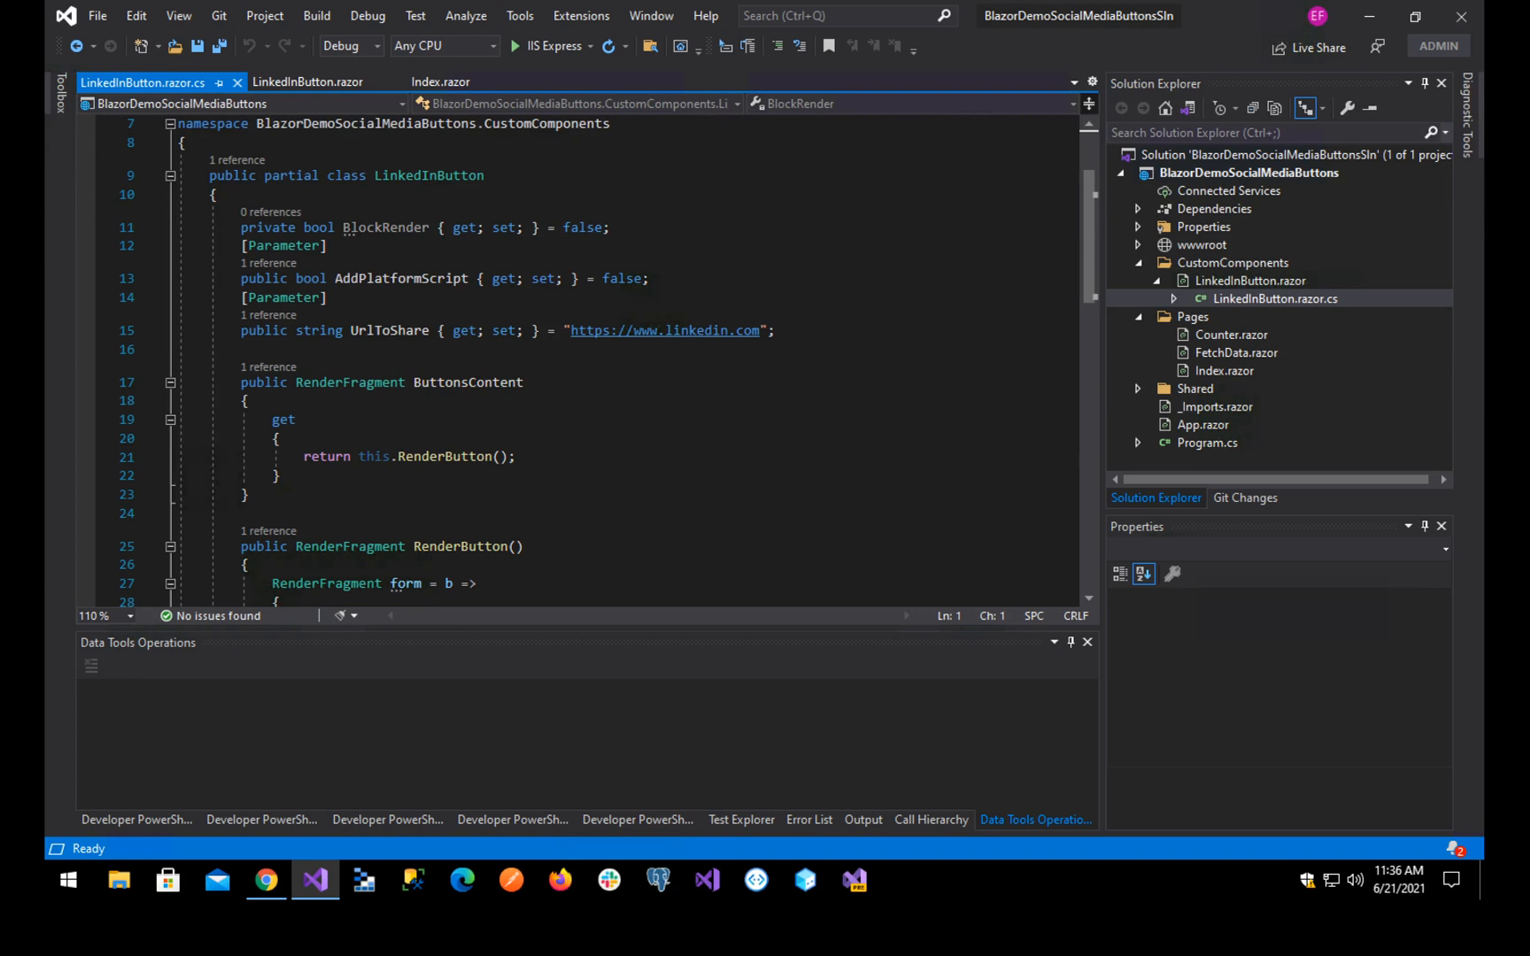
- Trace the RenderButton call and its script-building lines that return the form variable
double_click(467, 381)
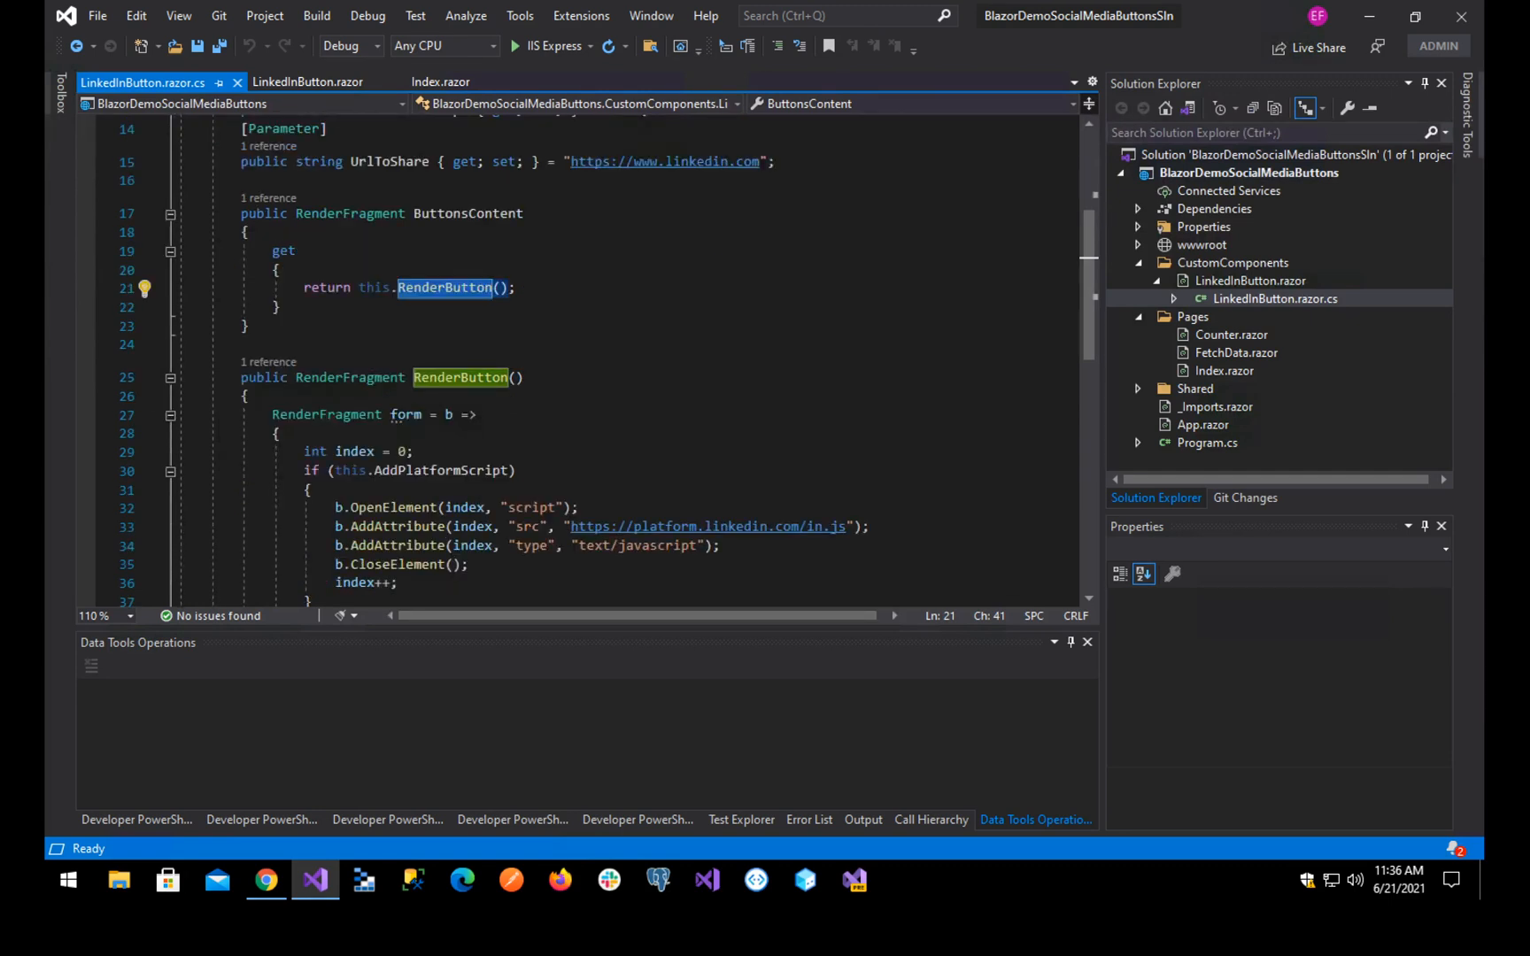
scroll("down", 3)
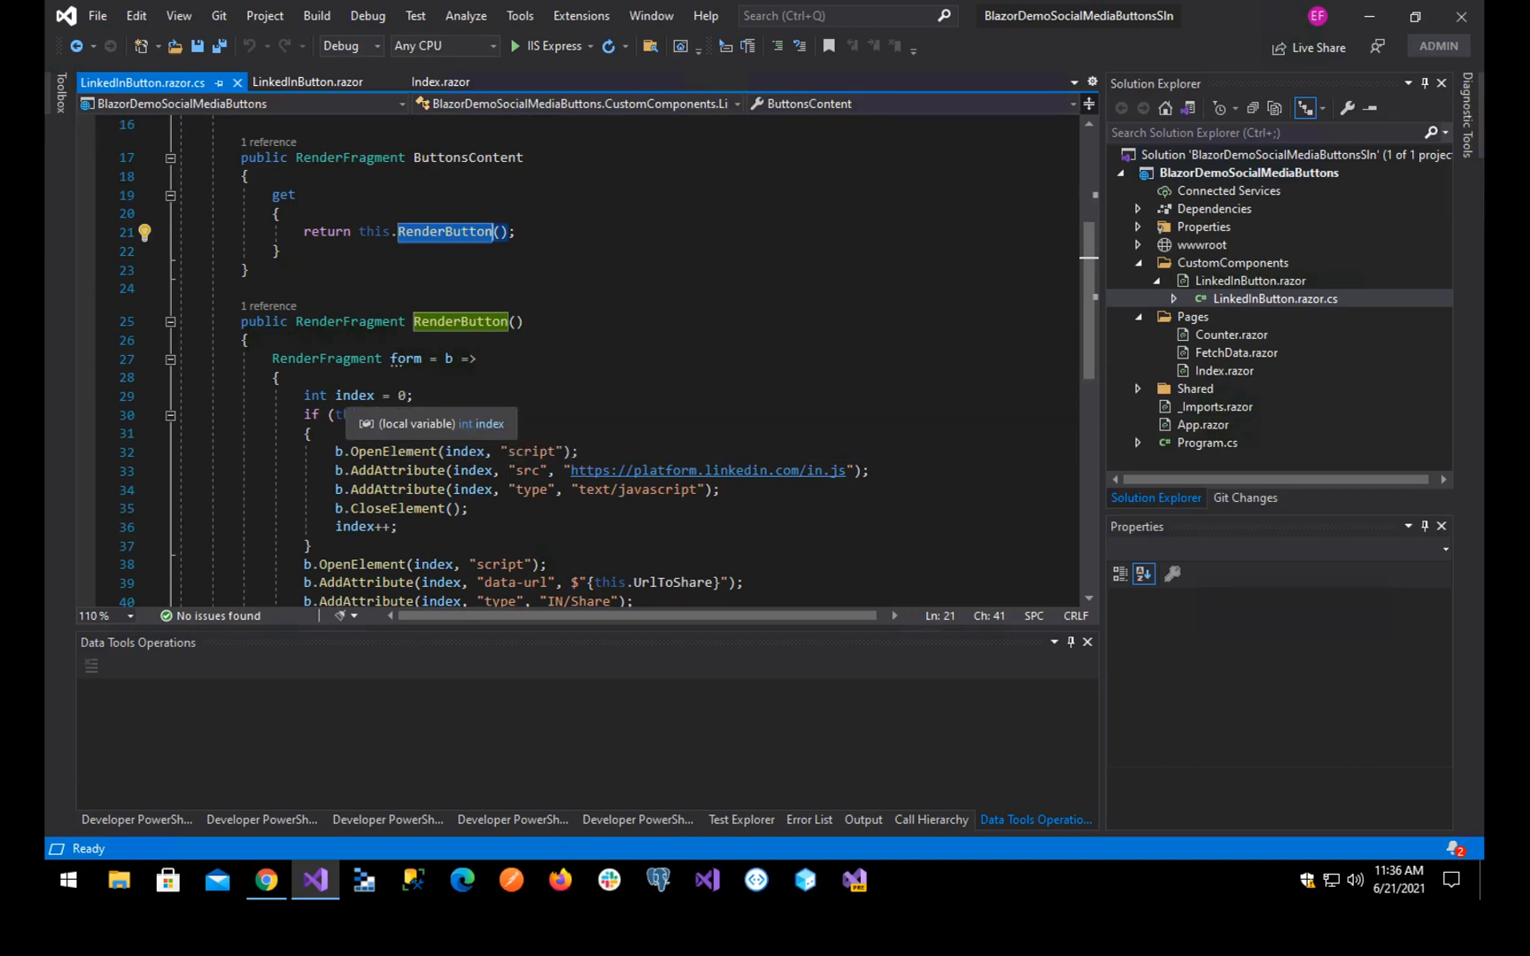
scroll("down", 3)
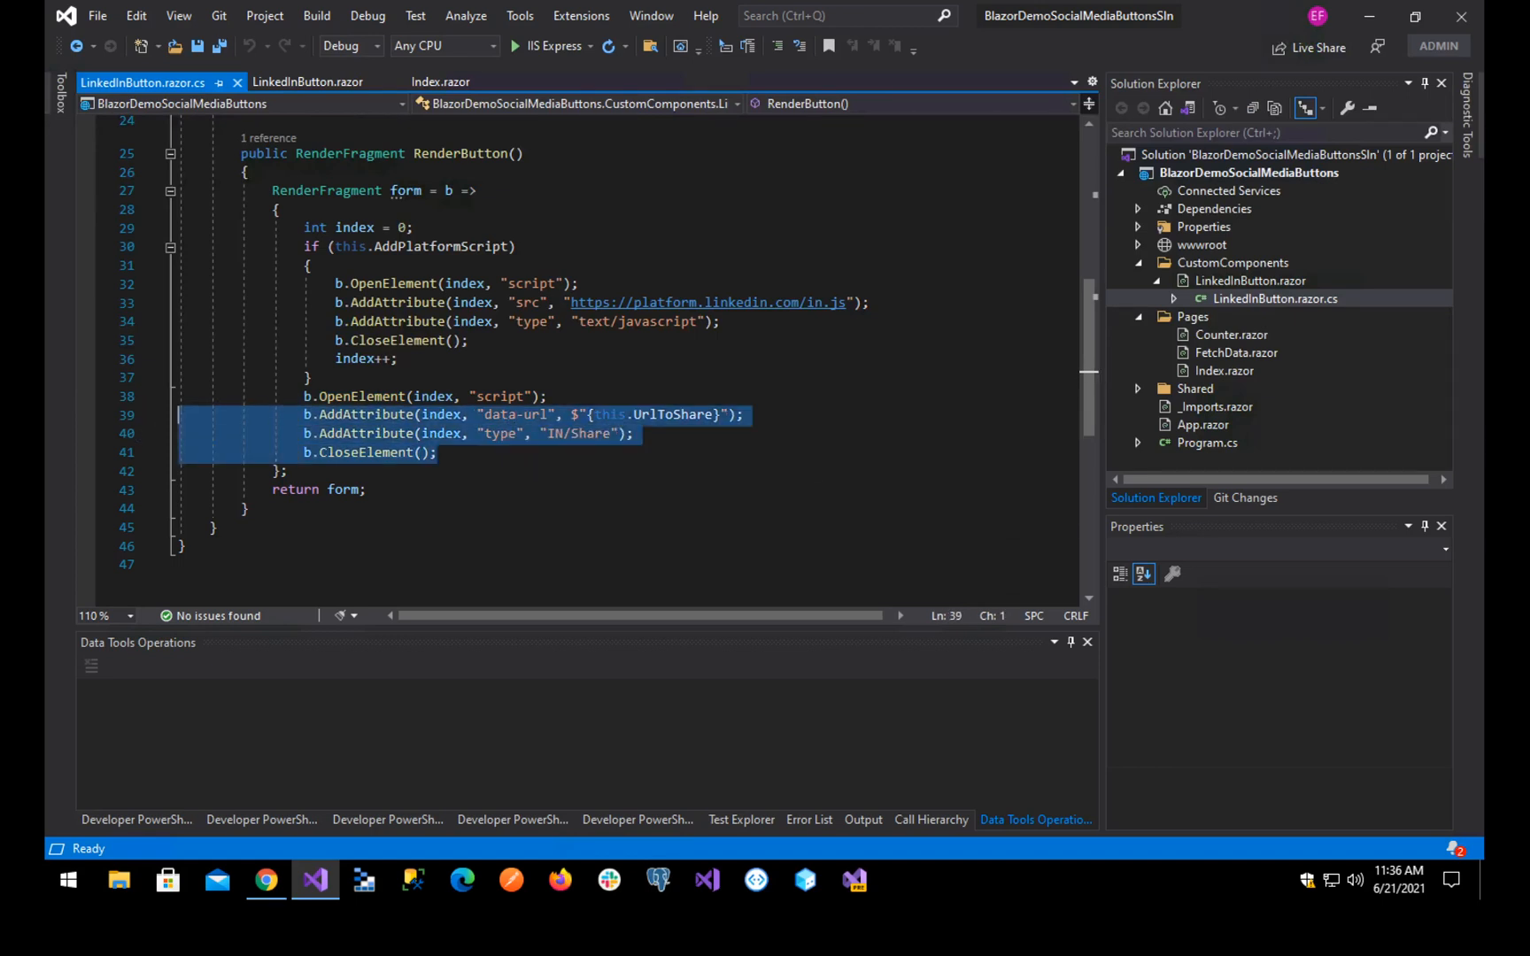
left_click(338, 489)
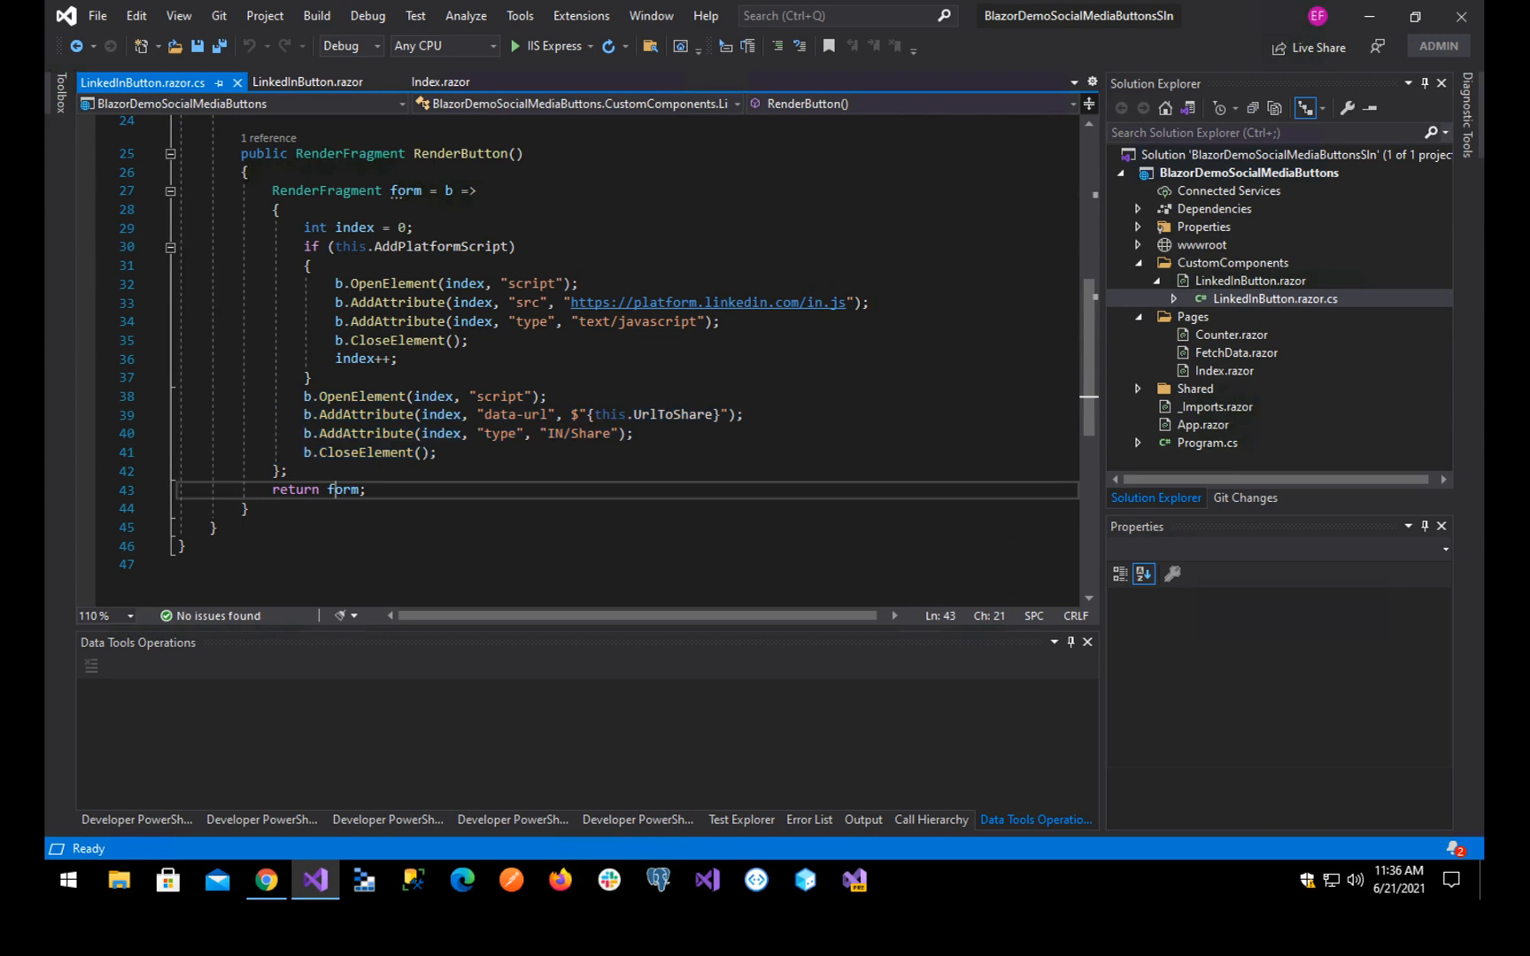
double_click(343, 489)
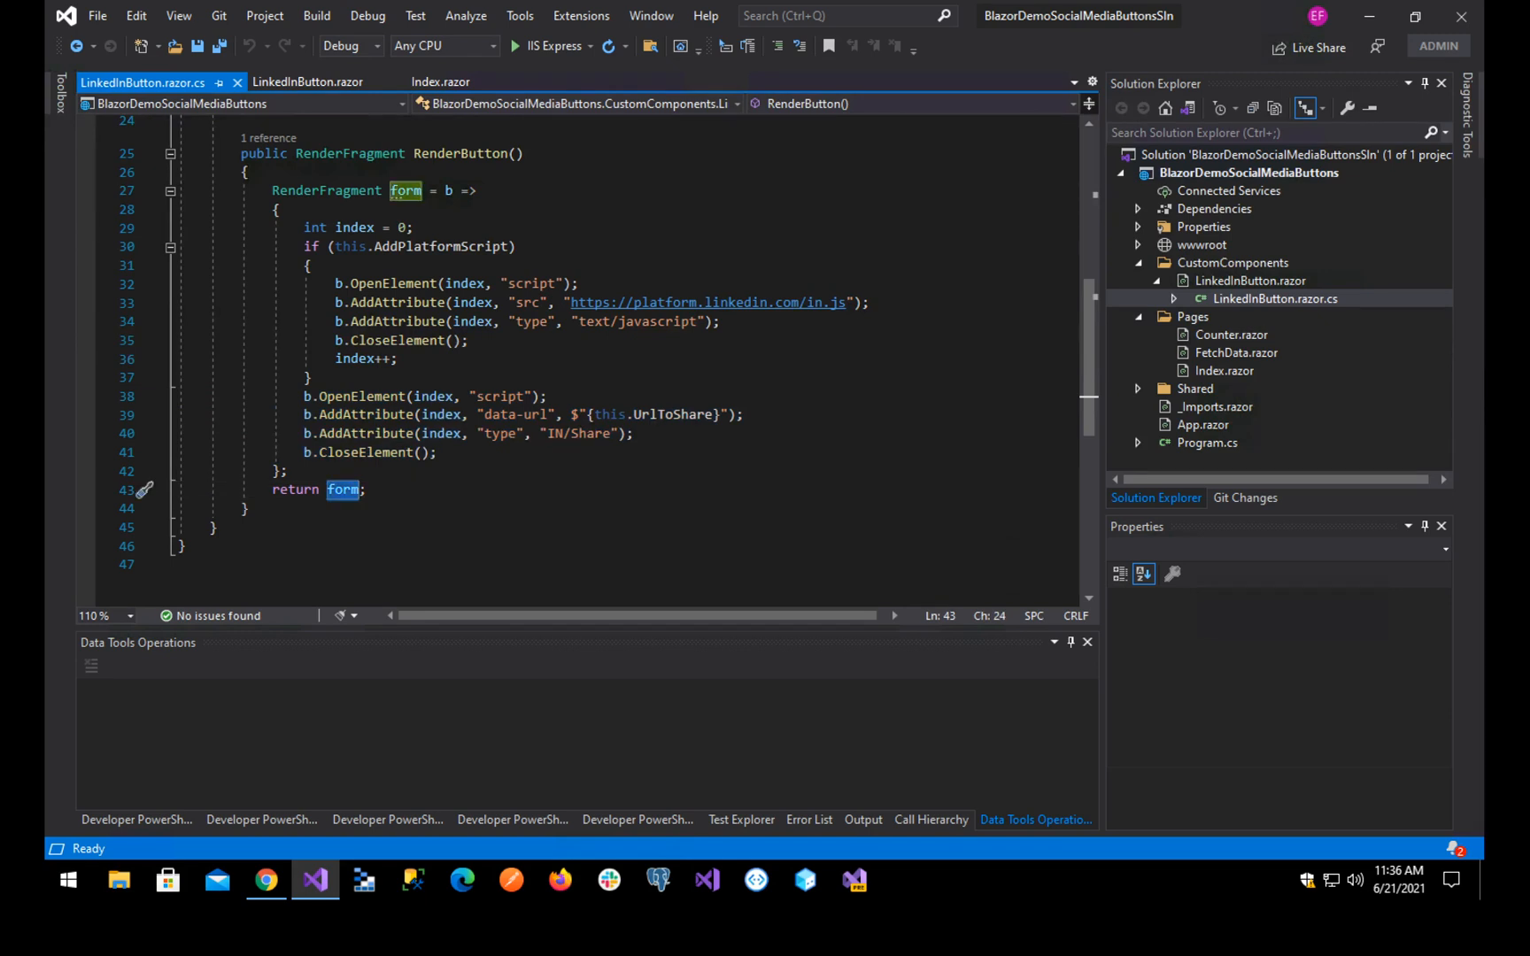
scroll("up", 3)
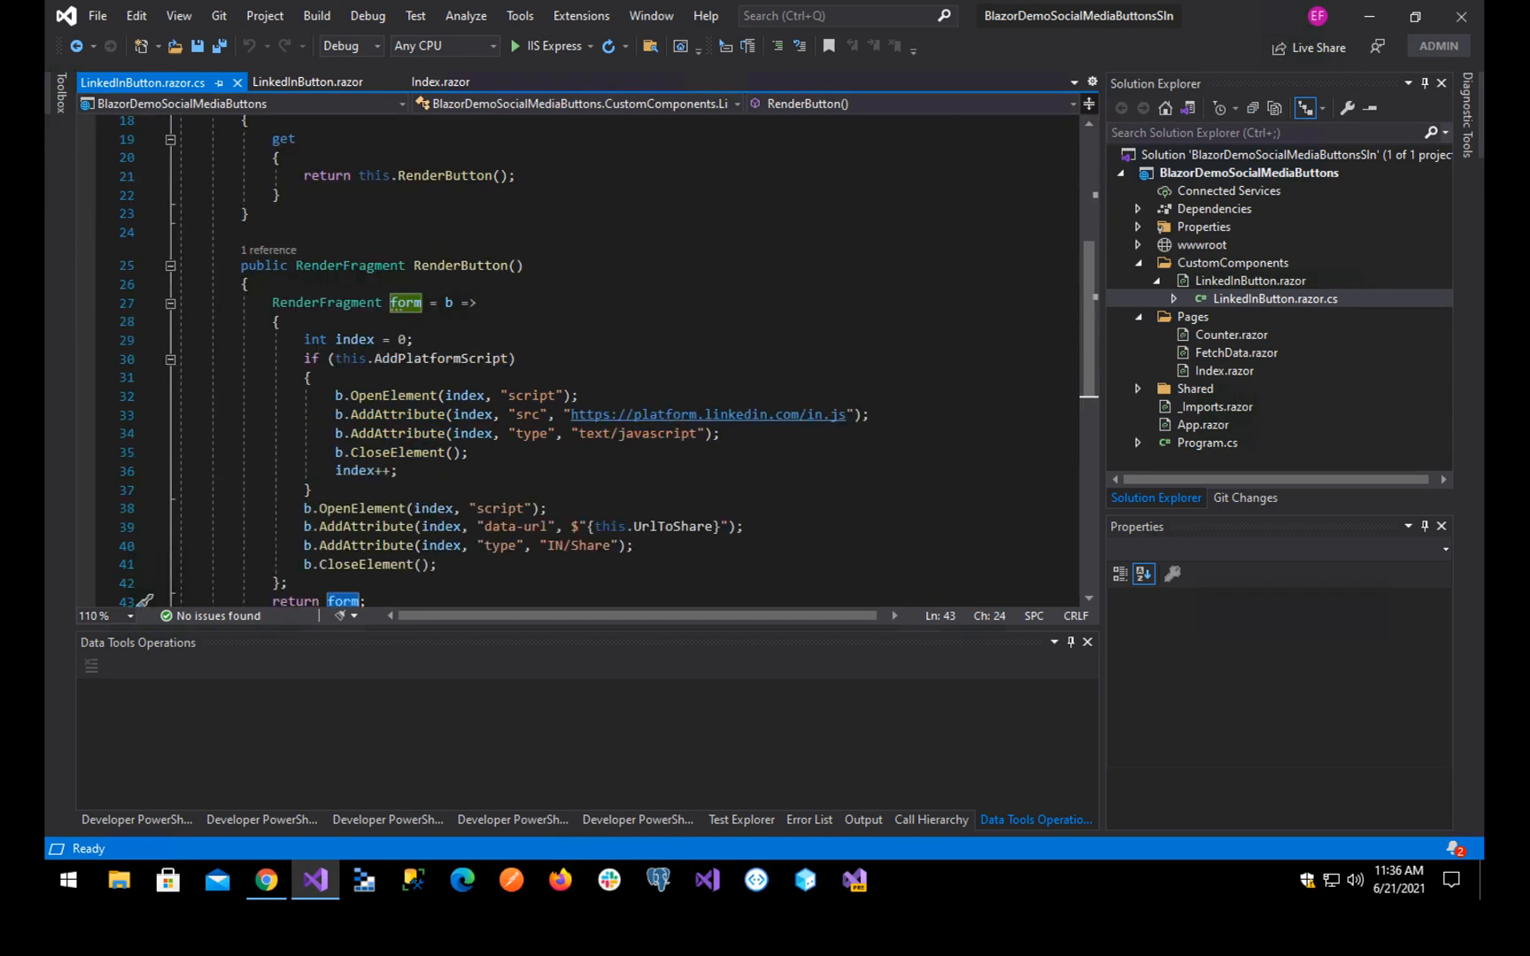
mouse_move(441, 357)
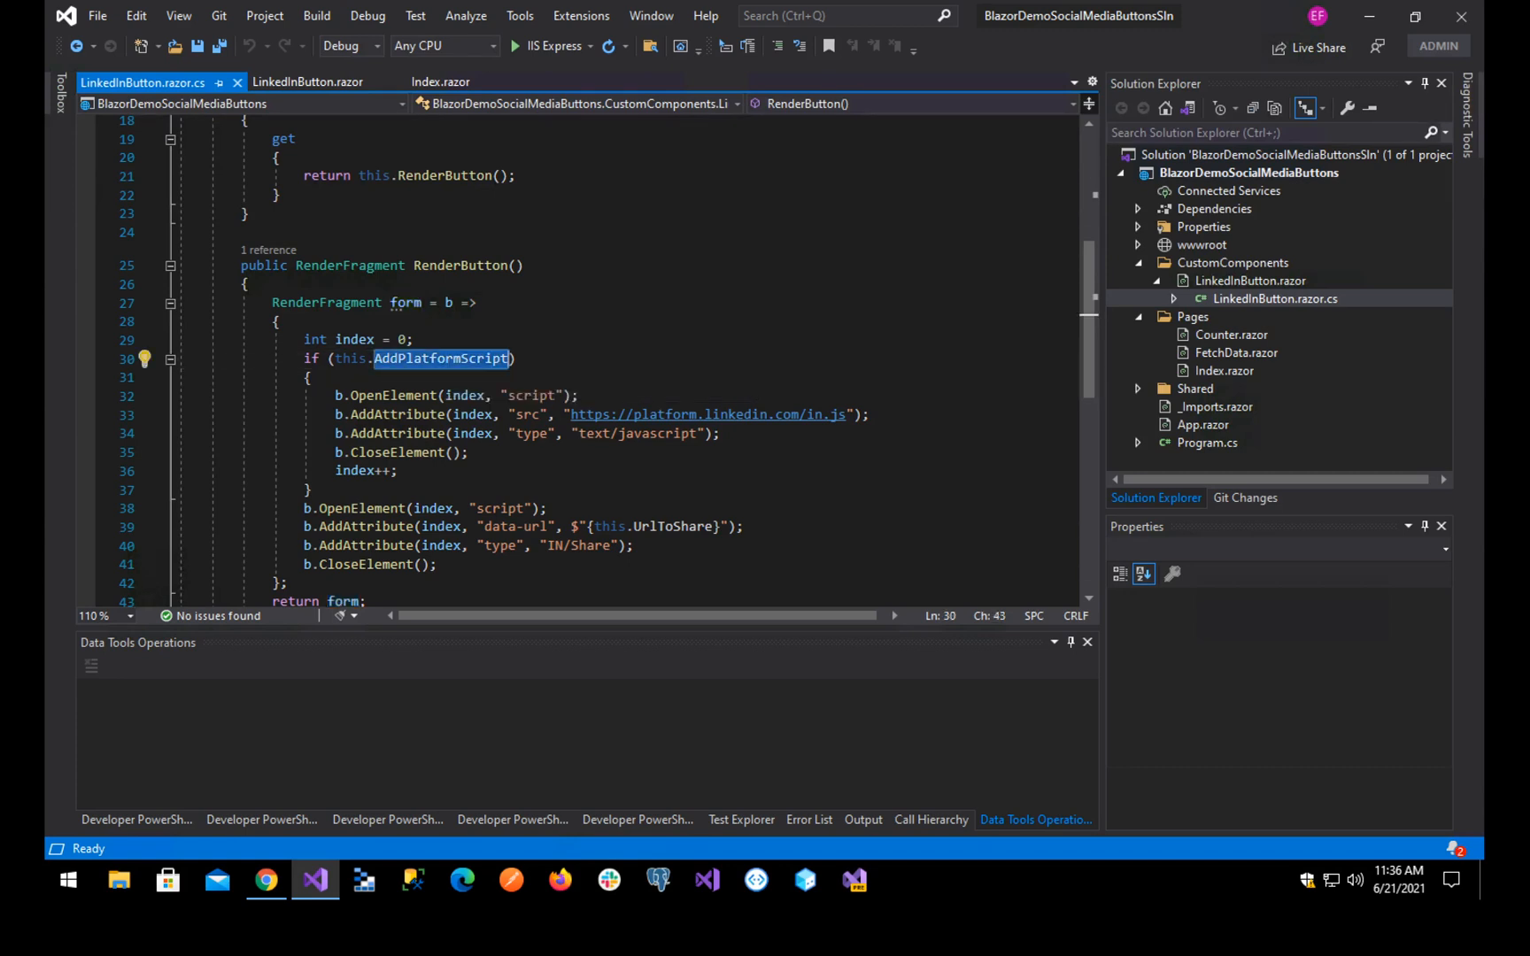
- Review the AddPlatformScript condition and the share script's type and data-url attributes
double_click(533, 394)
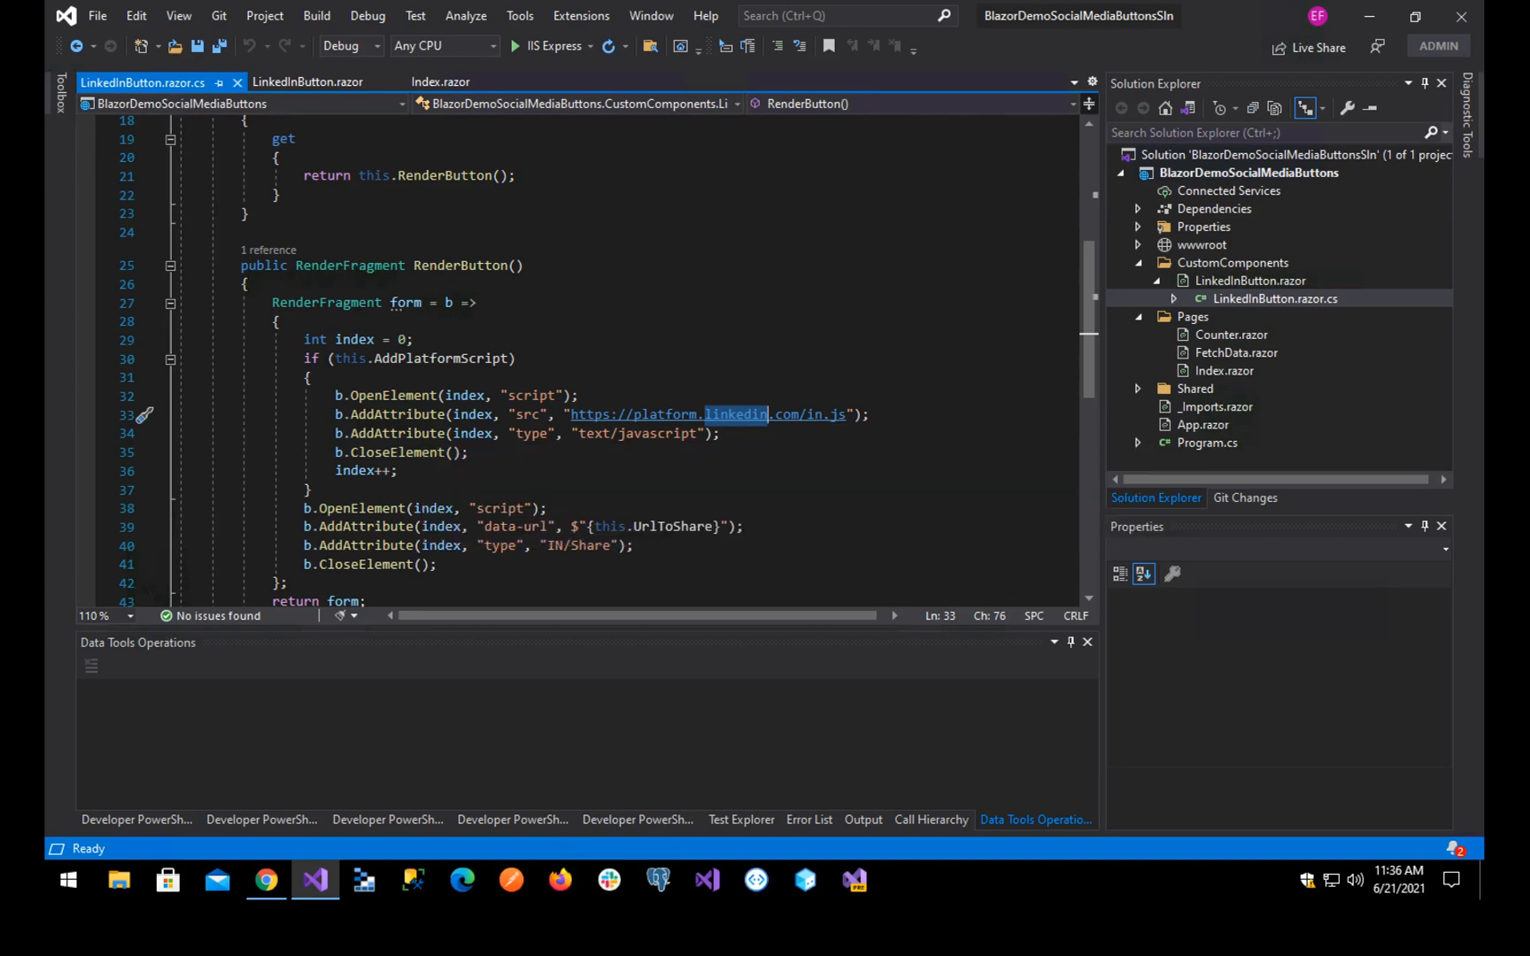
mouse_move(710, 414)
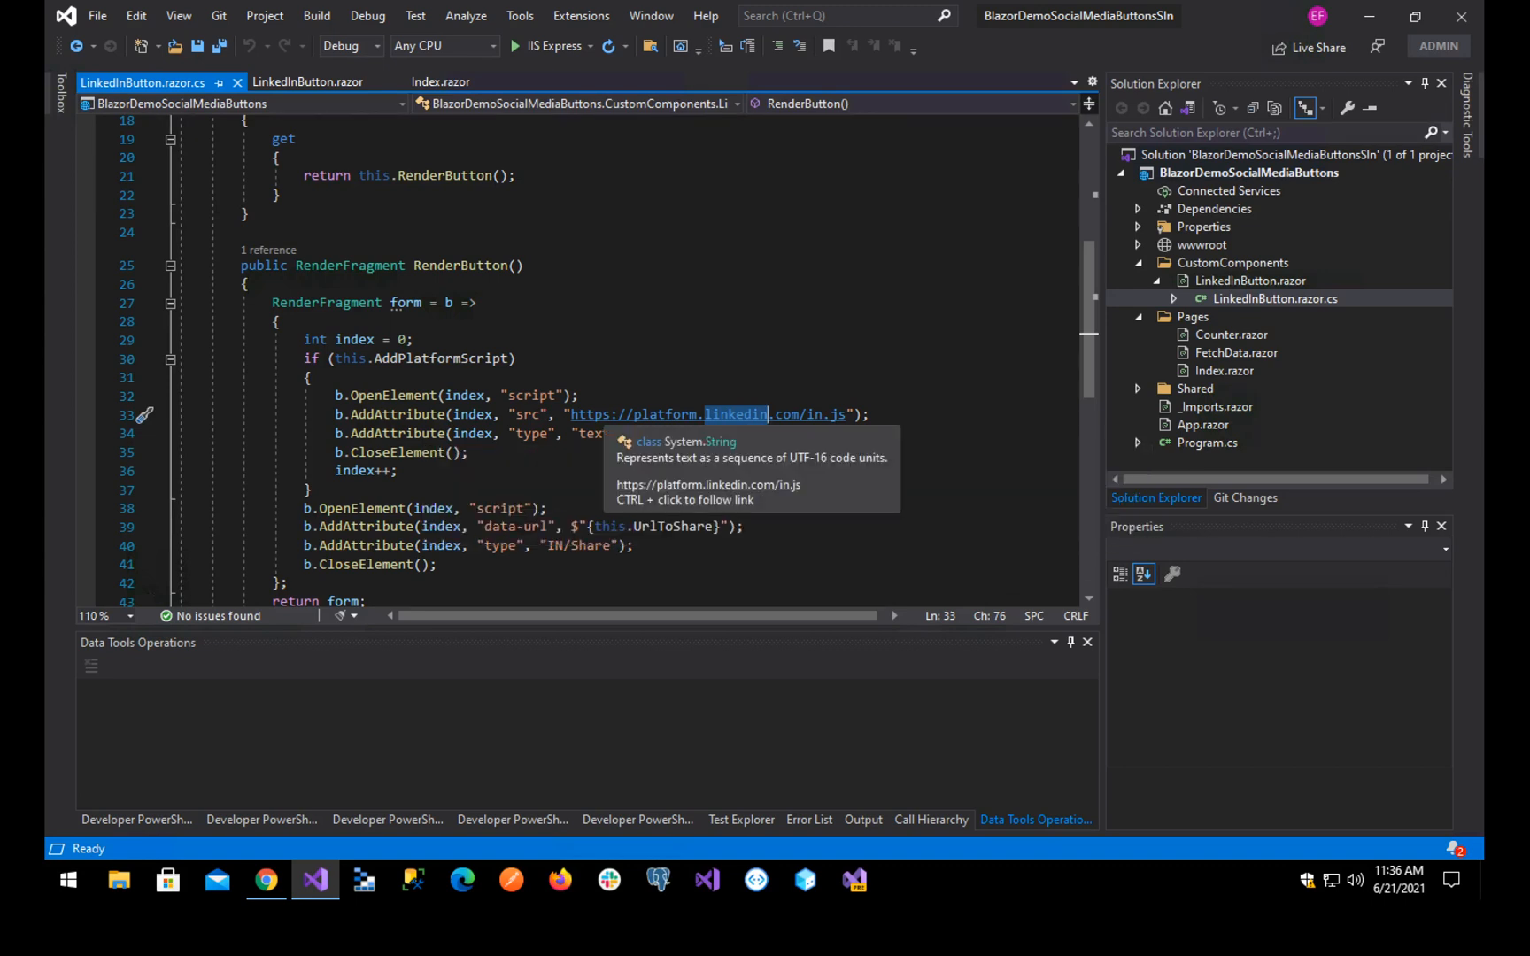
left_click(395, 433)
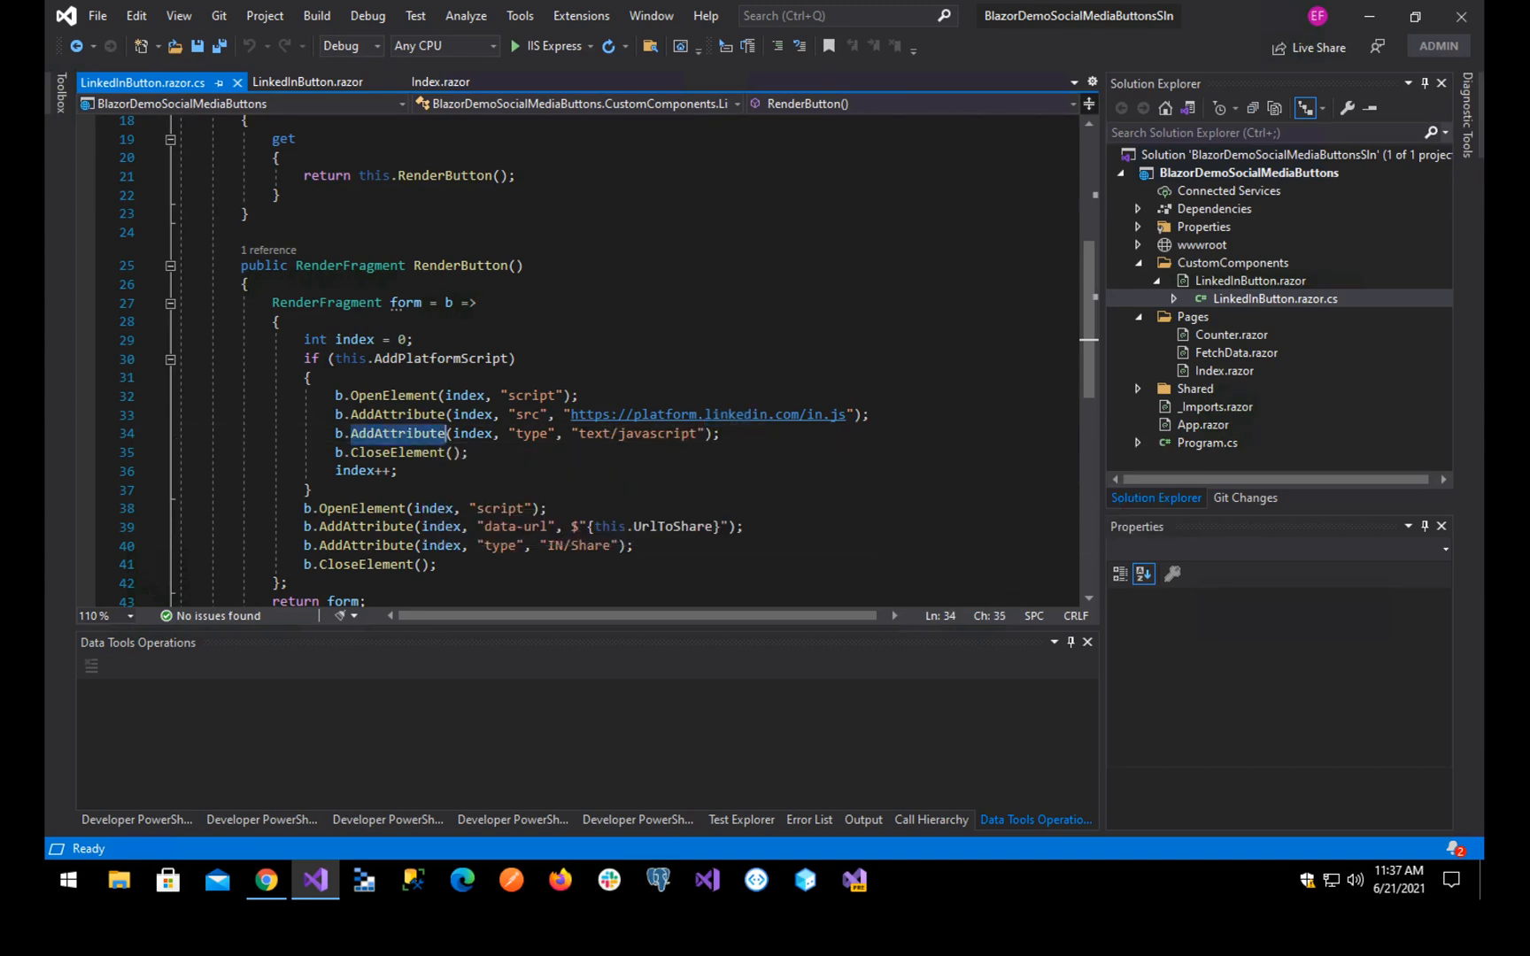
left_click(613, 433)
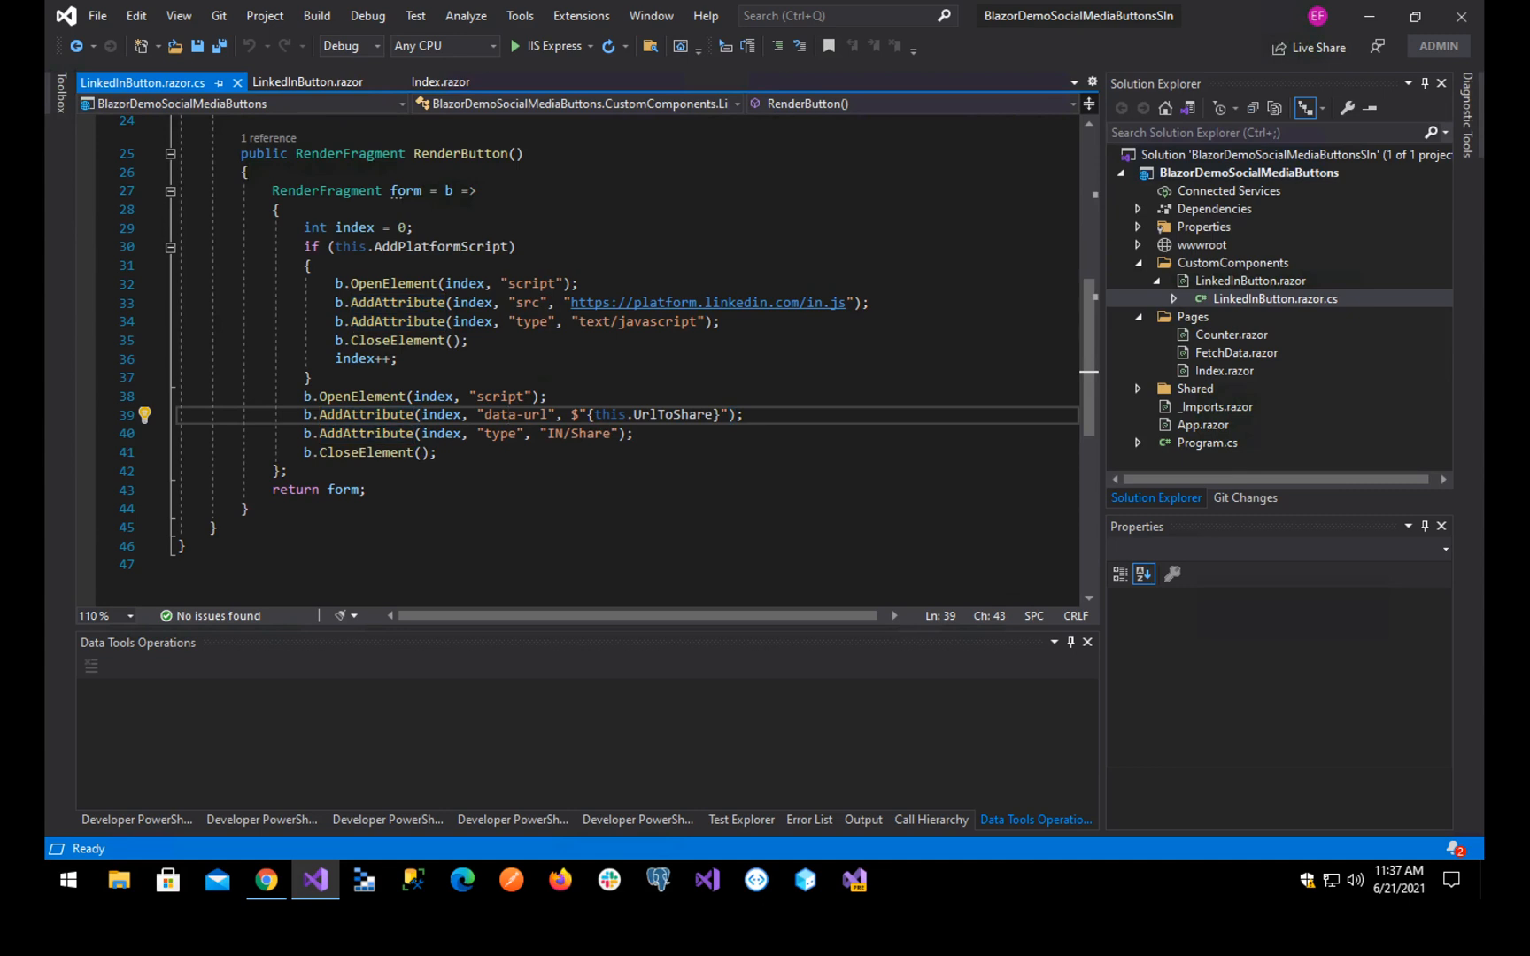
left_click(576, 433)
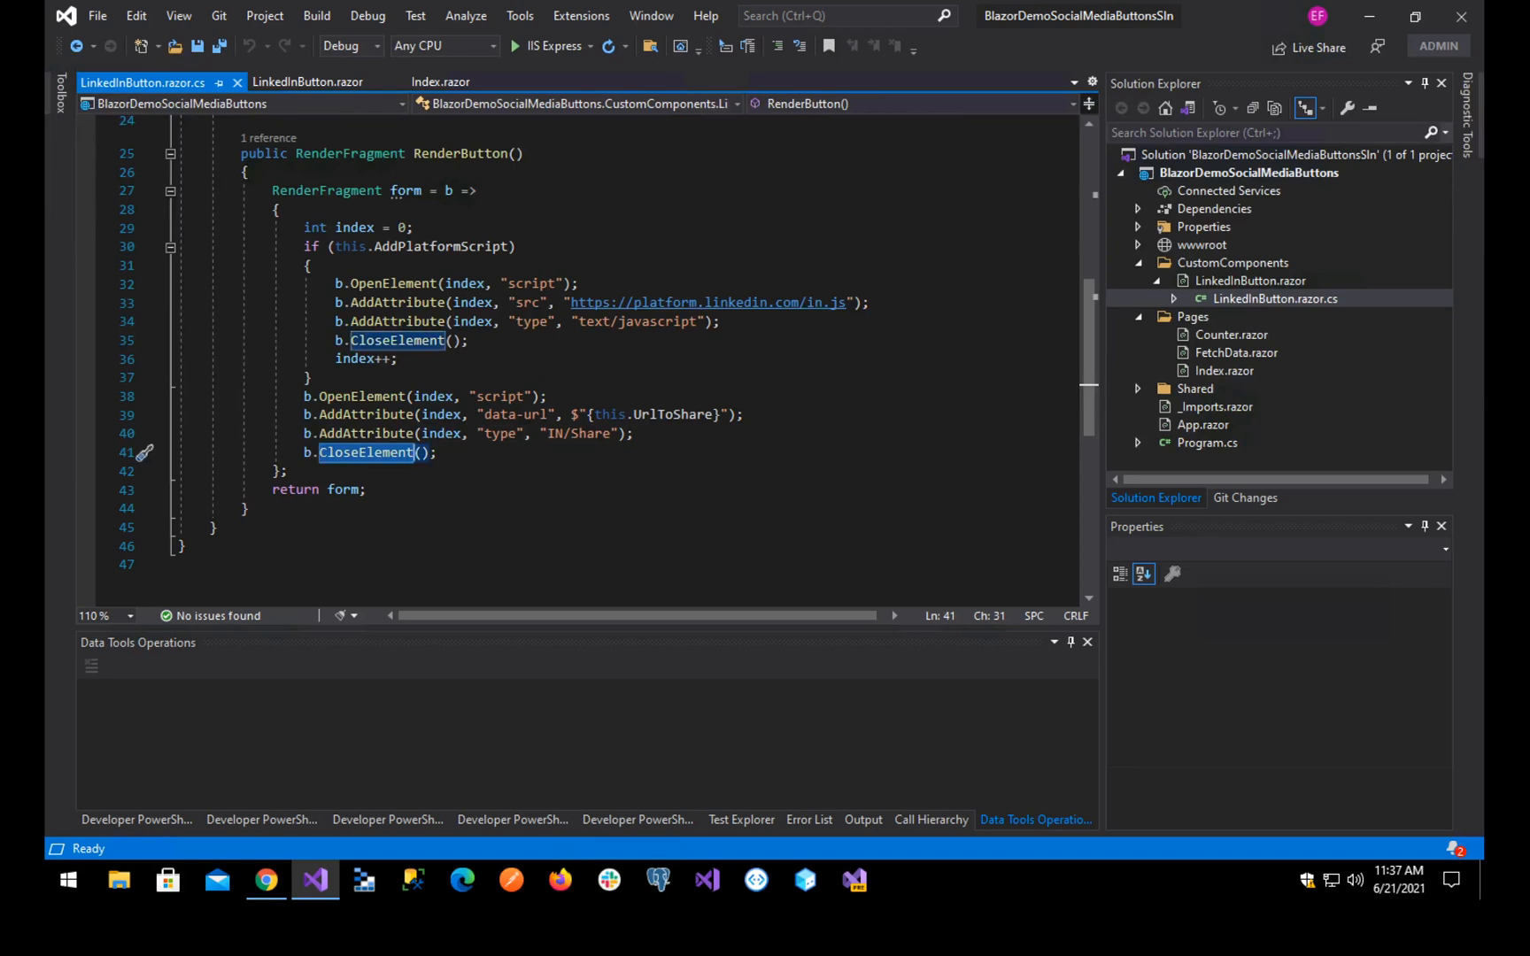
left_click(440, 82)
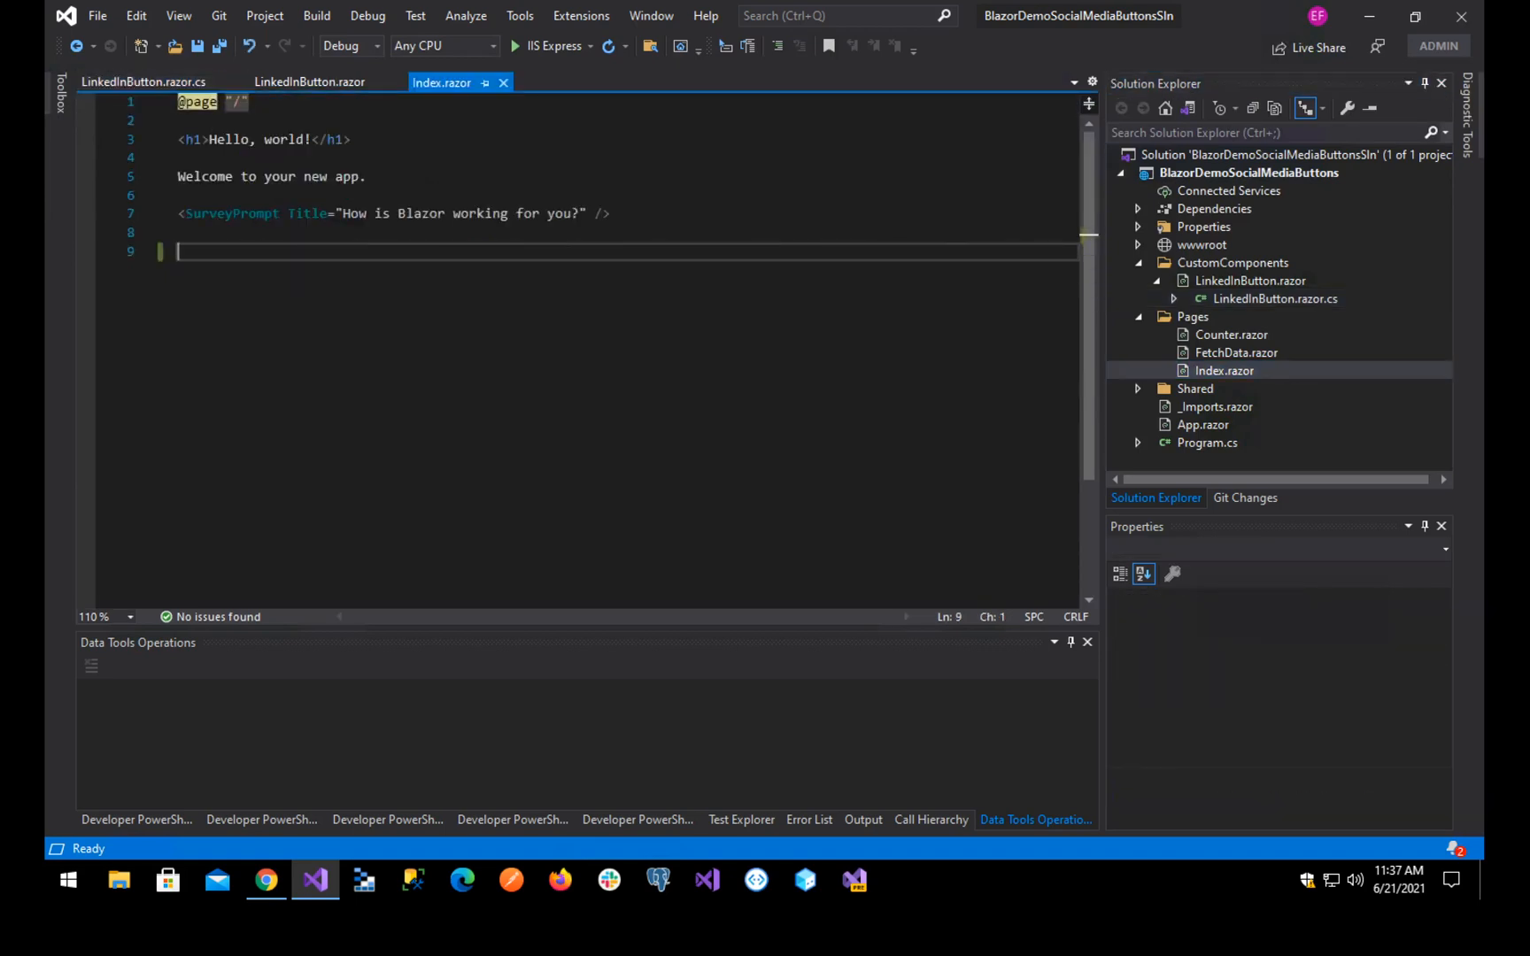
- Add LinkedInButton components with AddPlatformScript true and false, save, and run in IIS Express
type("<lin")
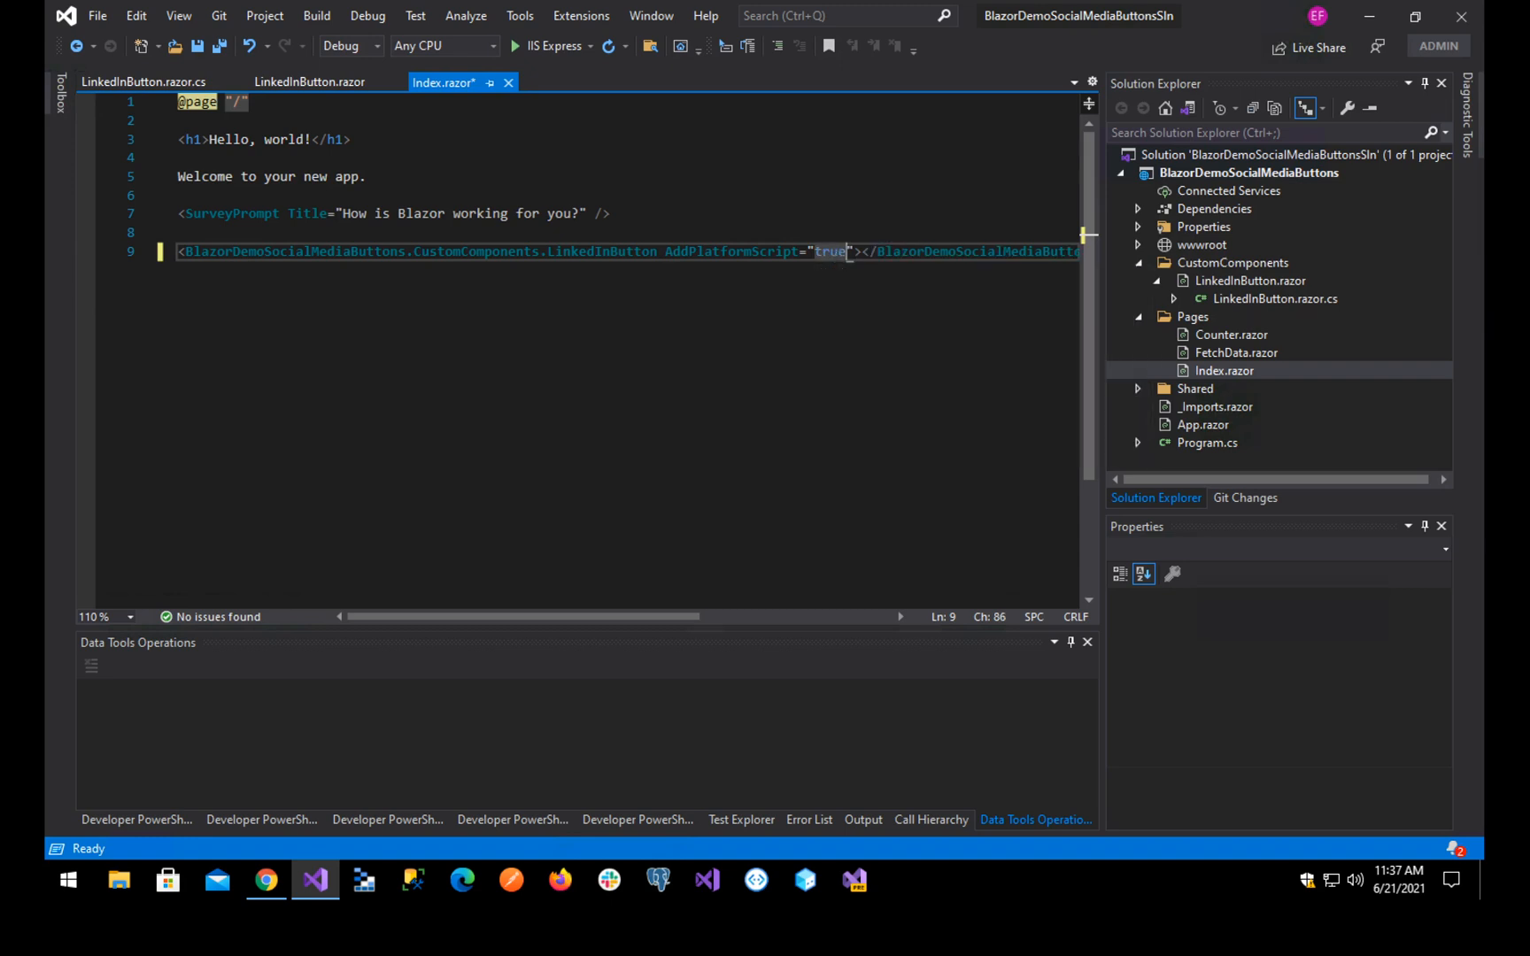
key("ctrl+s")
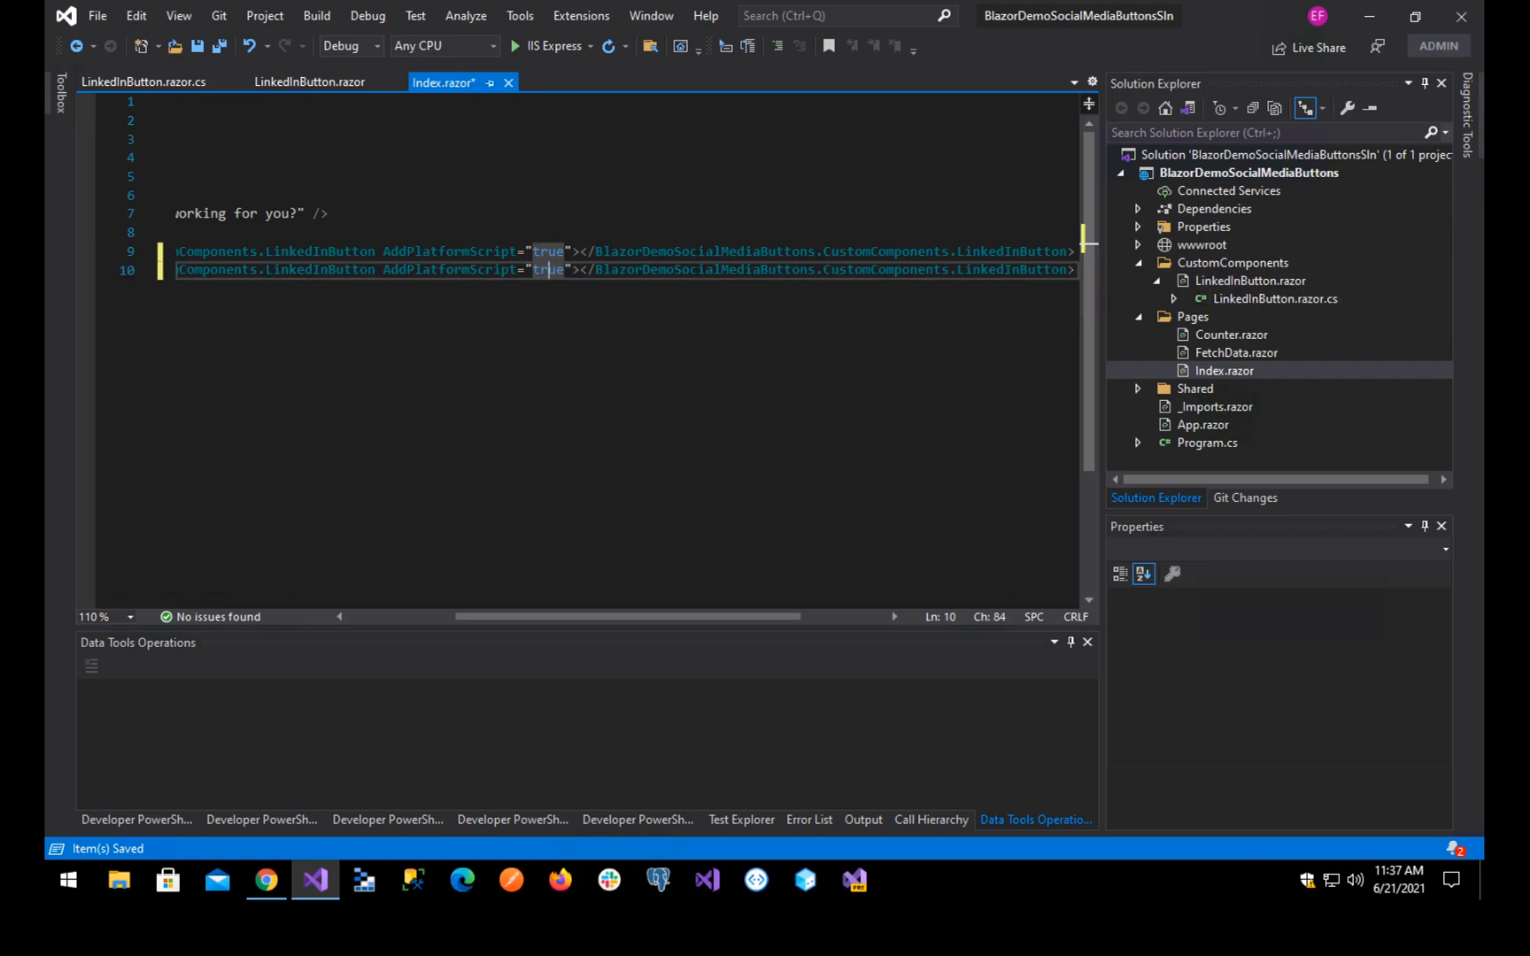
type("false")
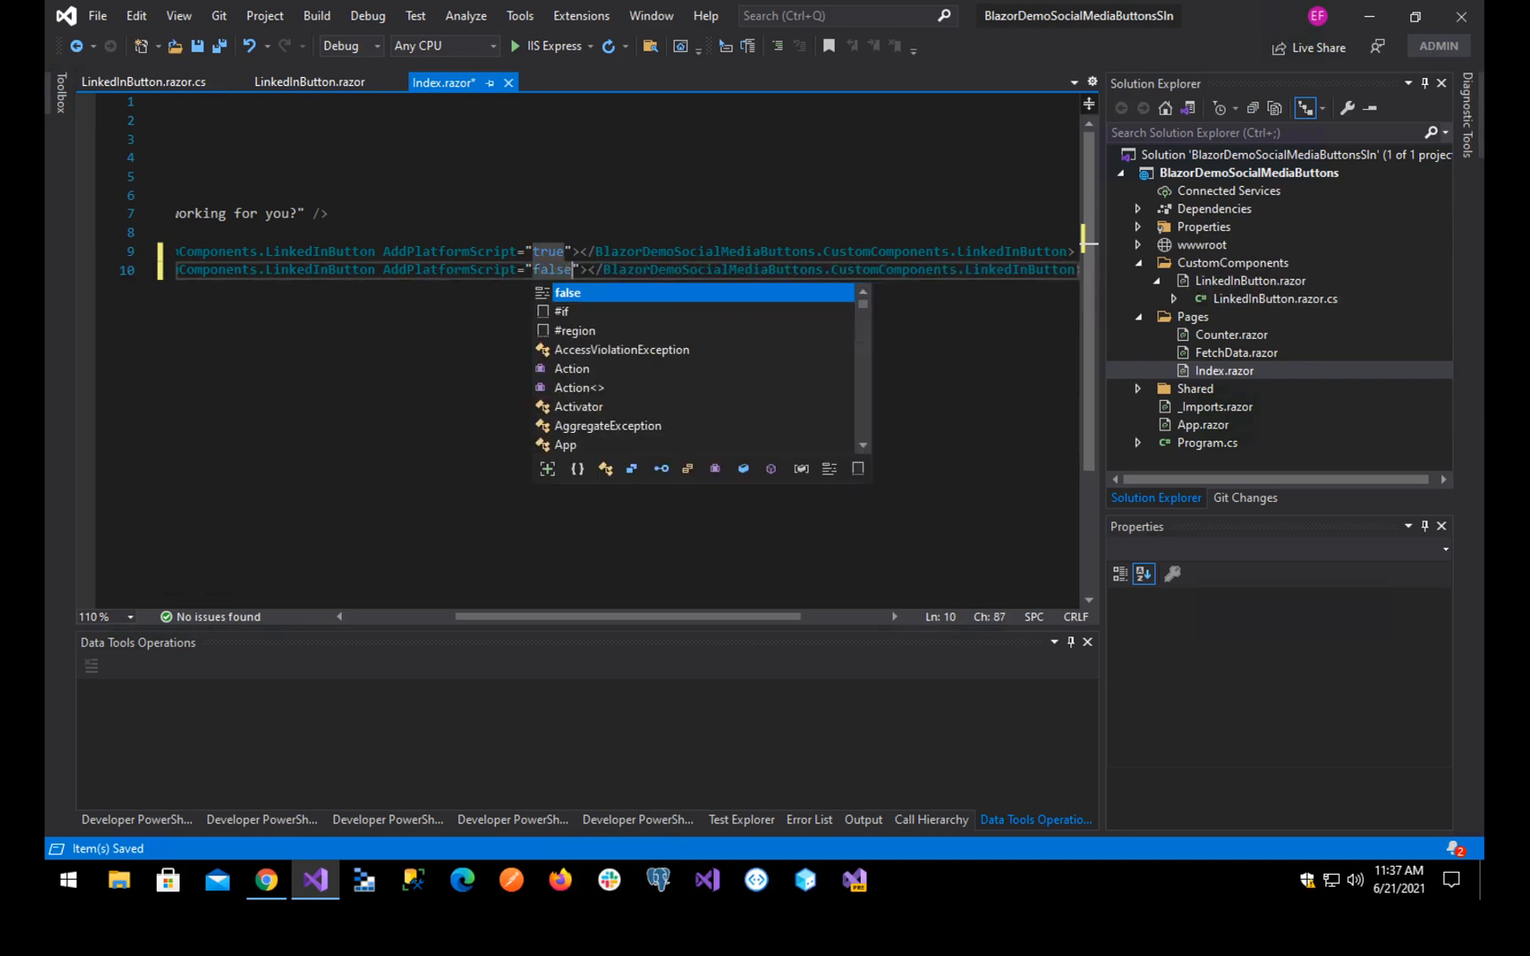
key("Escape")
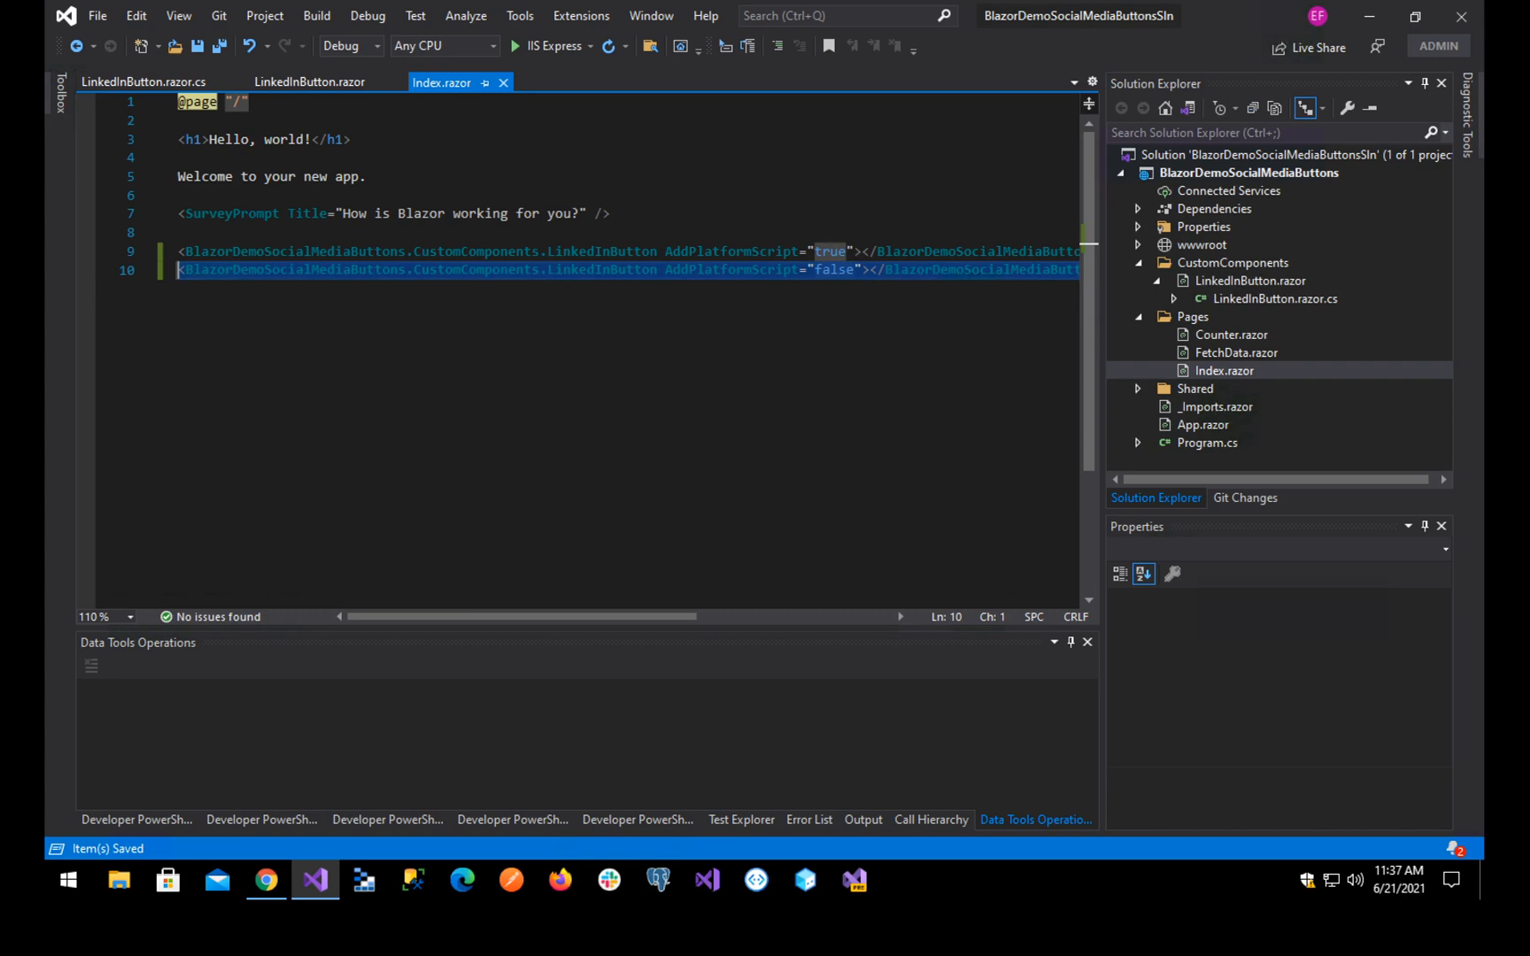
left_click(515, 46)
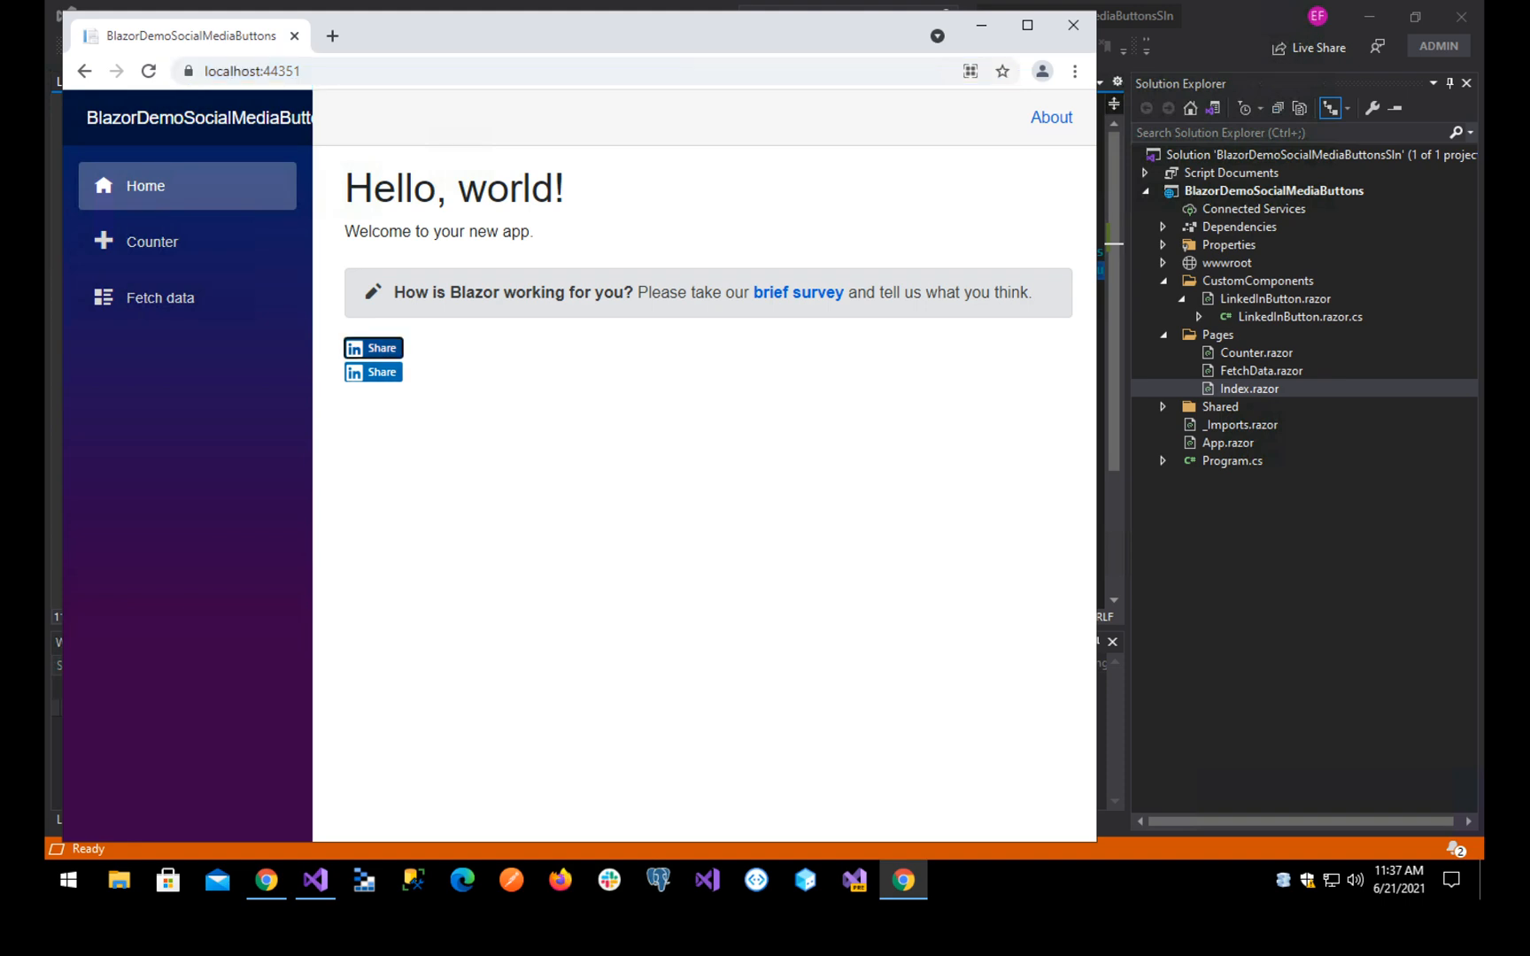
left_click(373, 347)
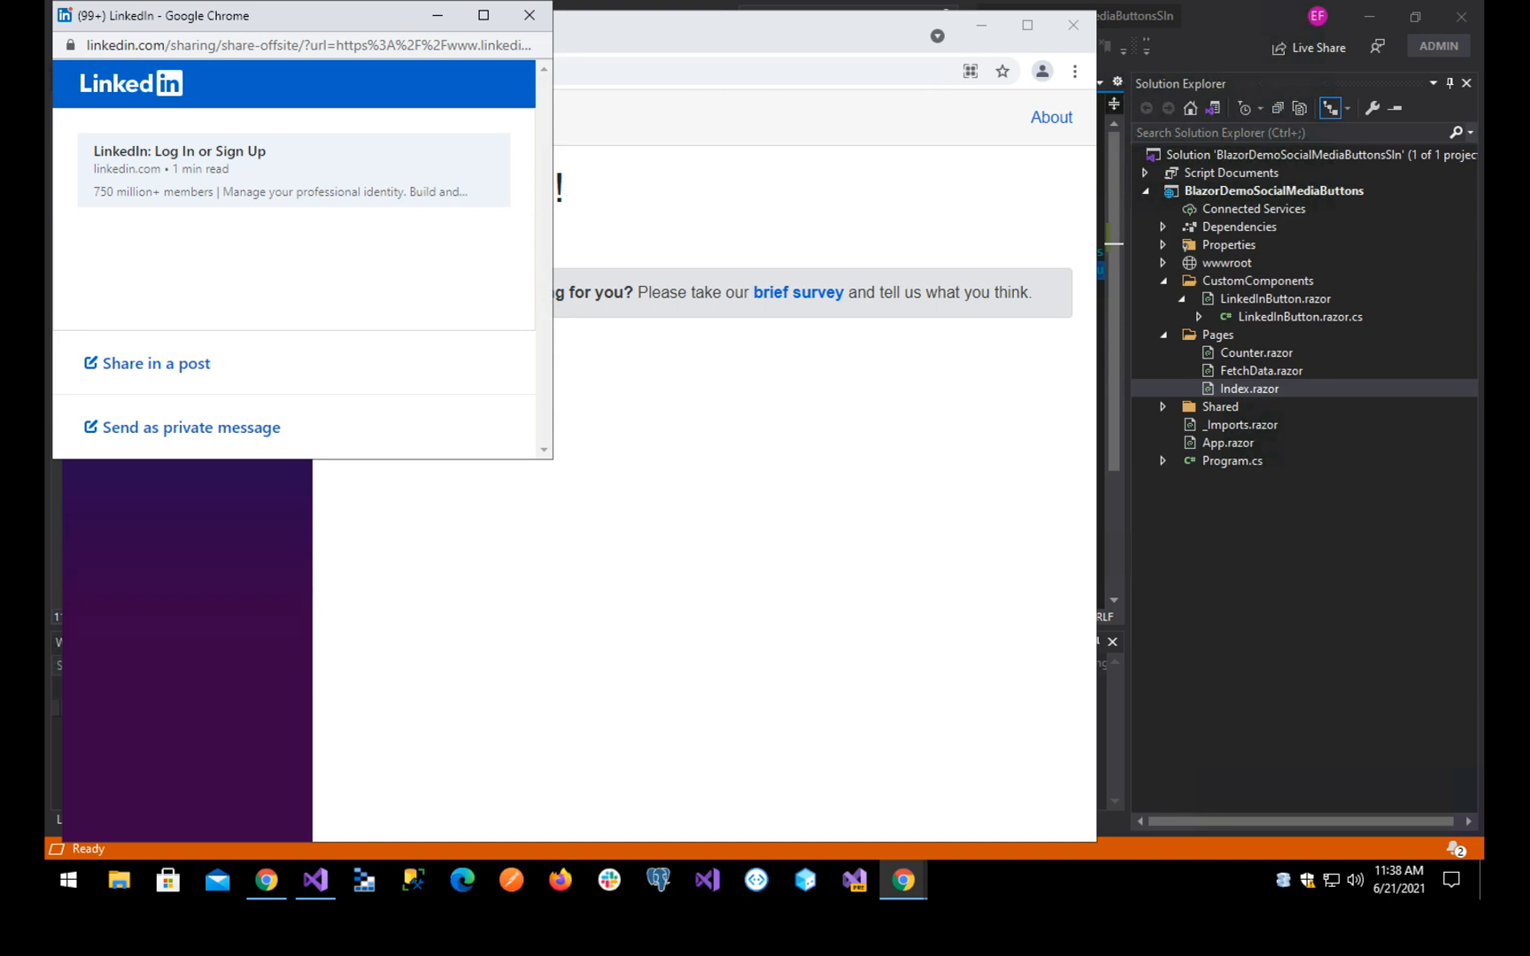
left_click(529, 15)
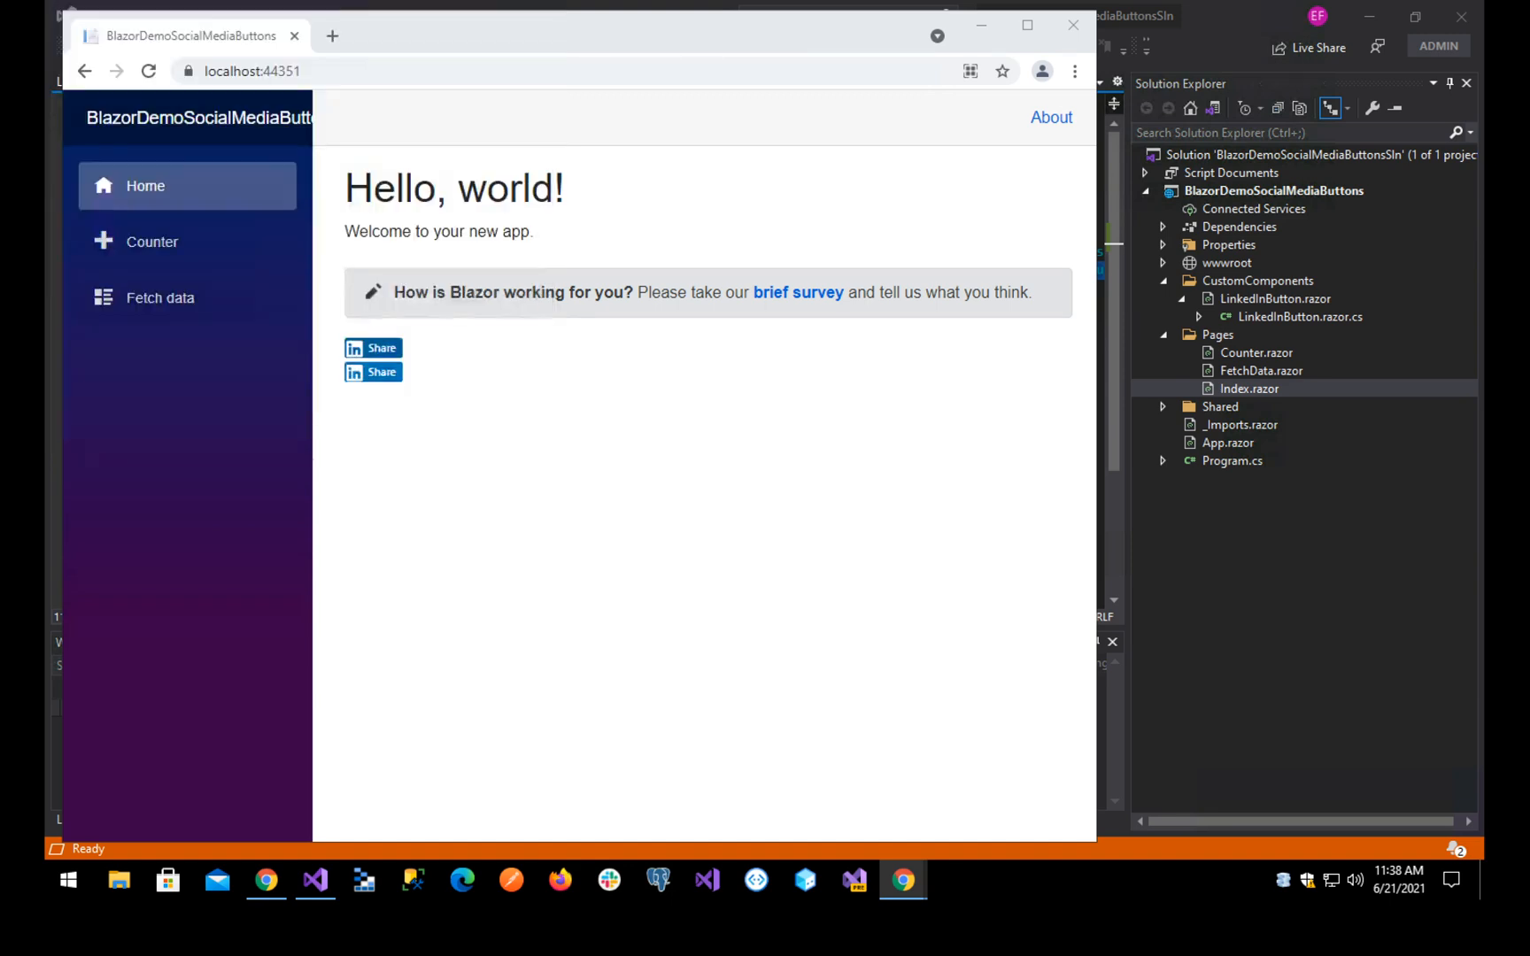
left_click(314, 880)
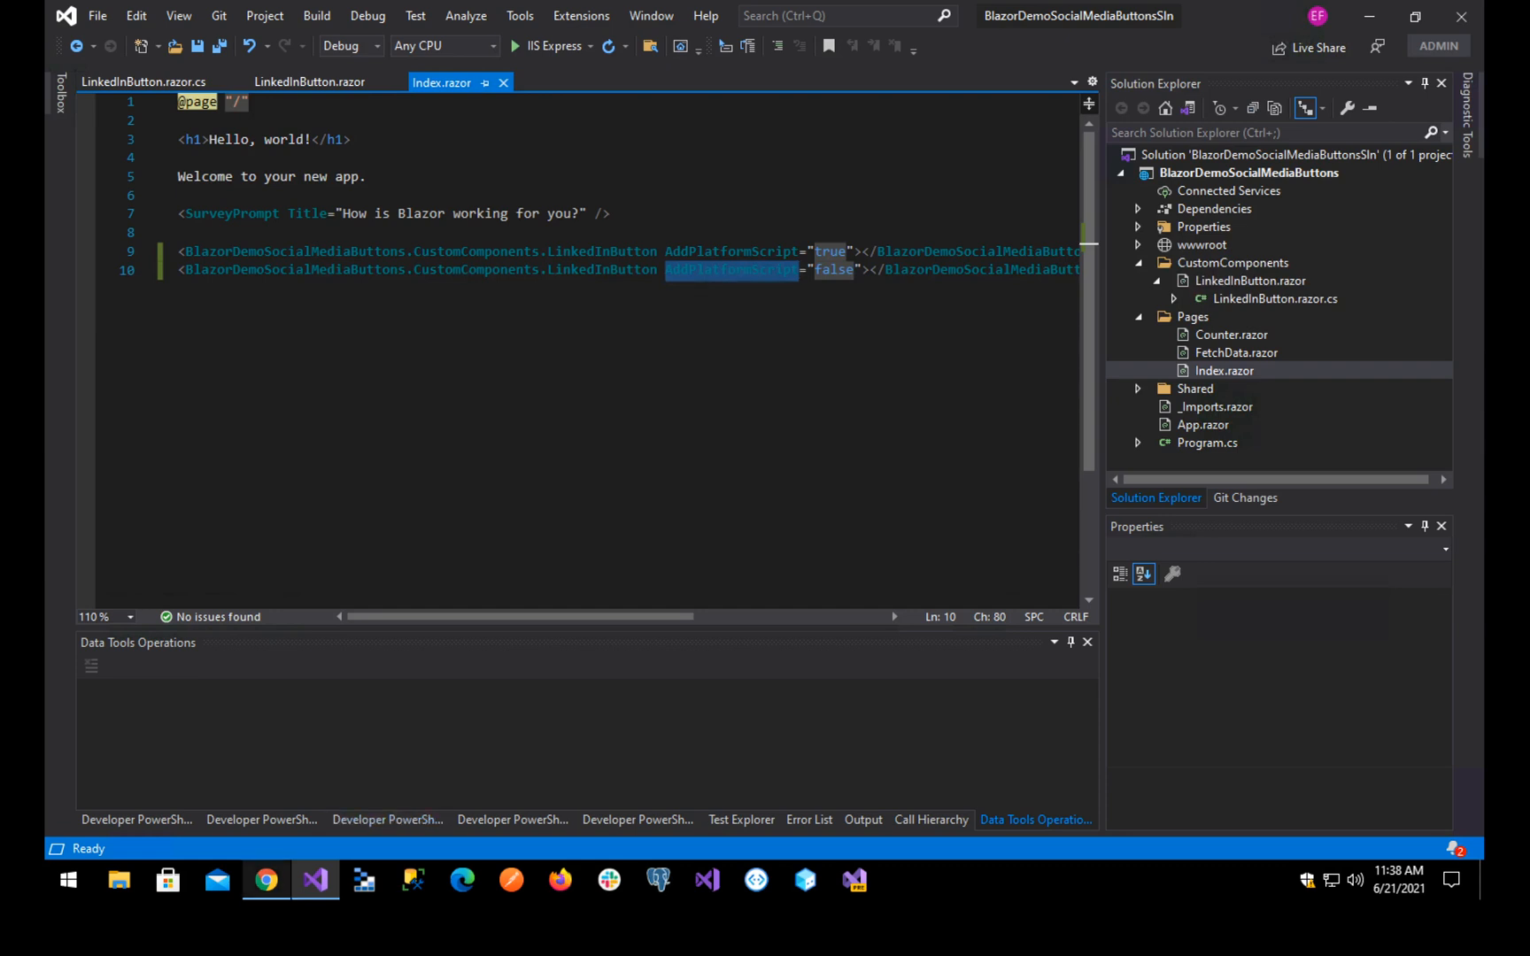
- Switch to Chrome showing the LinkedIn Share Plugin documentation page
left_click(266, 880)
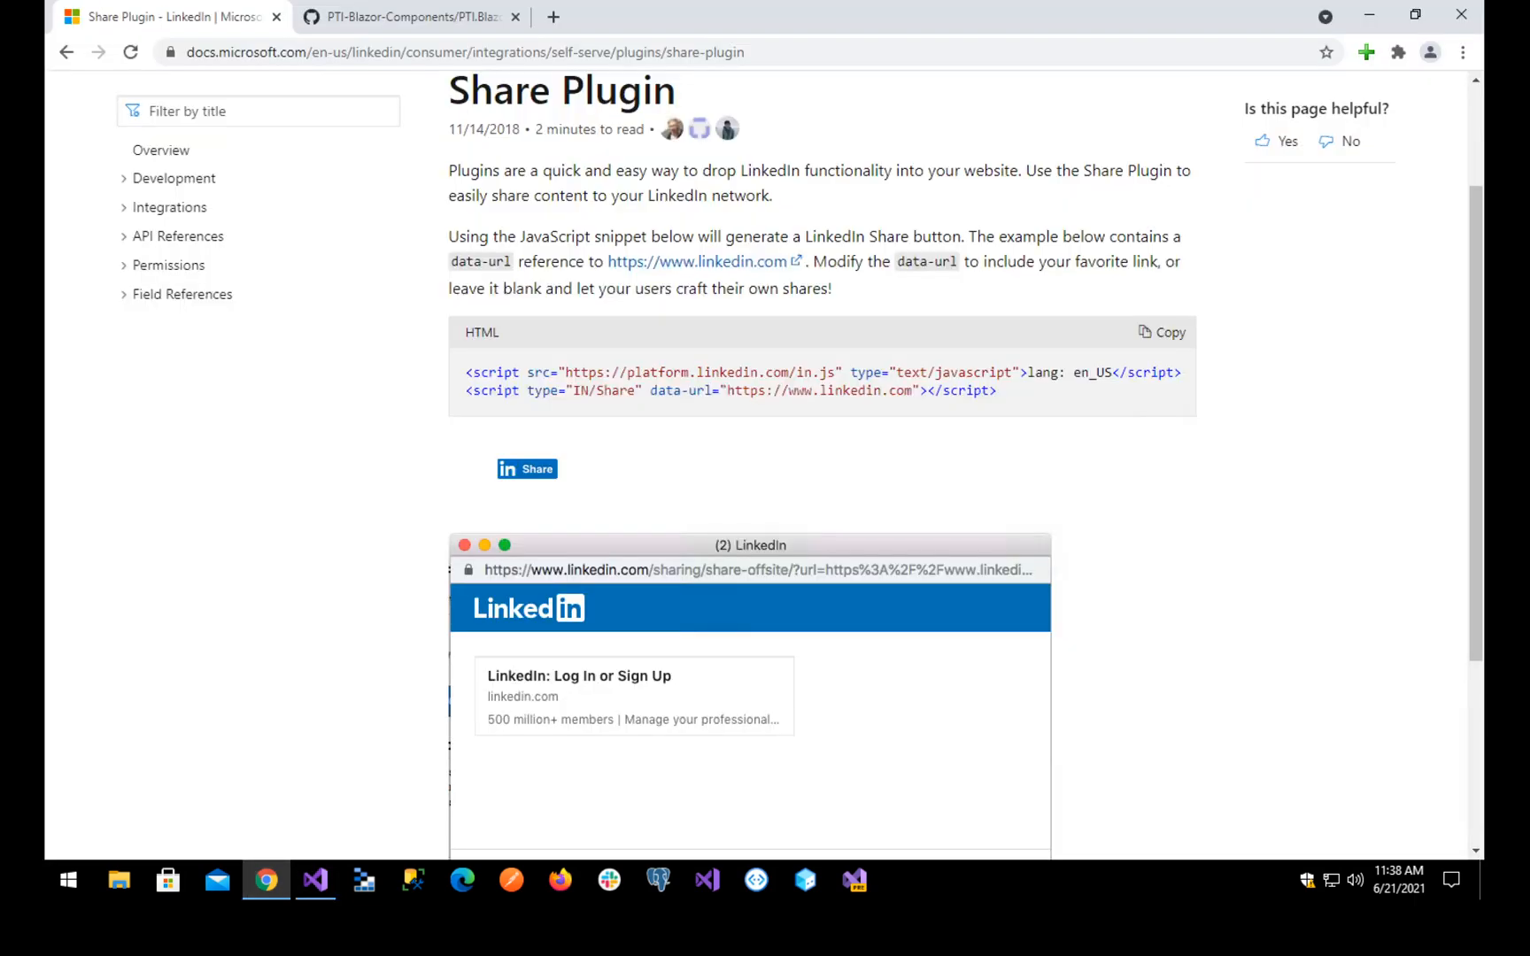
- Go from the LinkedIn folder via SocialNetworks to Twitter and preview TwitterShareButton.razor
left_click(410, 17)
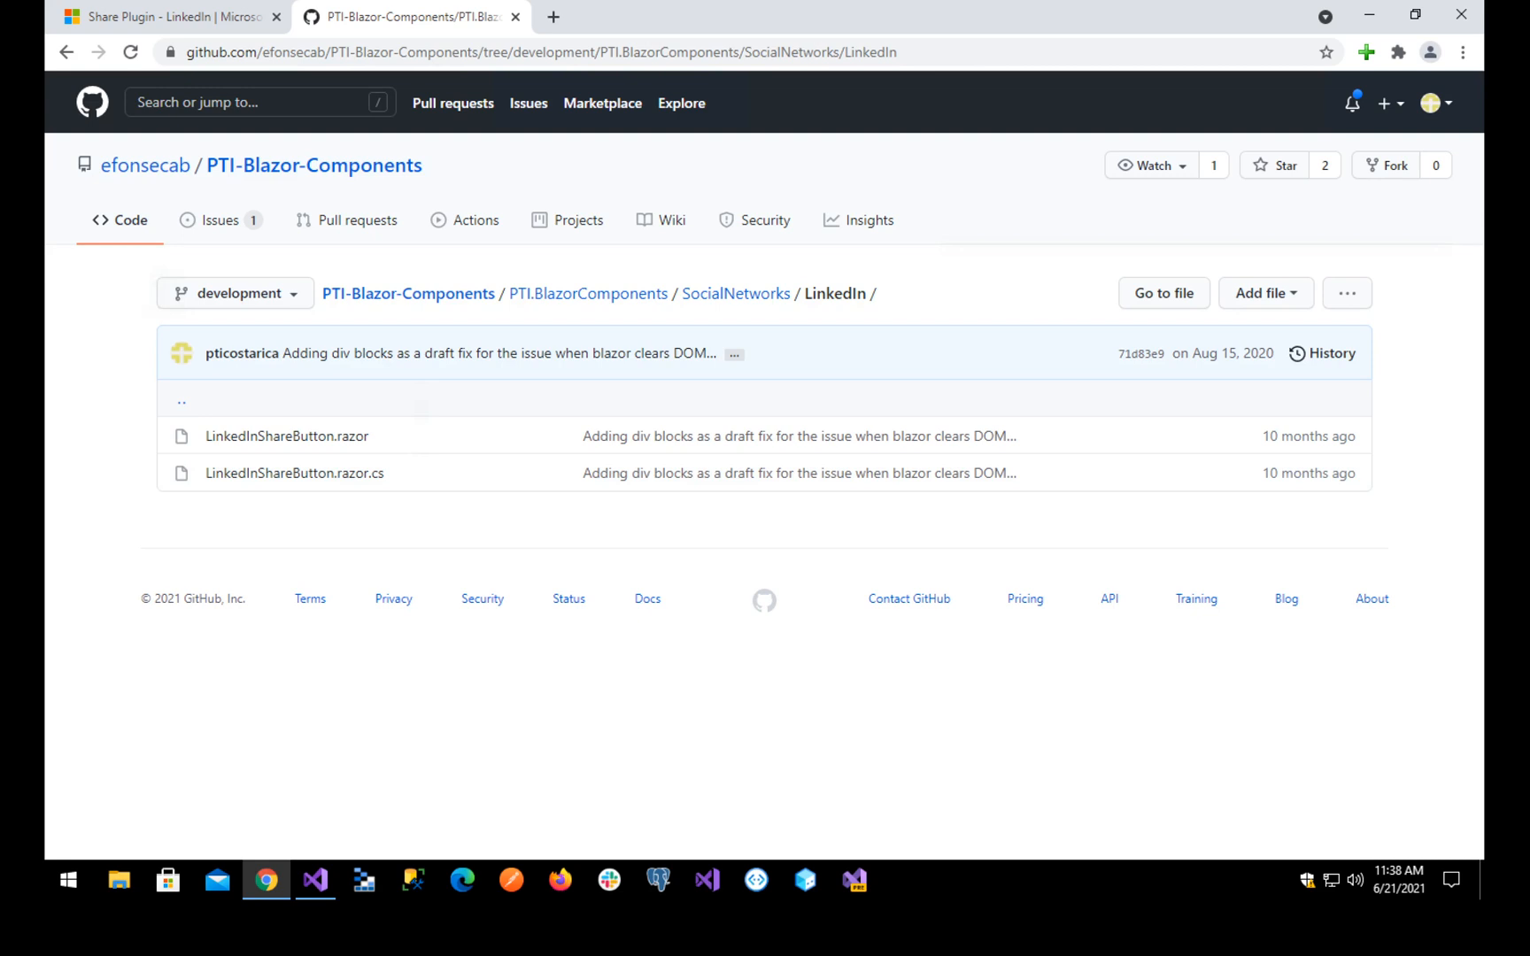
left_click(736, 294)
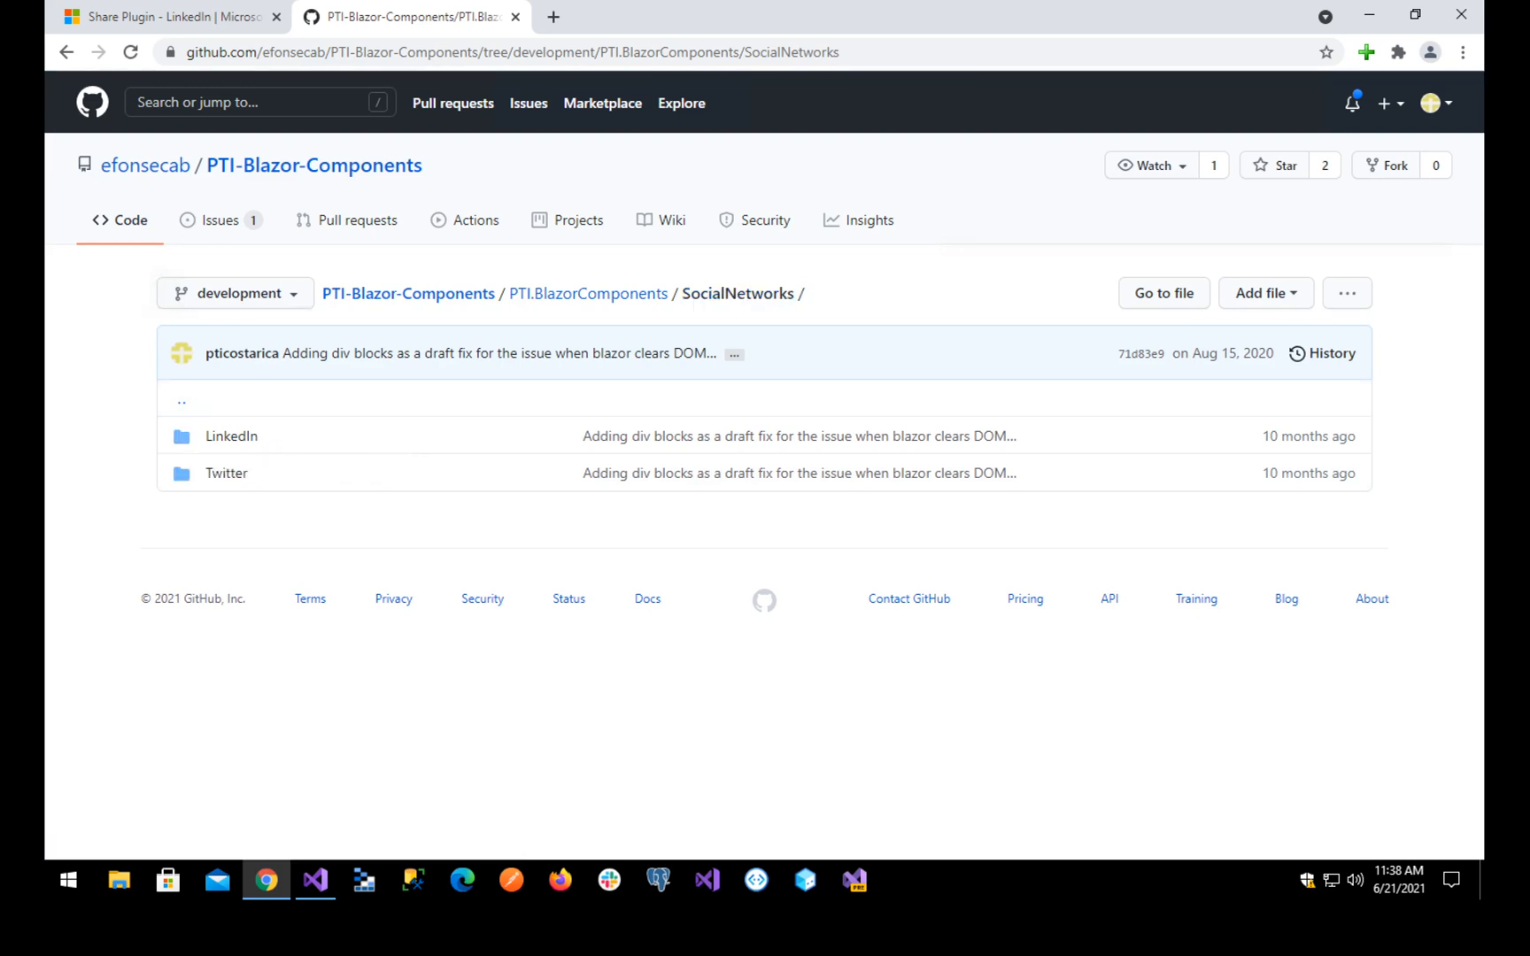
left_click(226, 473)
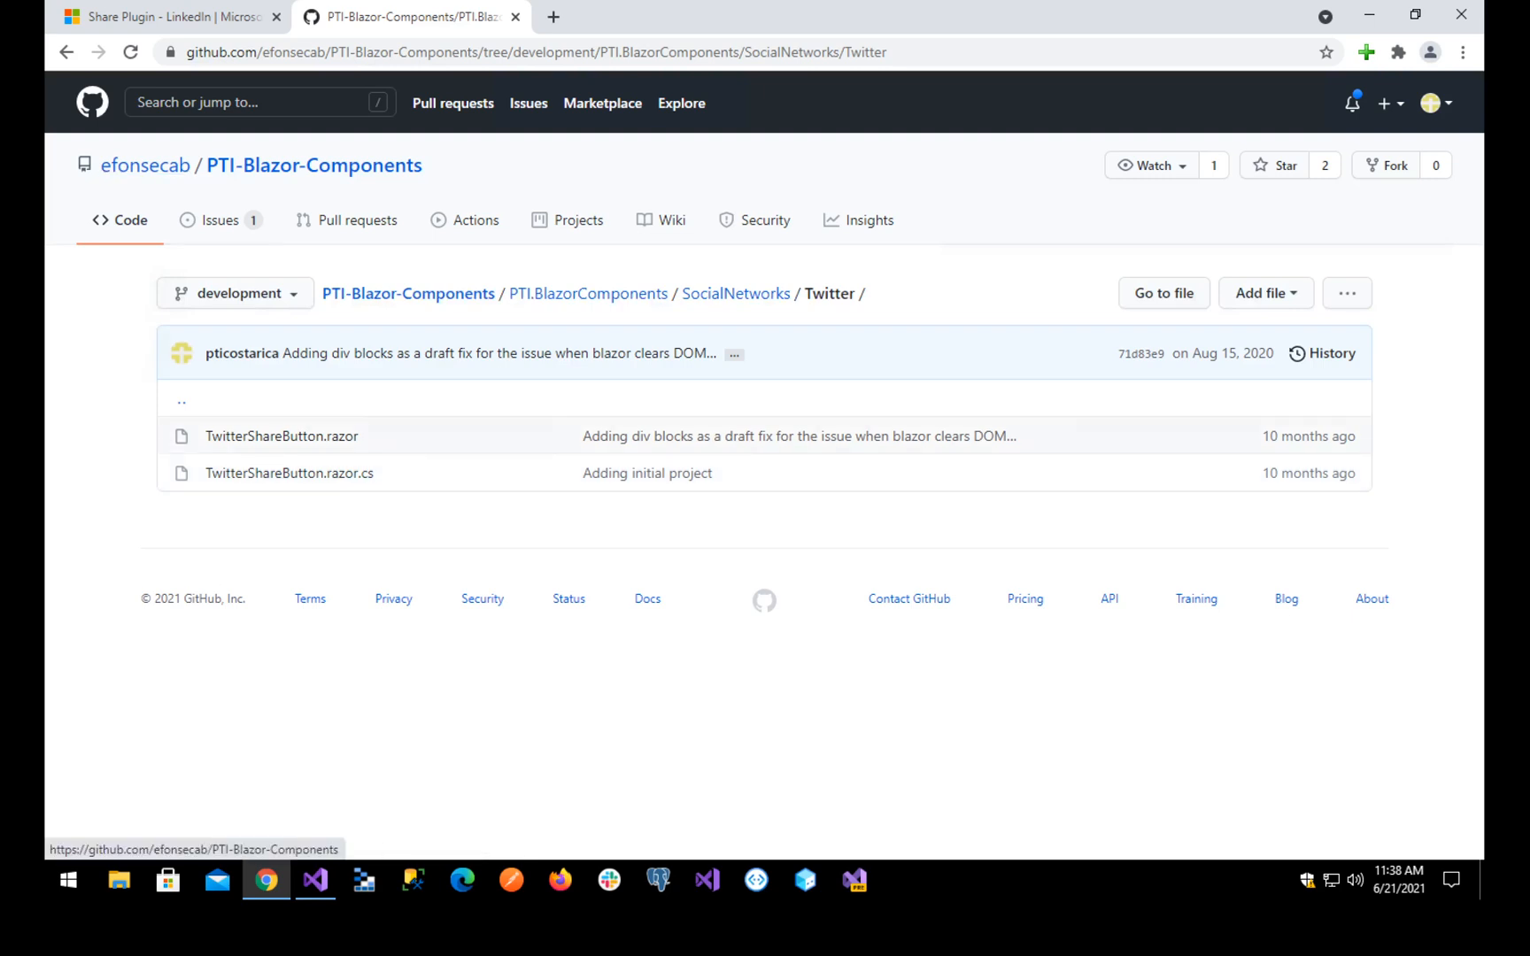
mouse_move(182, 353)
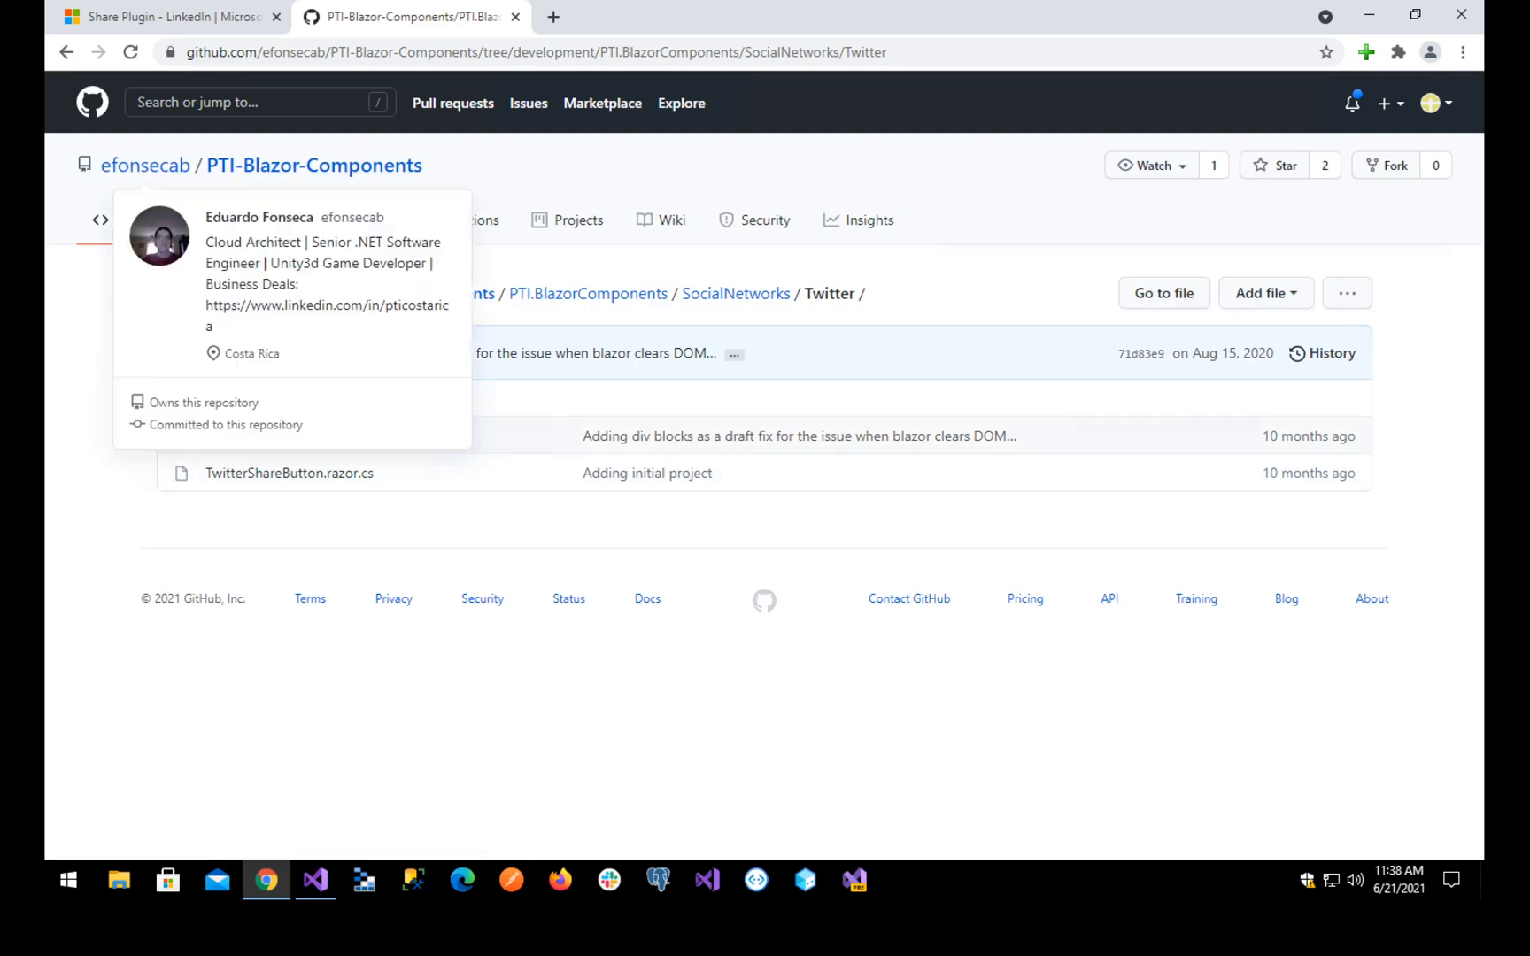
mouse_move(145, 164)
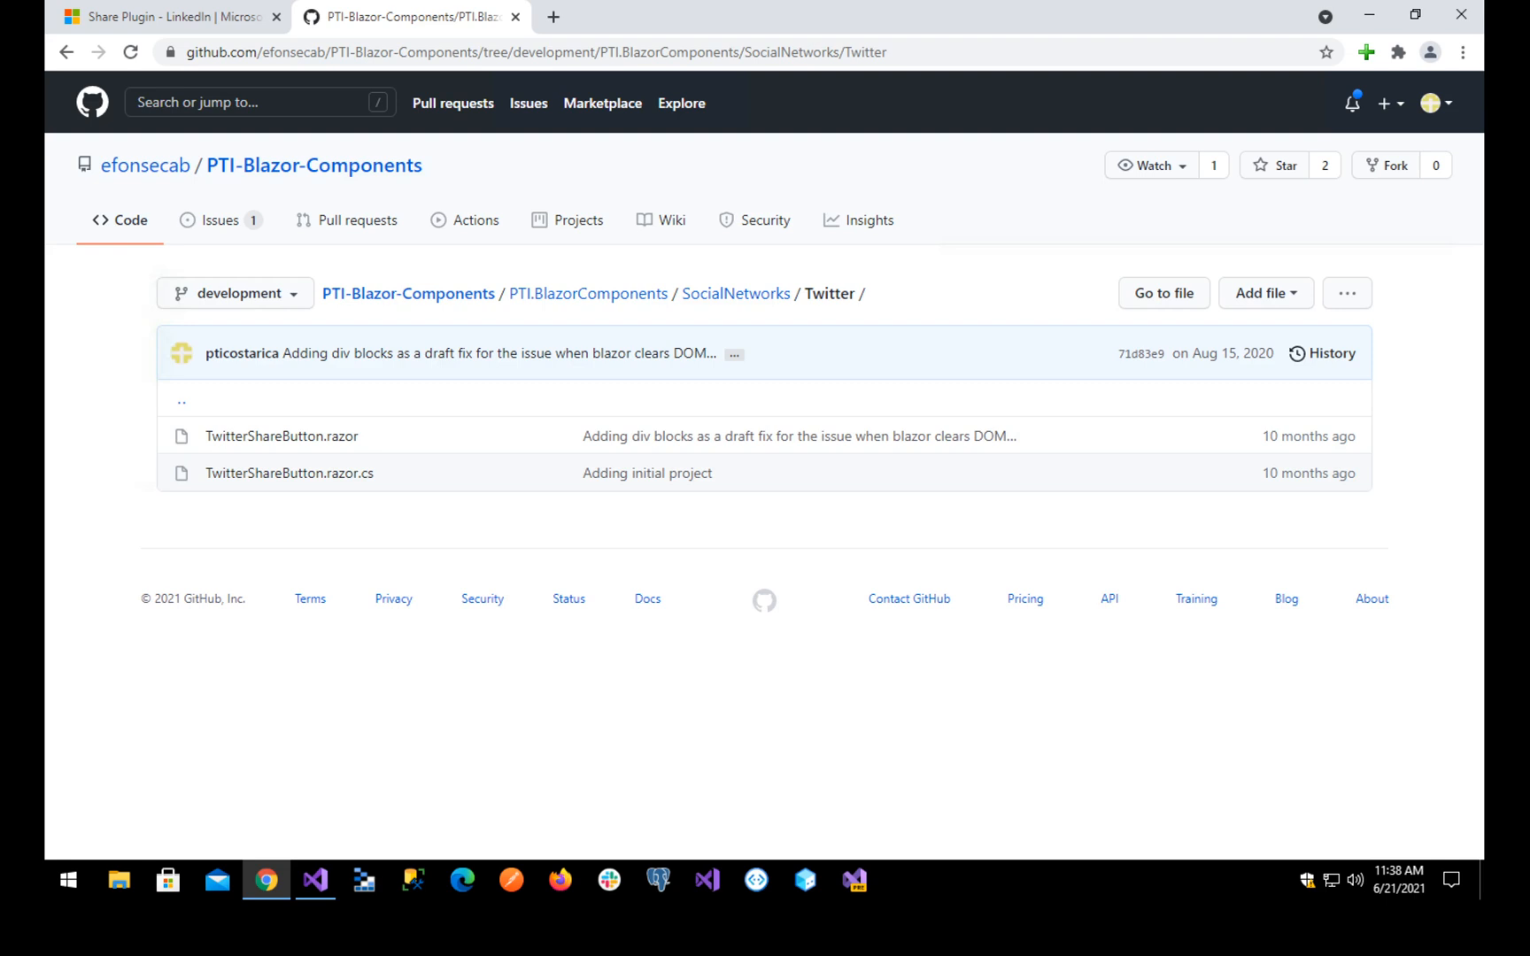
left_click(280, 436)
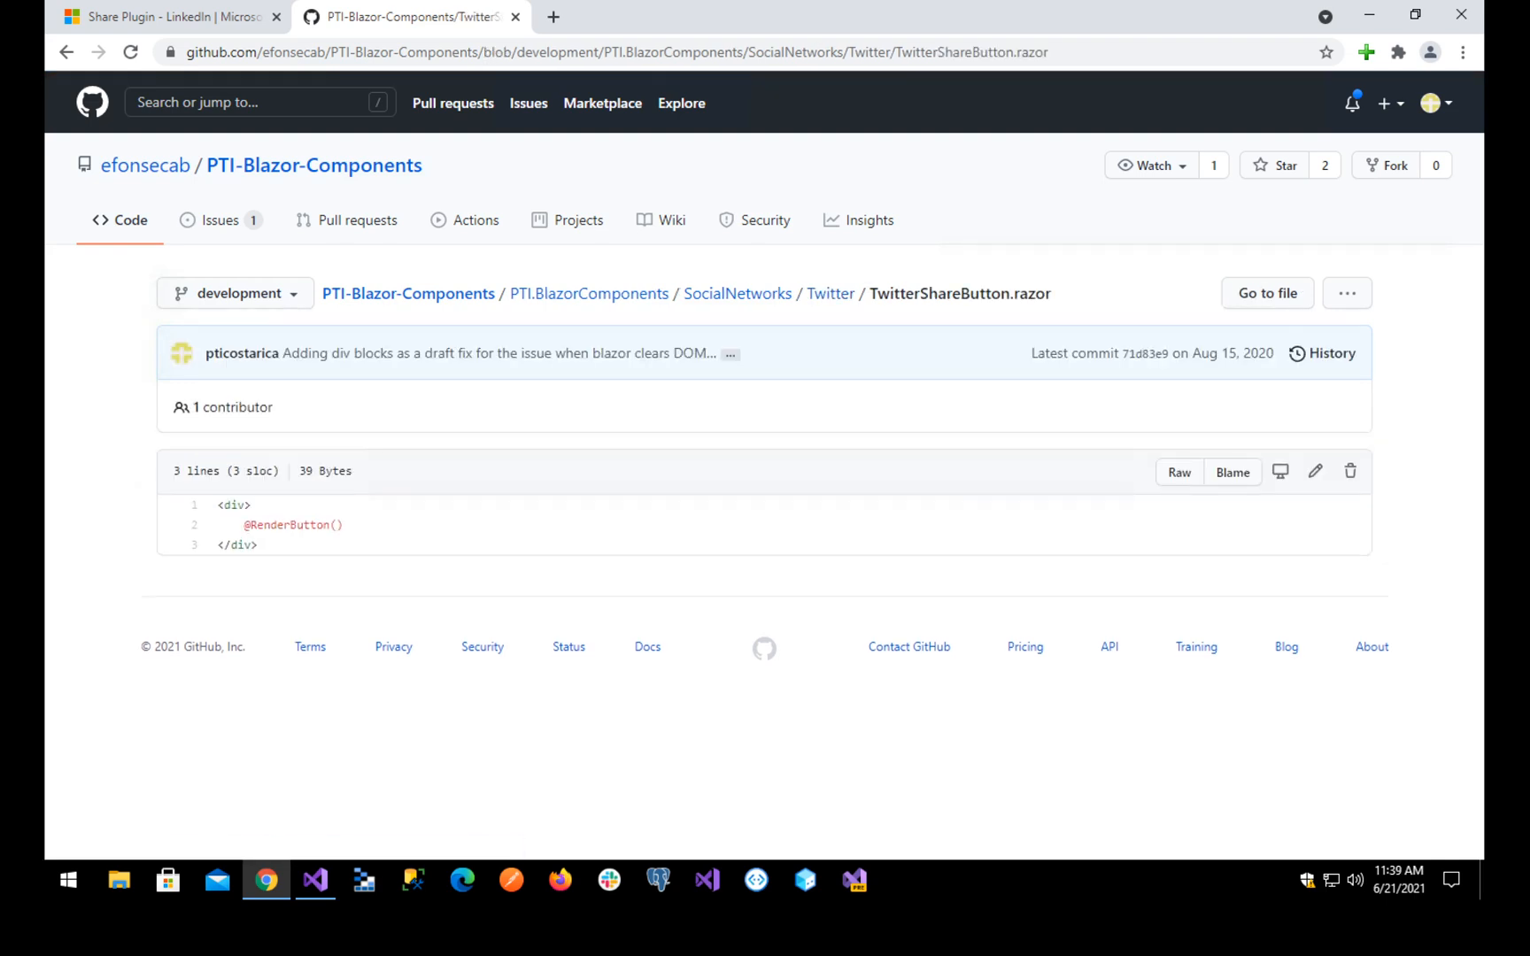
left_click(831, 294)
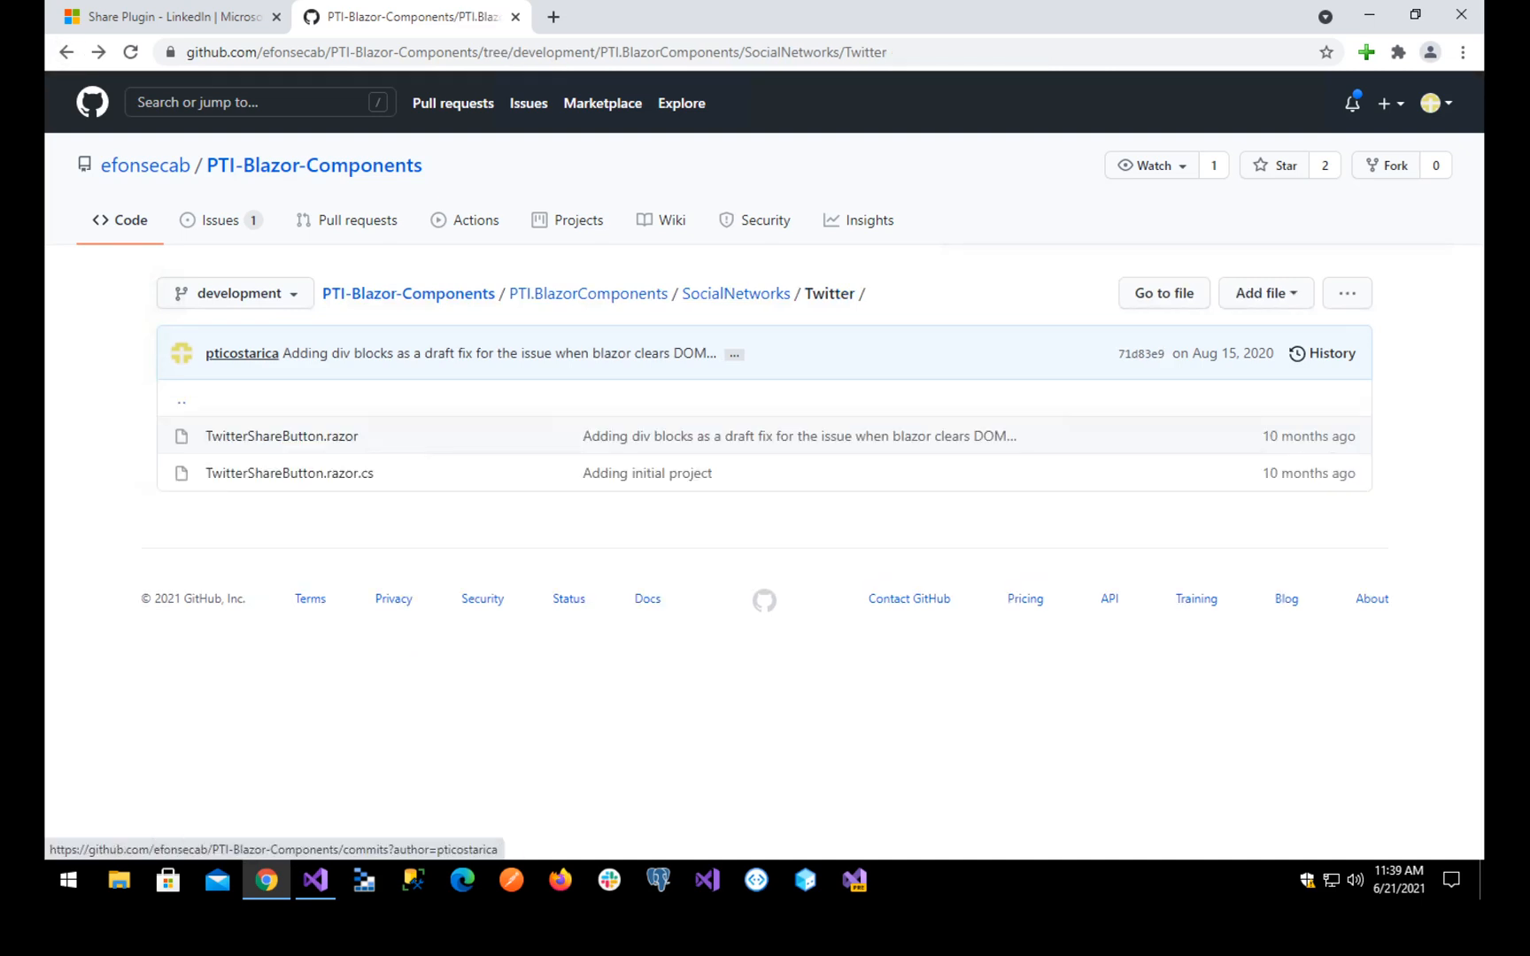
- Scroll TwitterShareButton.razor.cs down to RenderButton and select its if (AddWidgetsScript) block
left_click(288, 473)
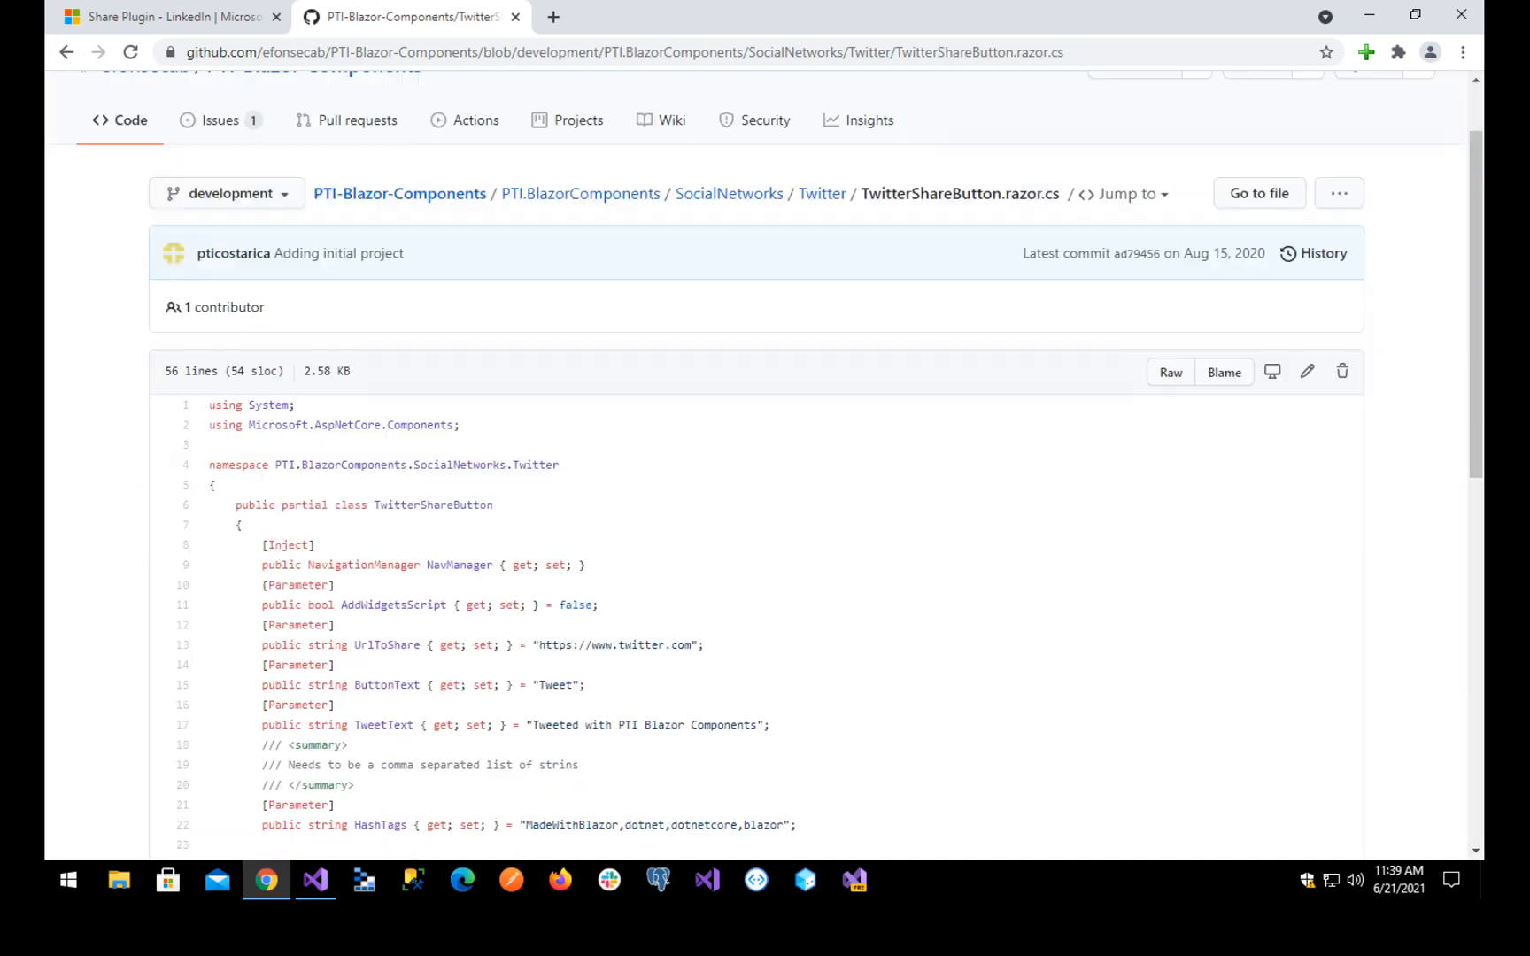
scroll("down", 3)
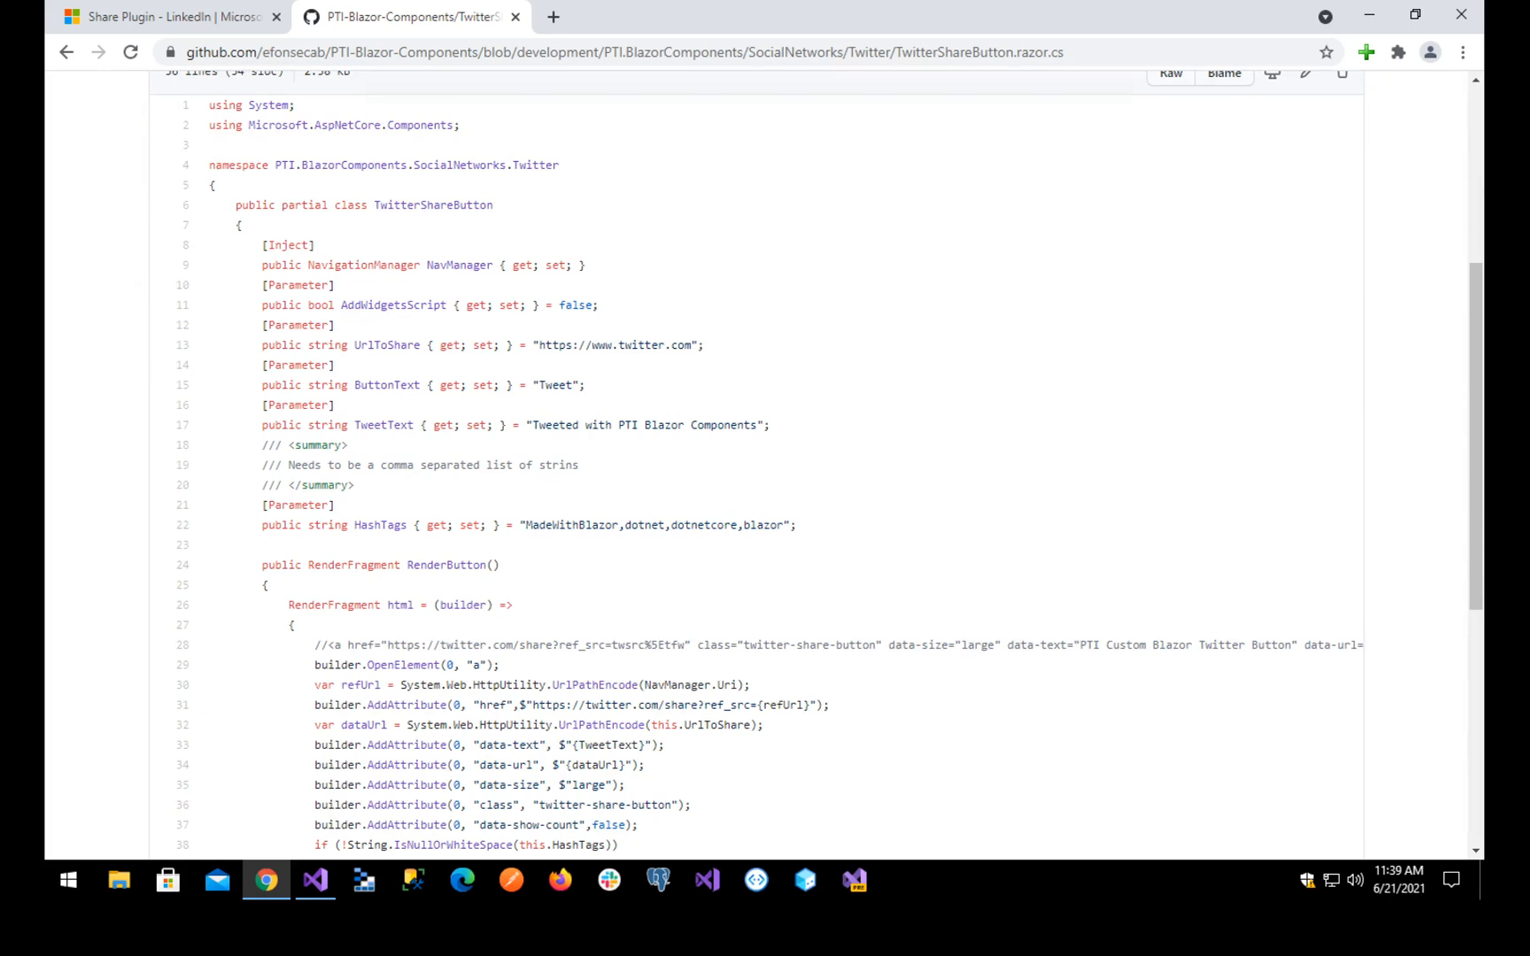
scroll("down", 3)
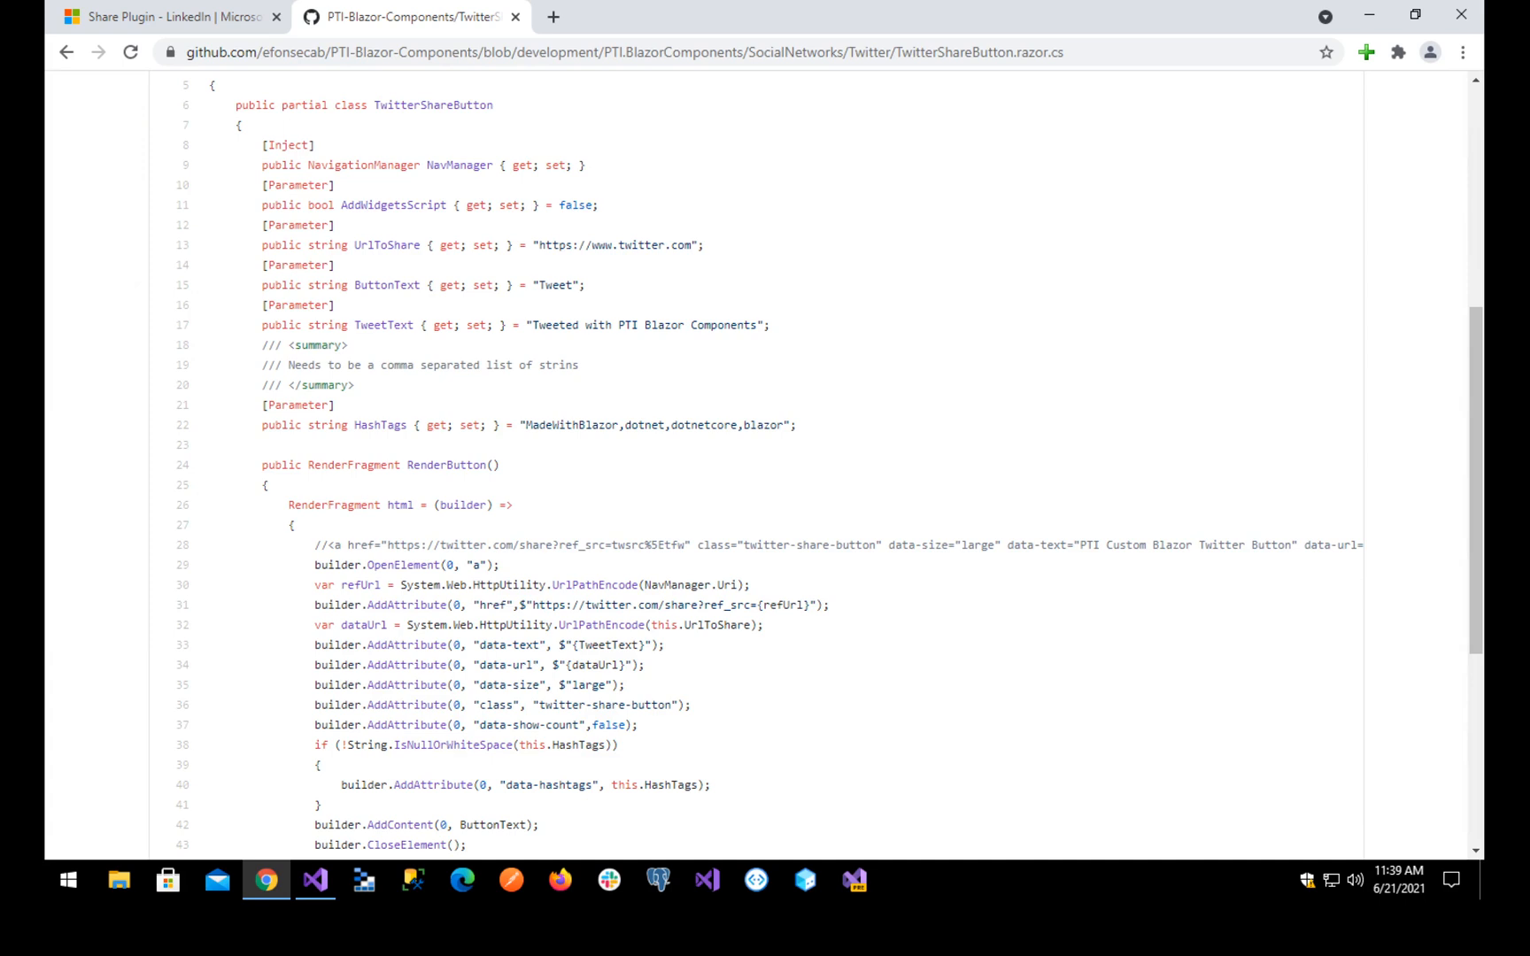
scroll("down", 3)
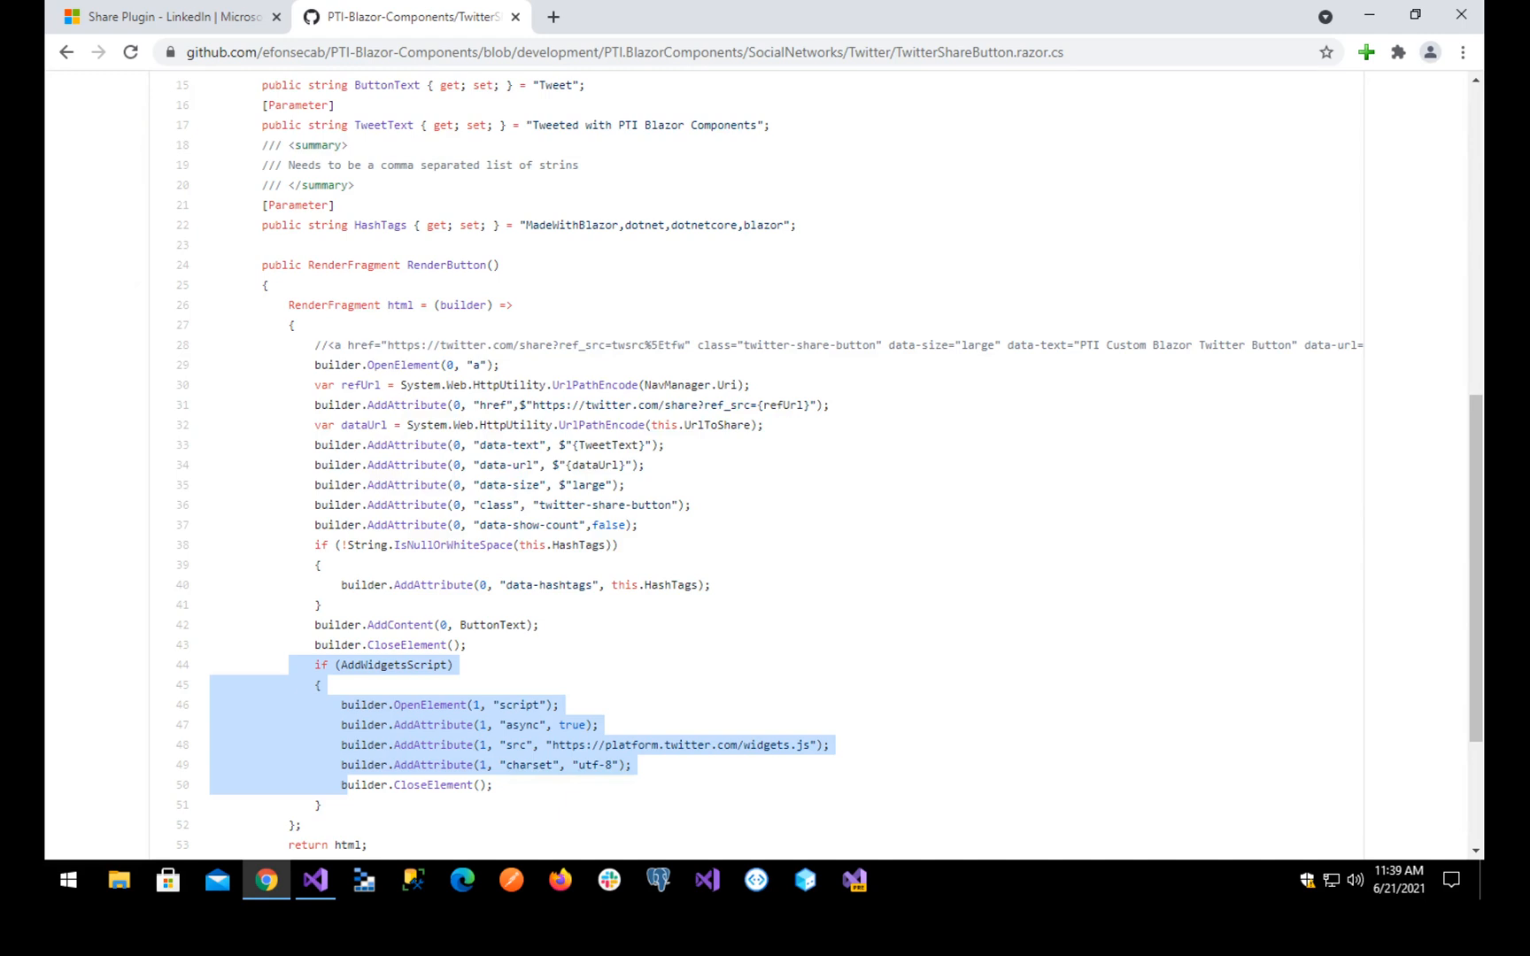
scroll("down", 3)
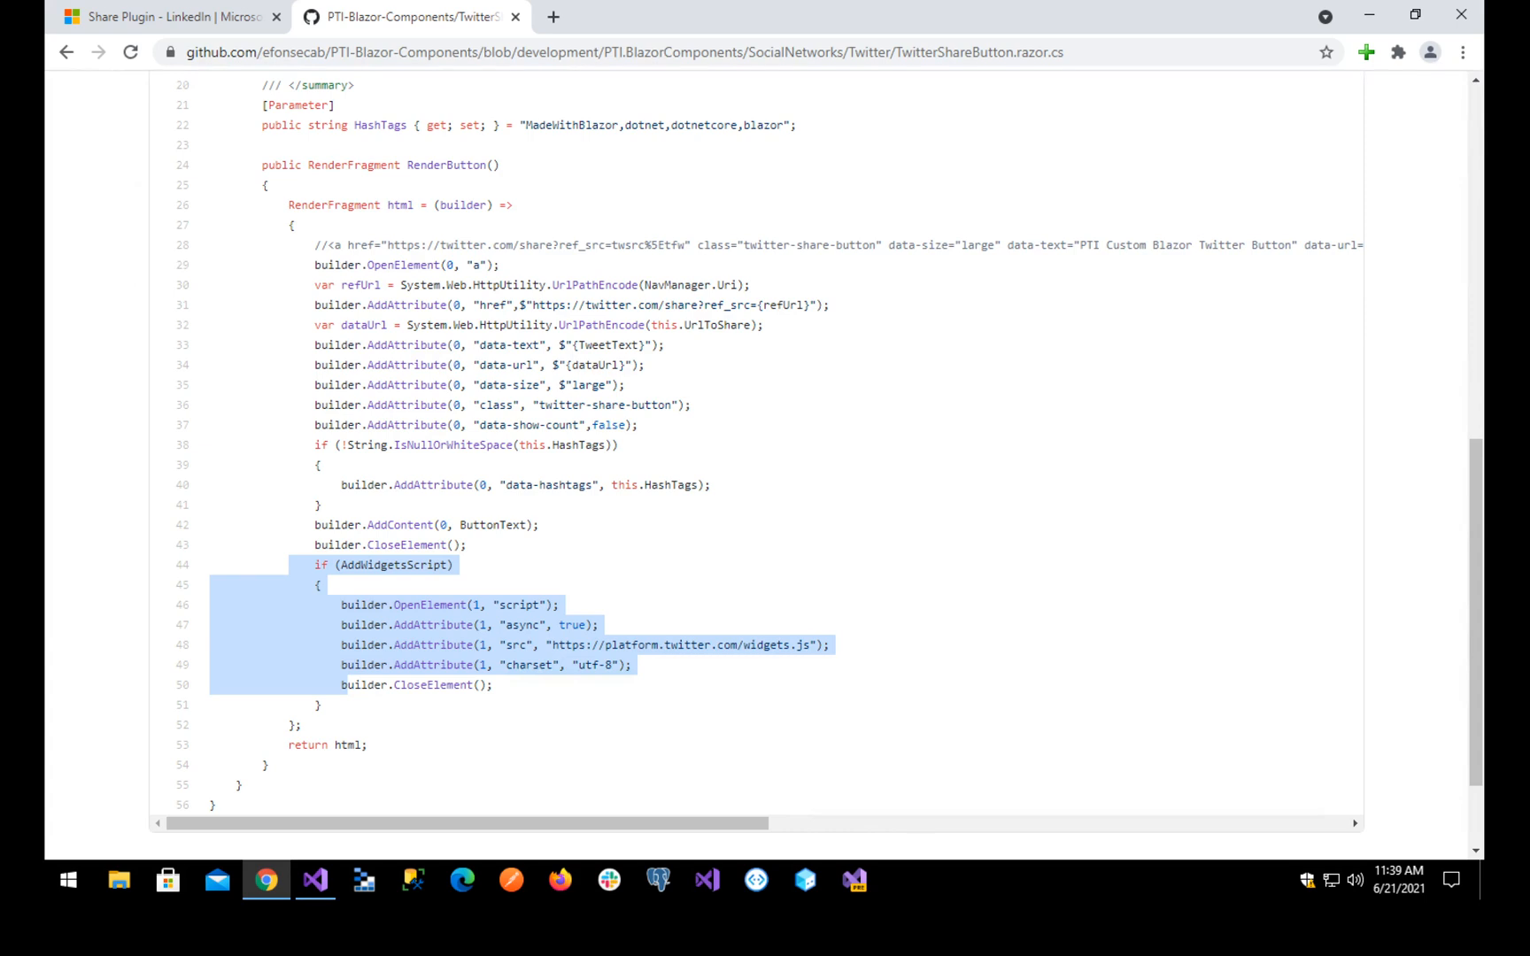
double_click(521, 604)
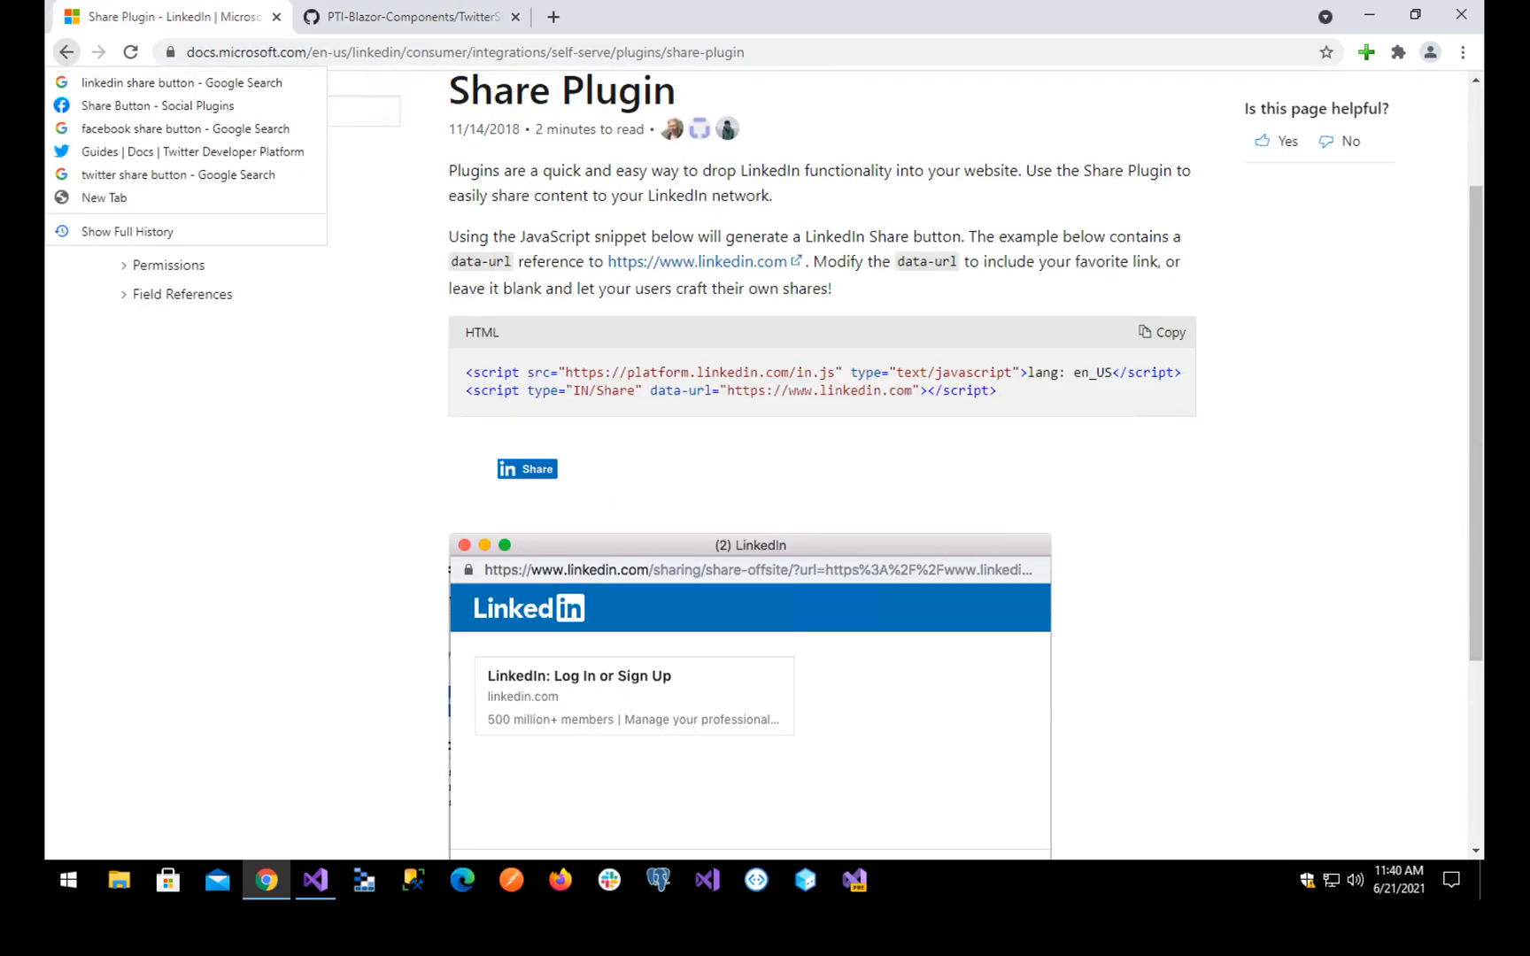
mouse_move(184, 127)
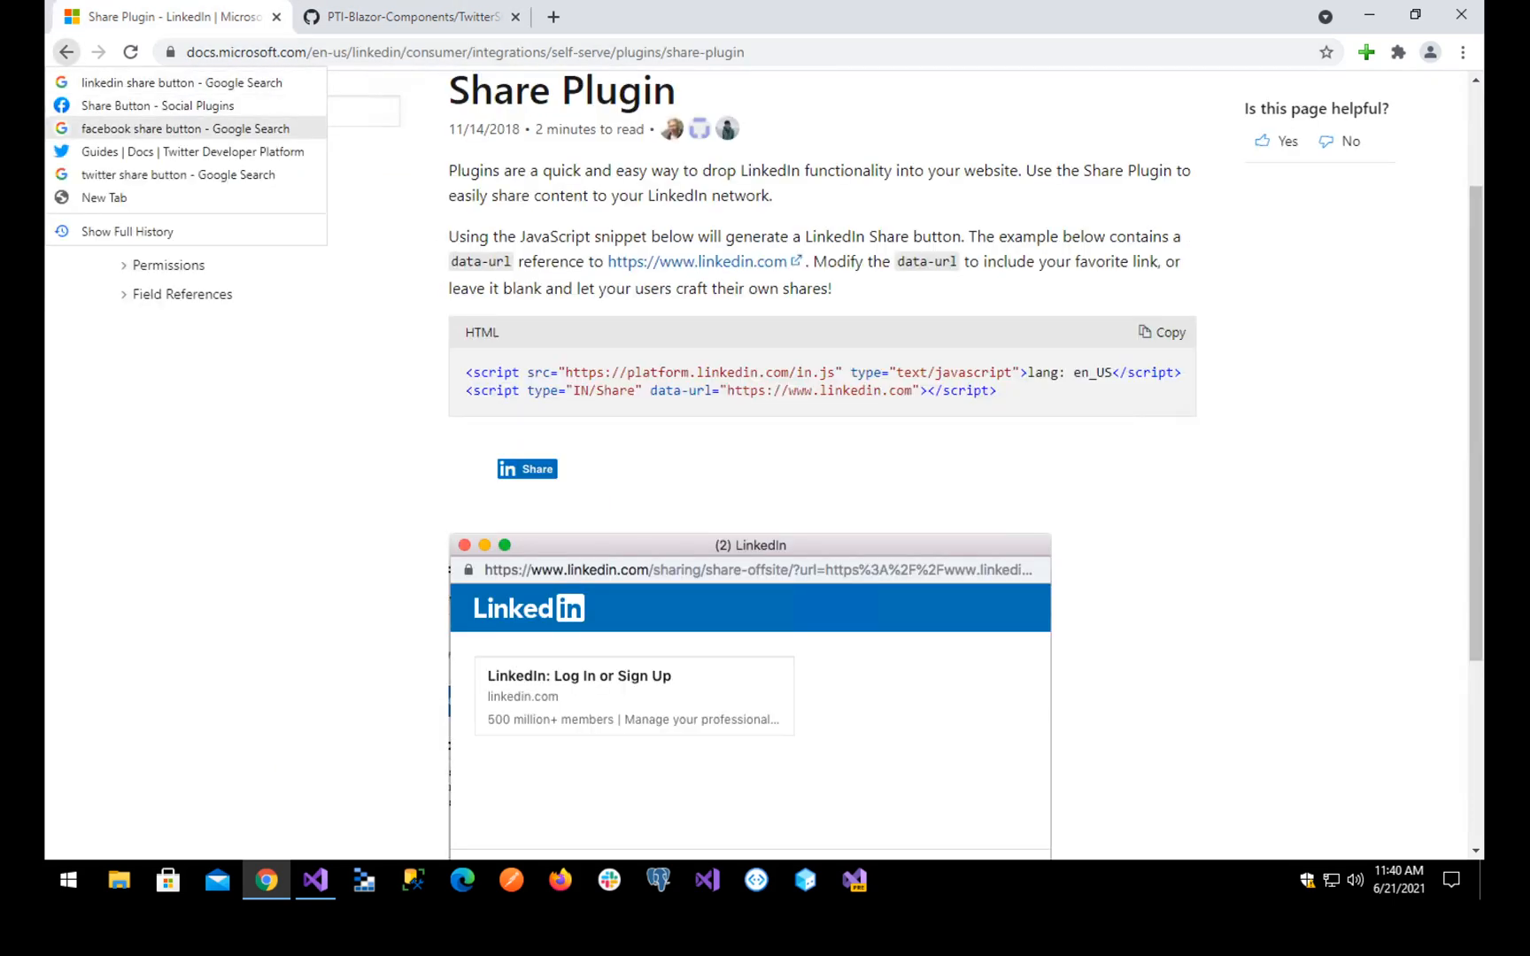
- Reopen the Guides | Docs | Twitter Developer Platform page from history and browse it
left_click(192, 151)
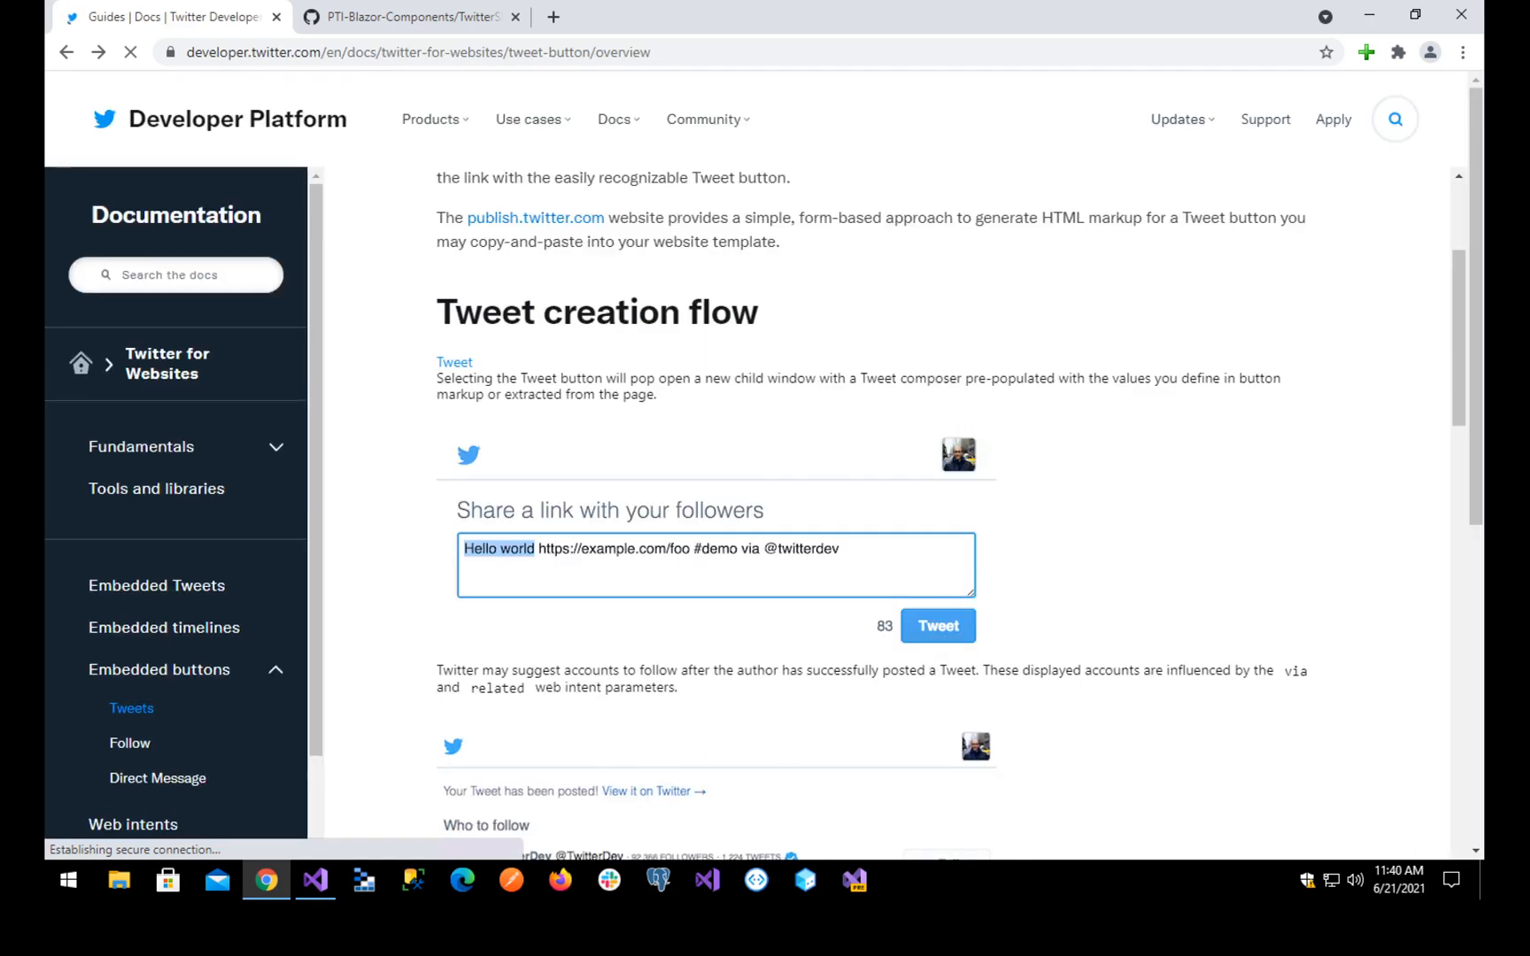
scroll("down", 3)
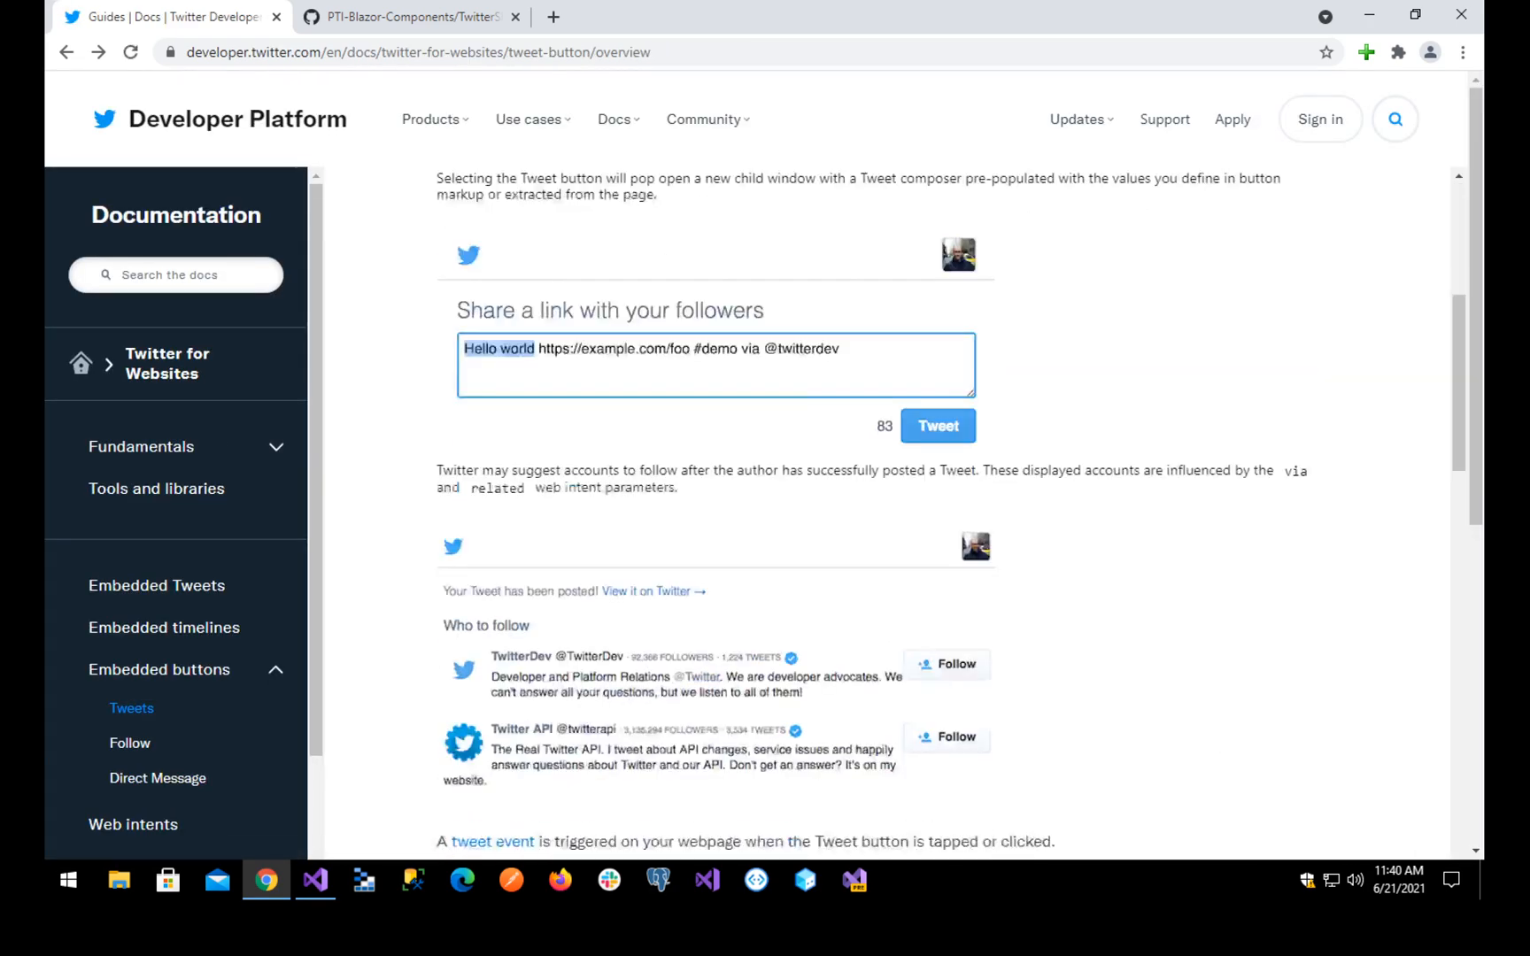
scroll("up", 3)
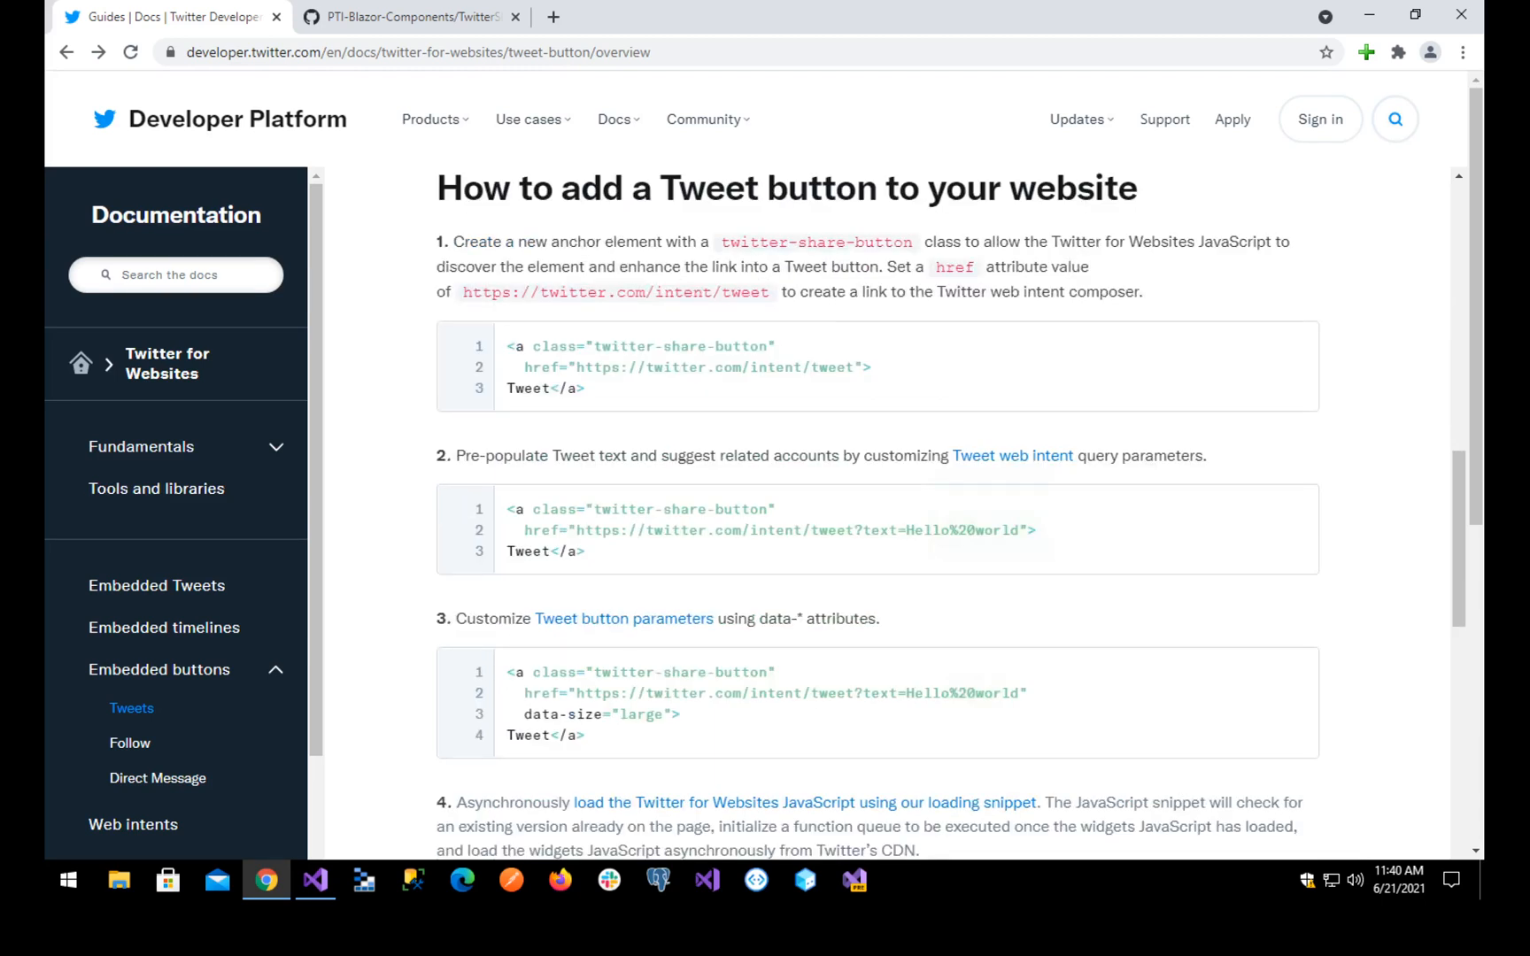
scroll("down", 3)
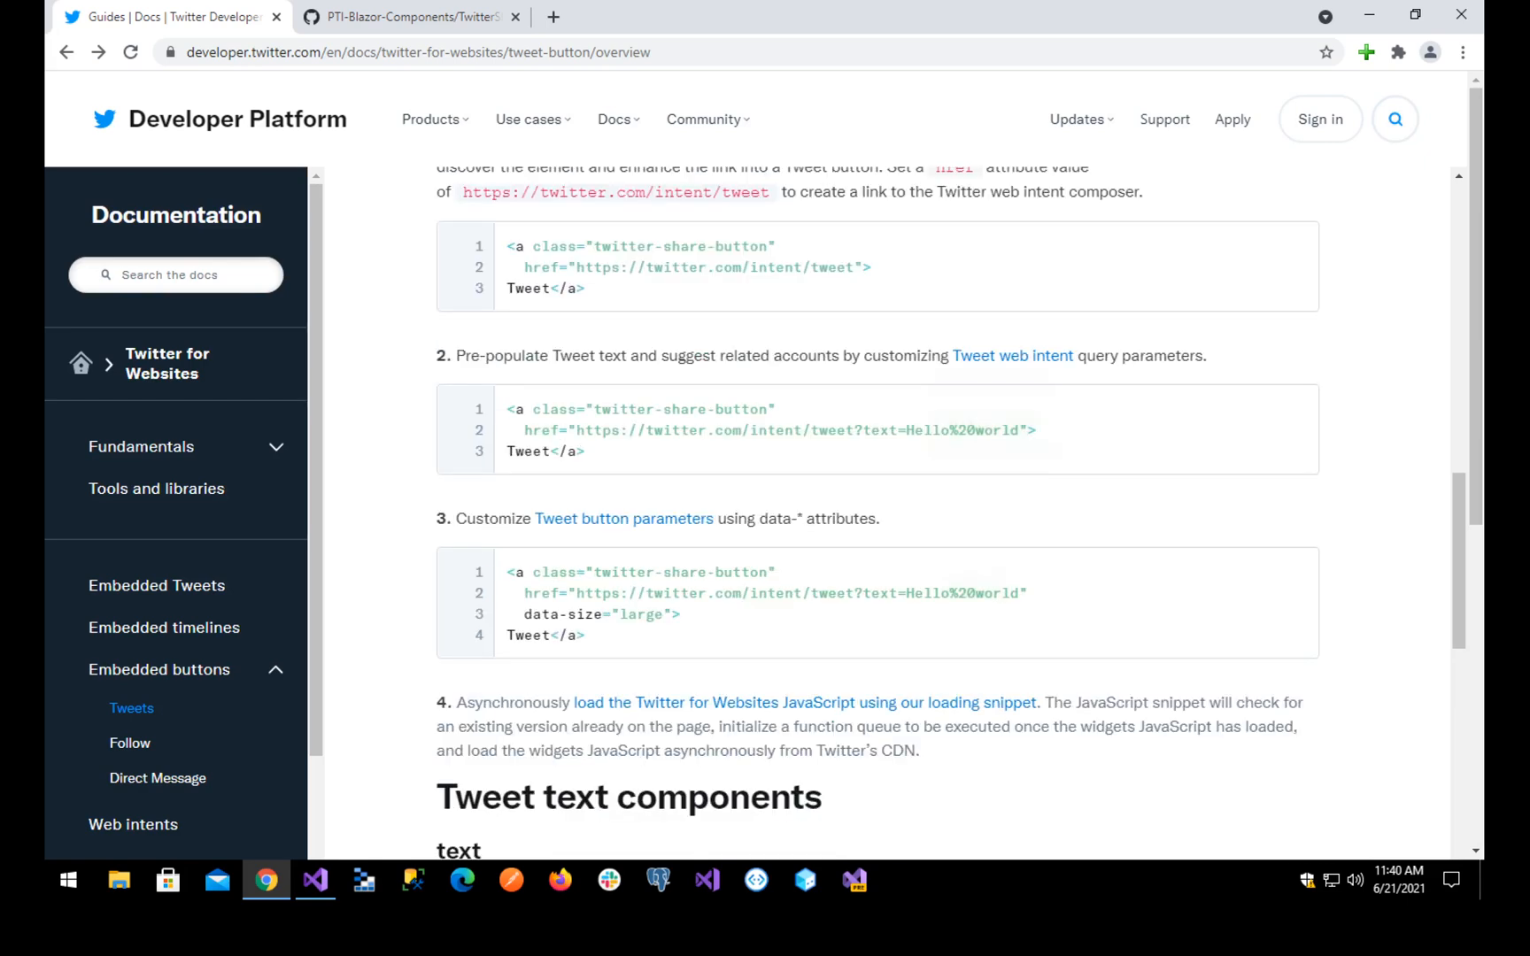
scroll("down", 3)
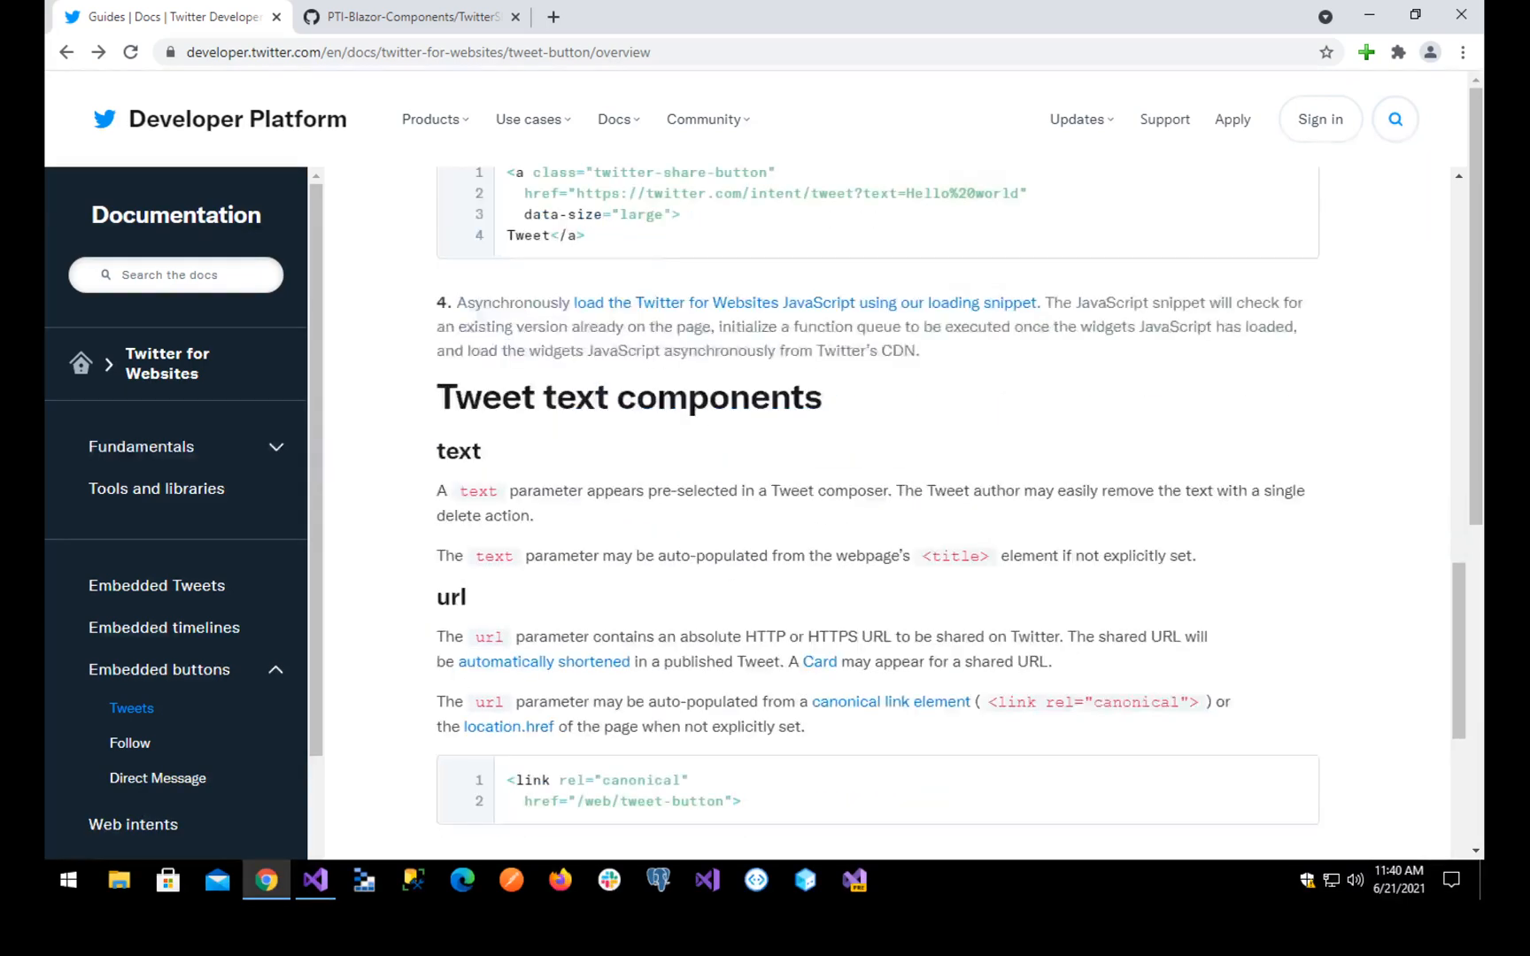
scroll("down", 3)
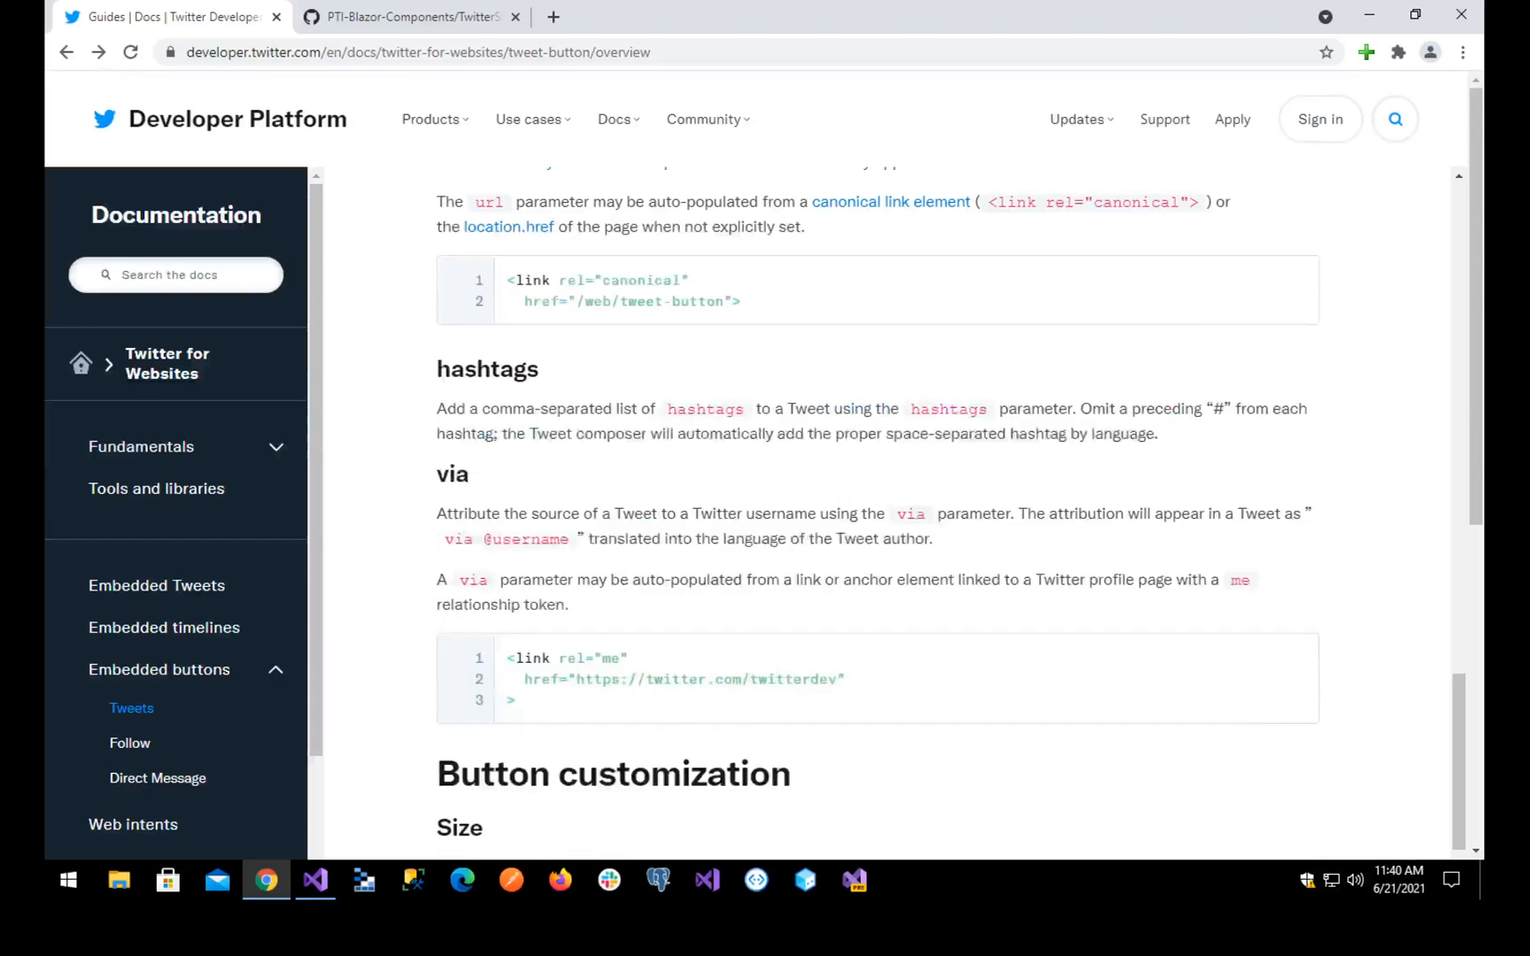
scroll("down", 3)
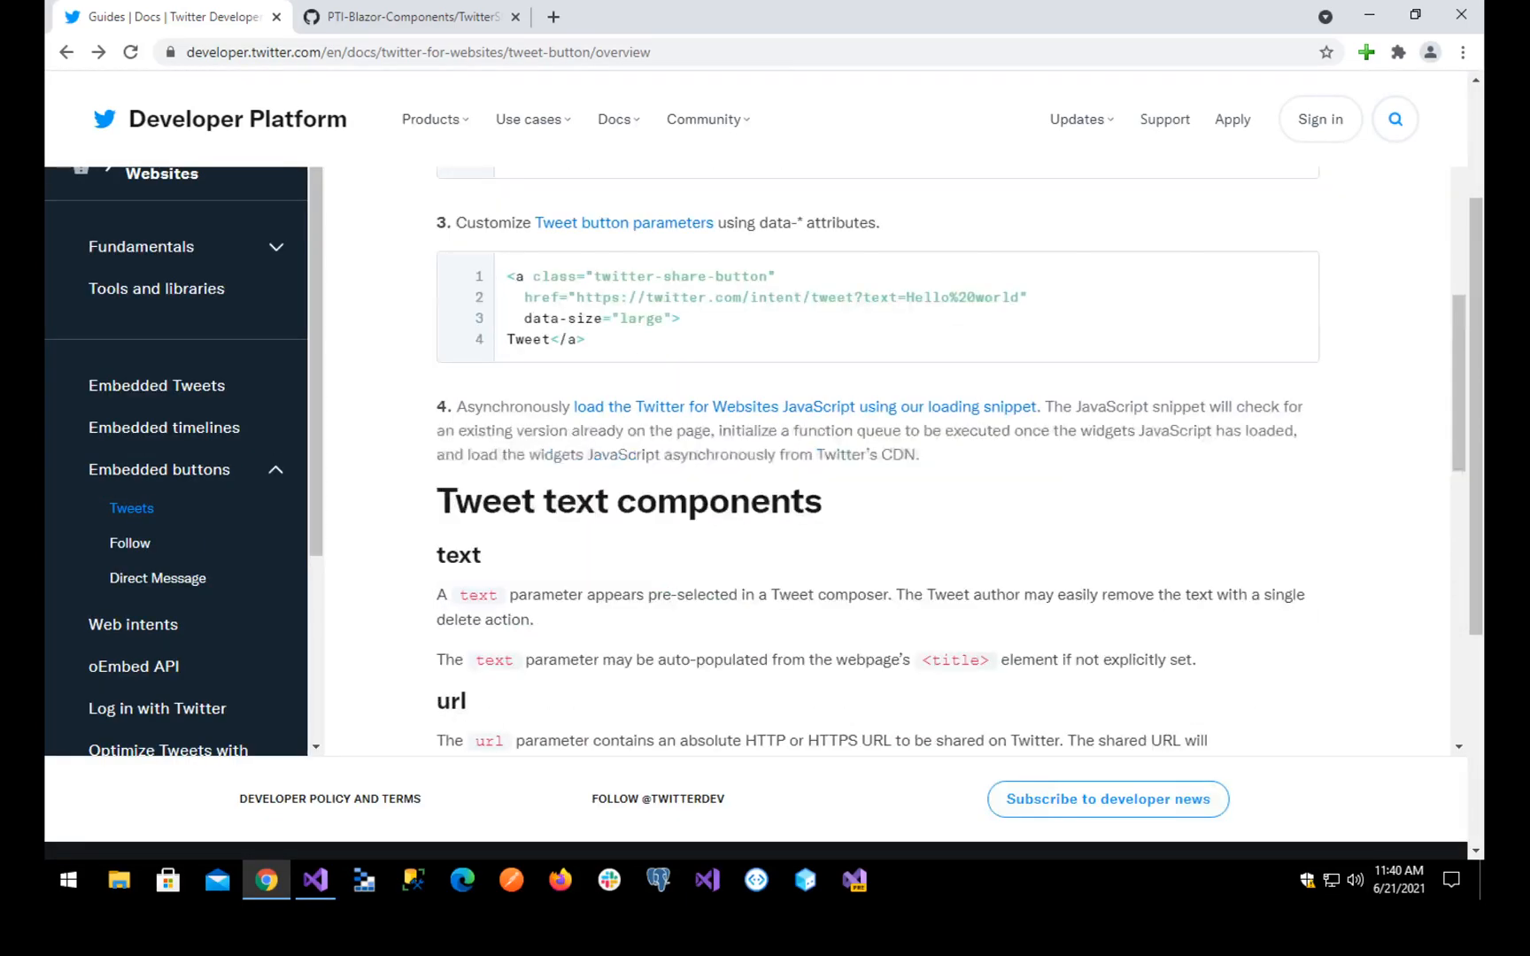
scroll("up", 3)
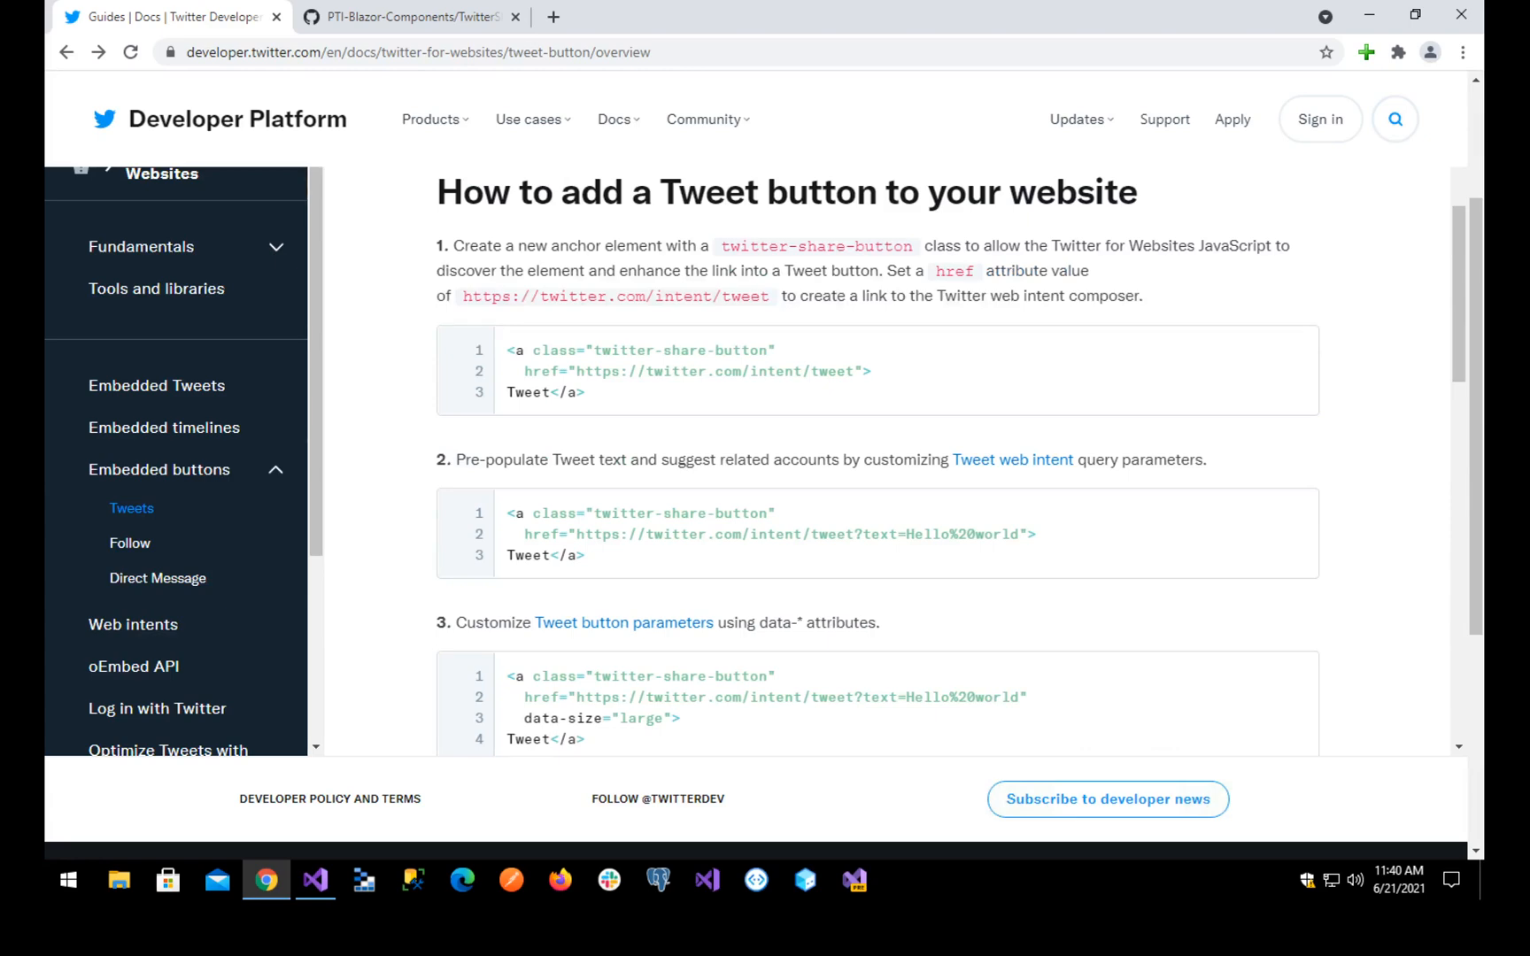
scroll("up", 3)
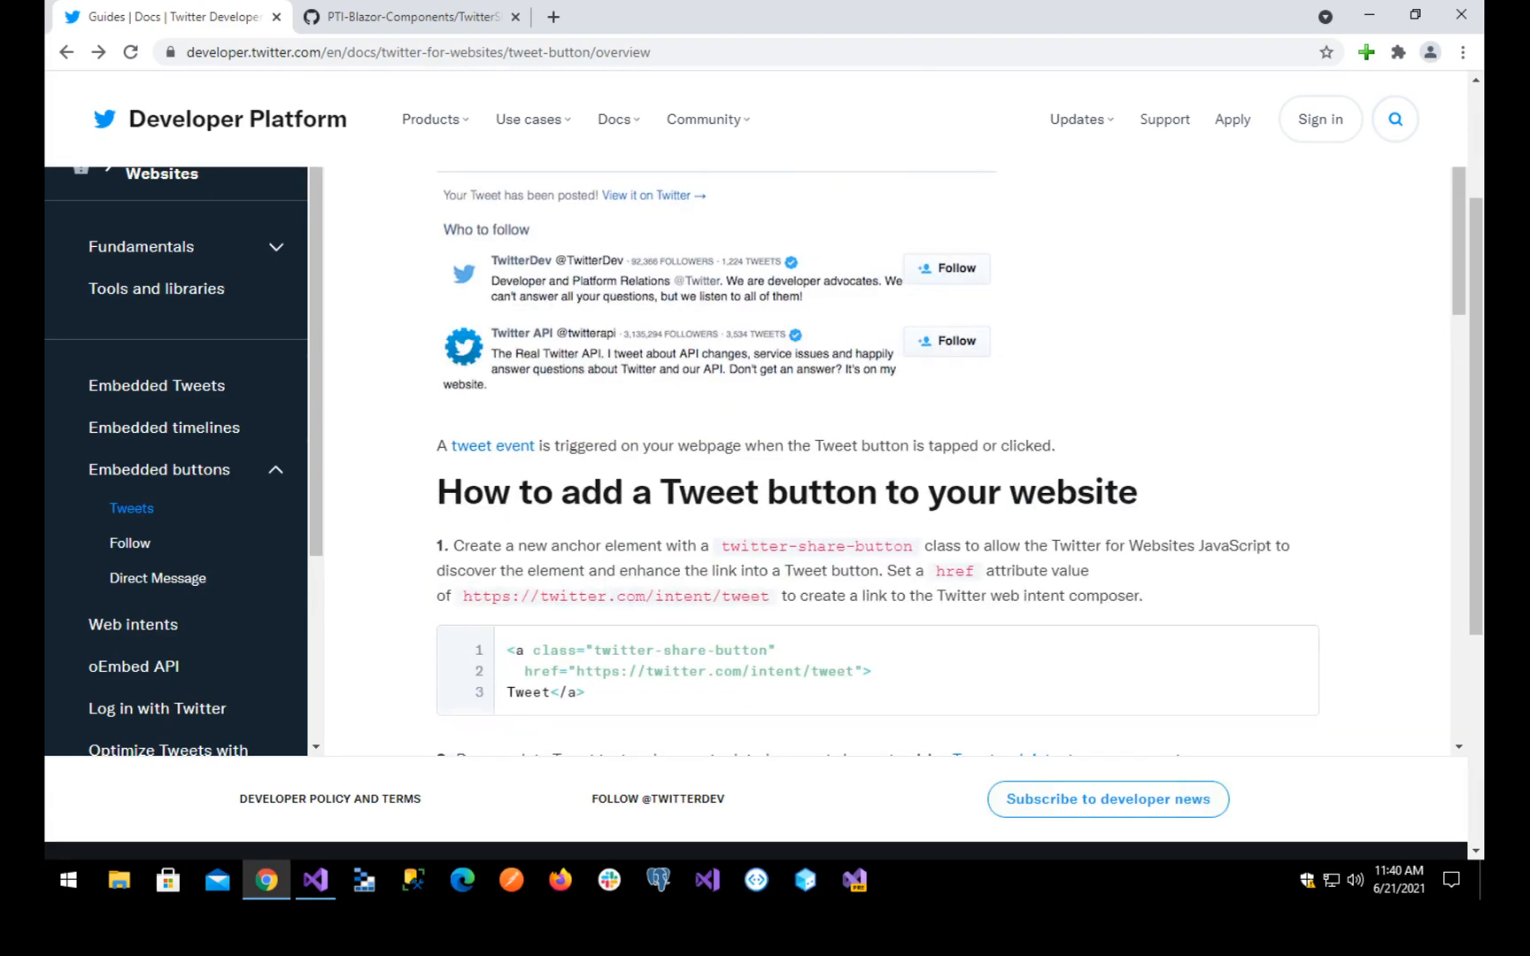
scroll("up", 3)
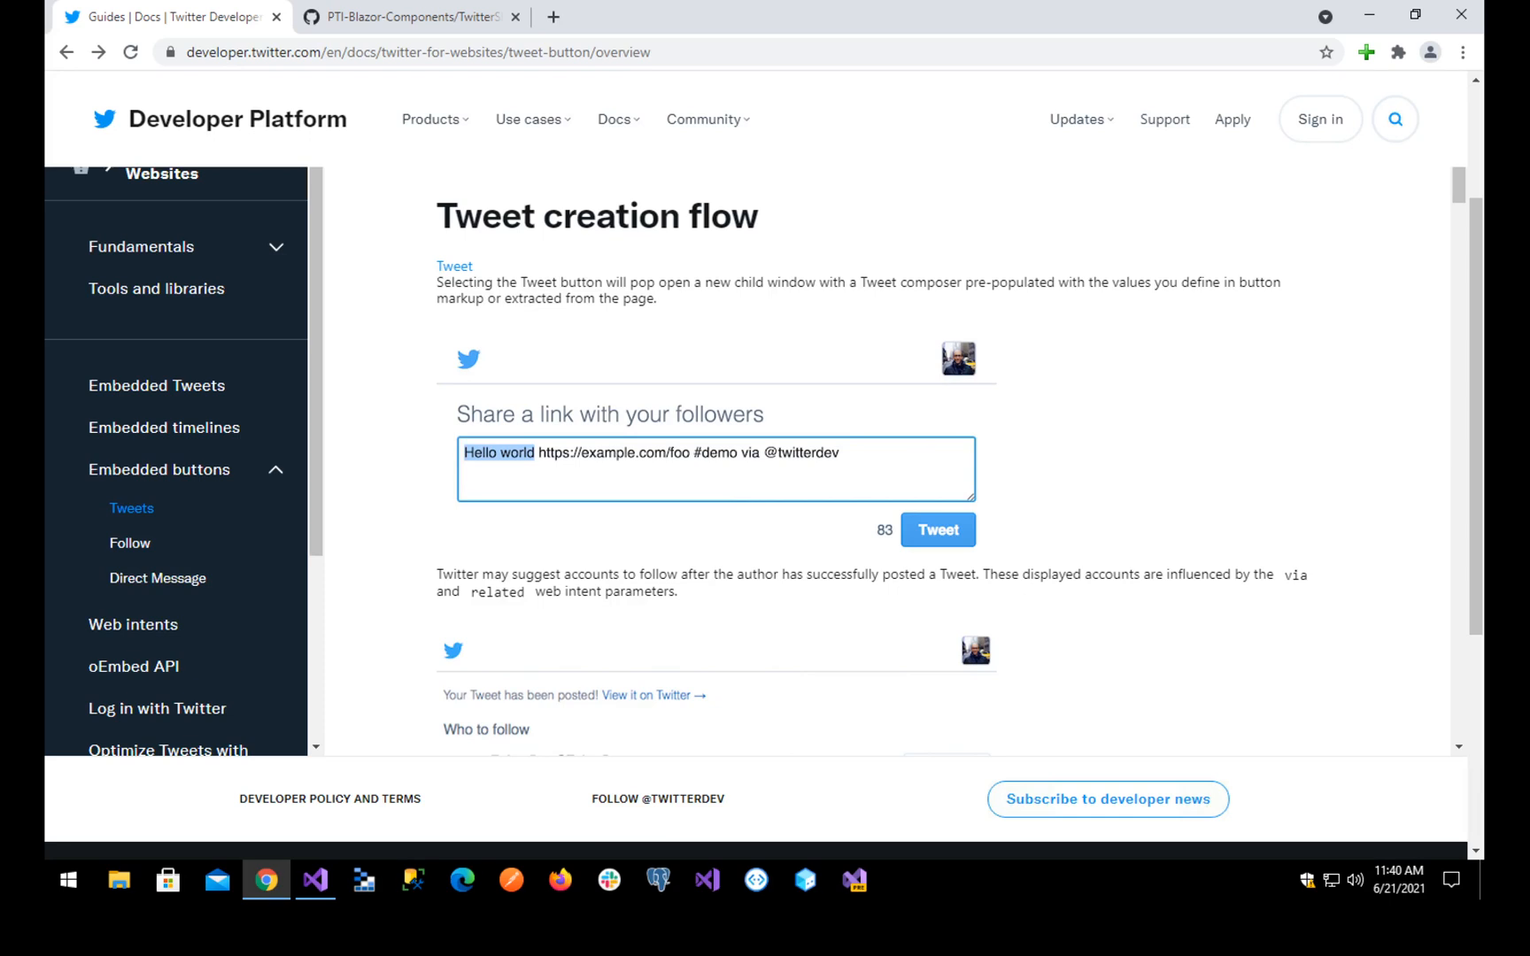
- Scroll to the Tweet button setup steps and mark 'Asynchronously' in step 4
scroll("down", 3)
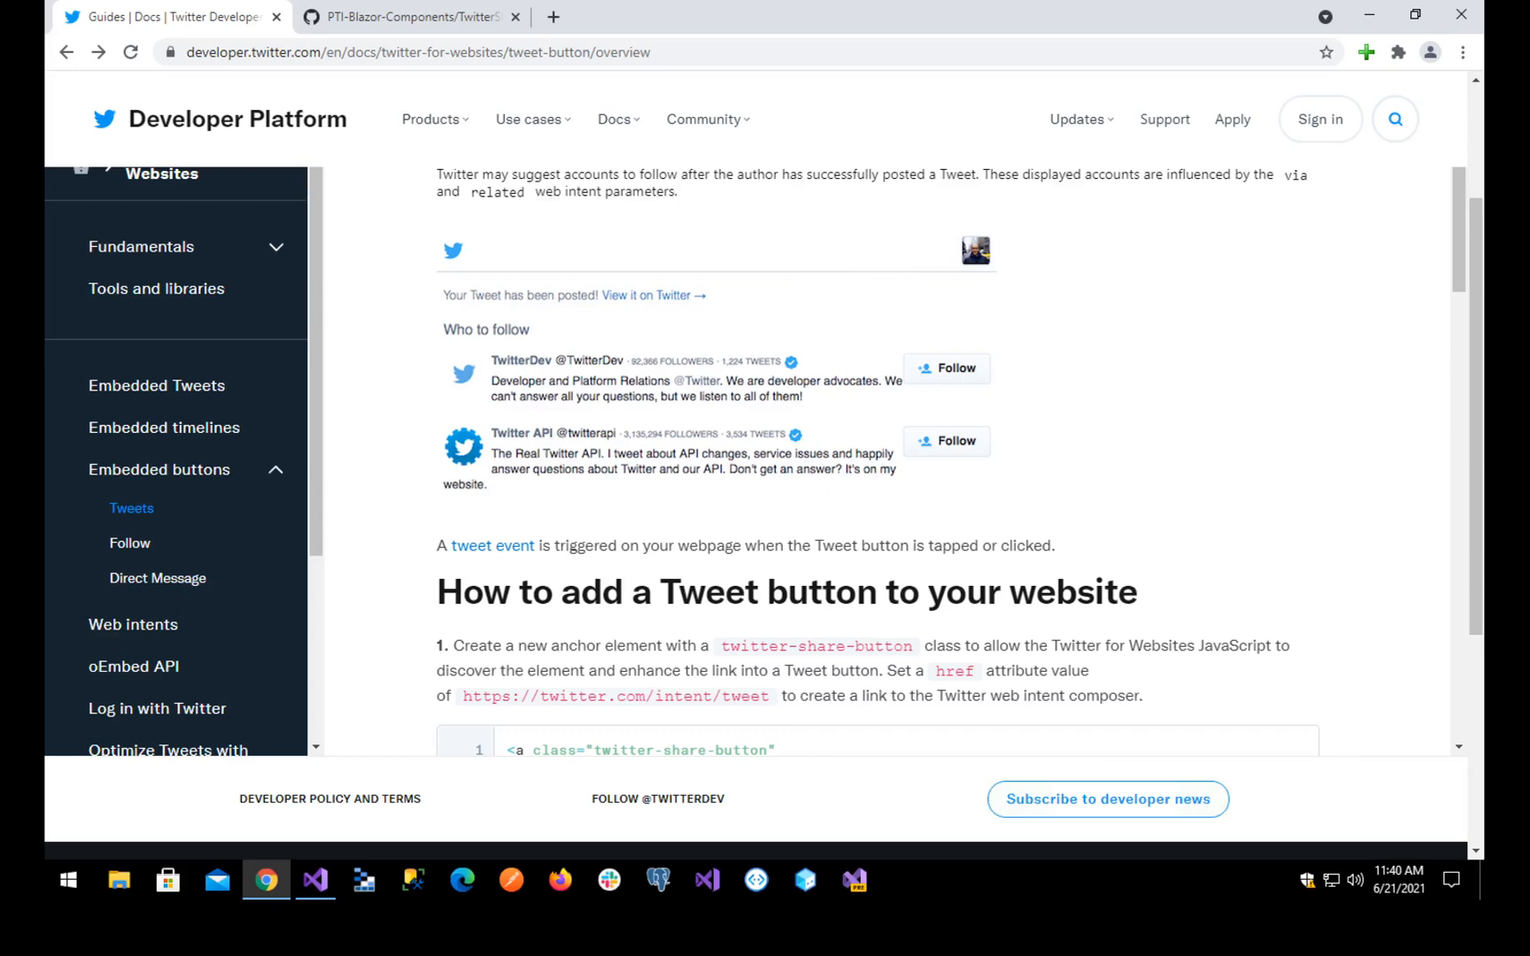
scroll("down", 3)
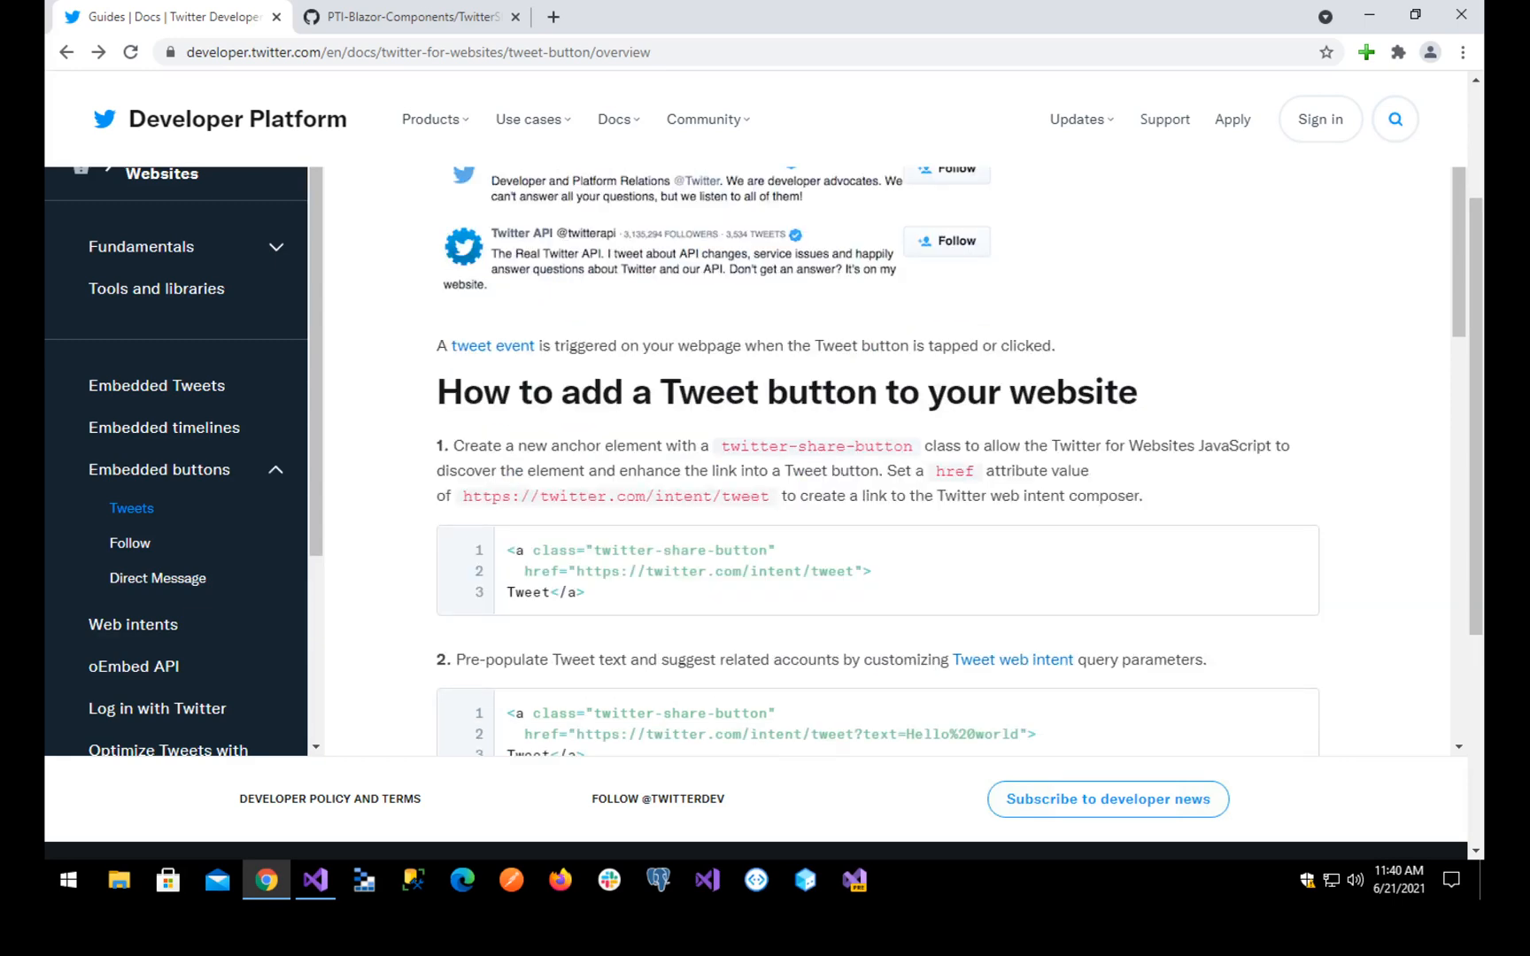
scroll("down", 3)
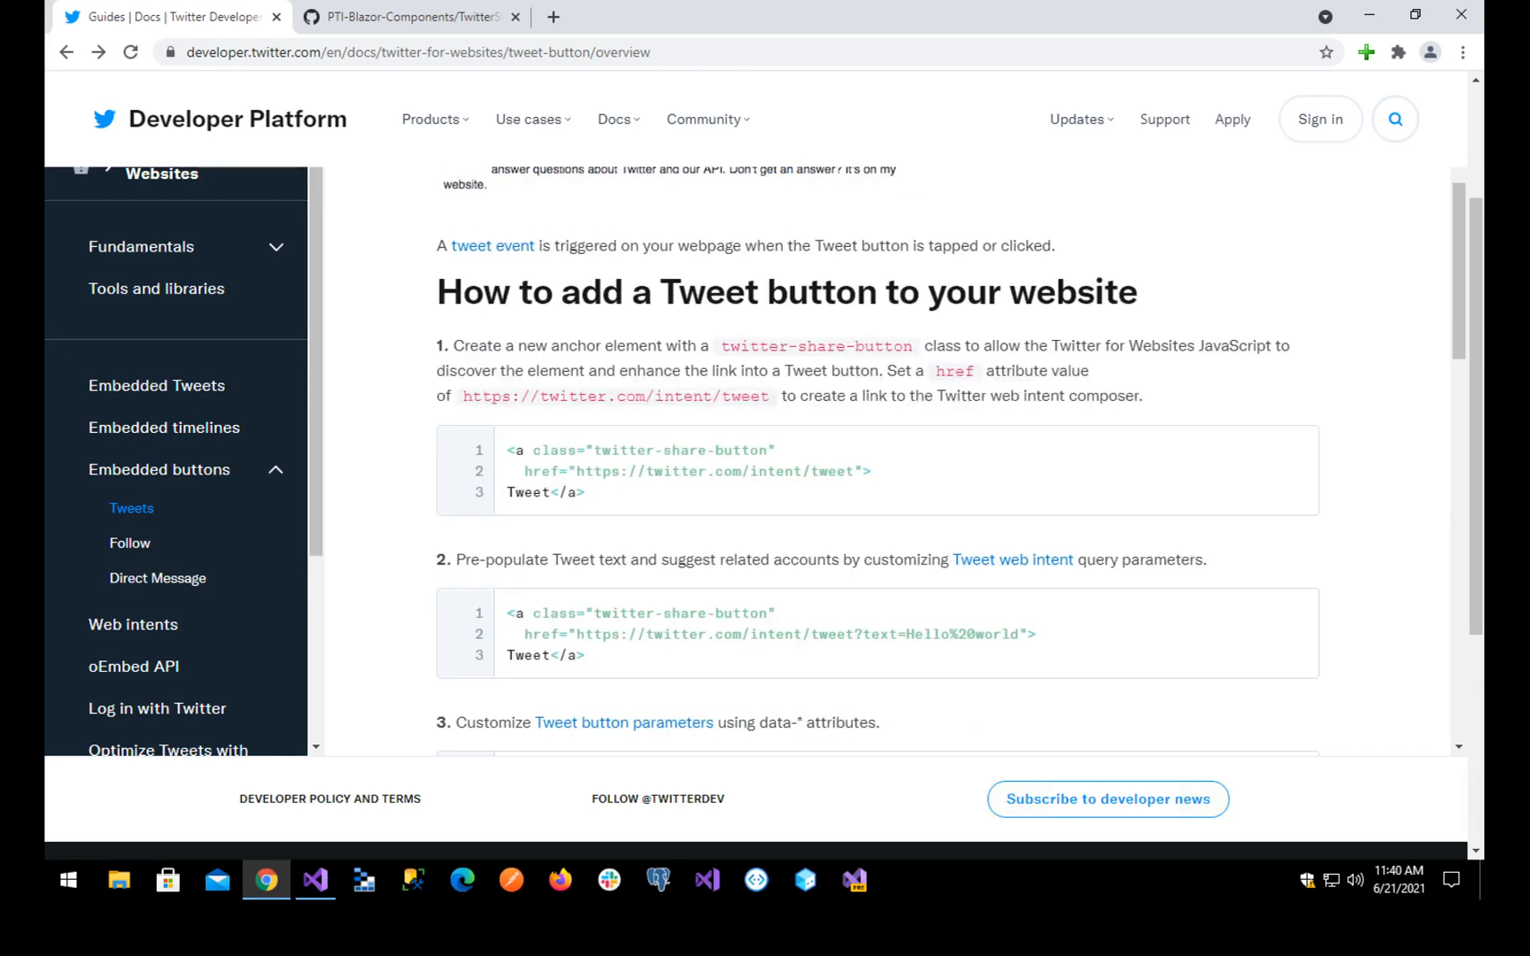
scroll("down", 3)
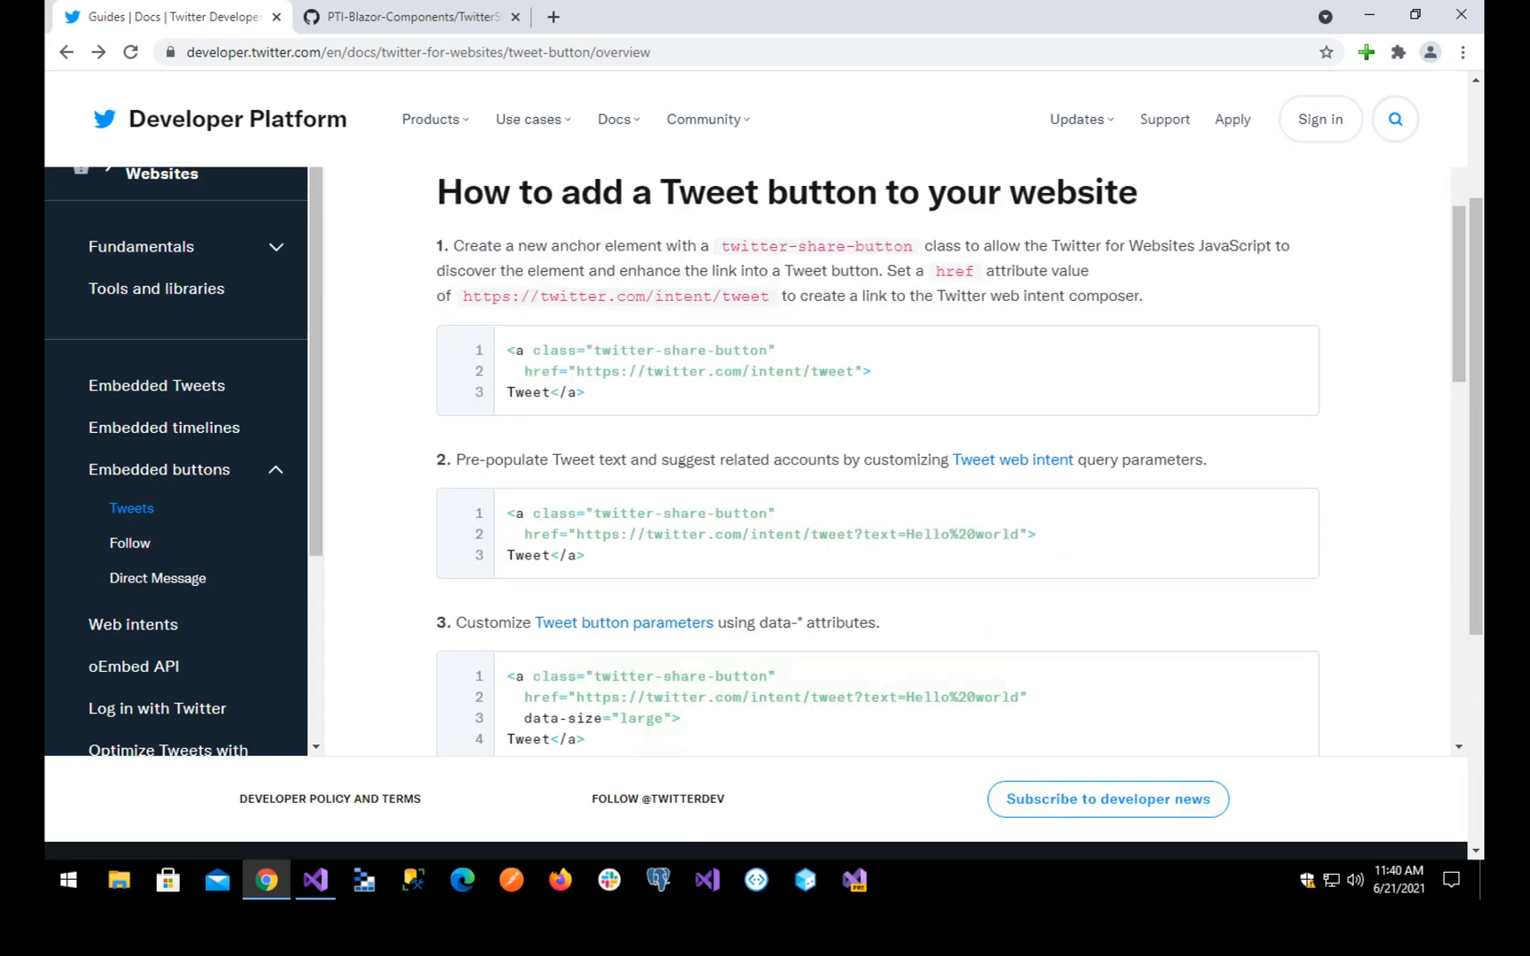
scroll("down", 3)
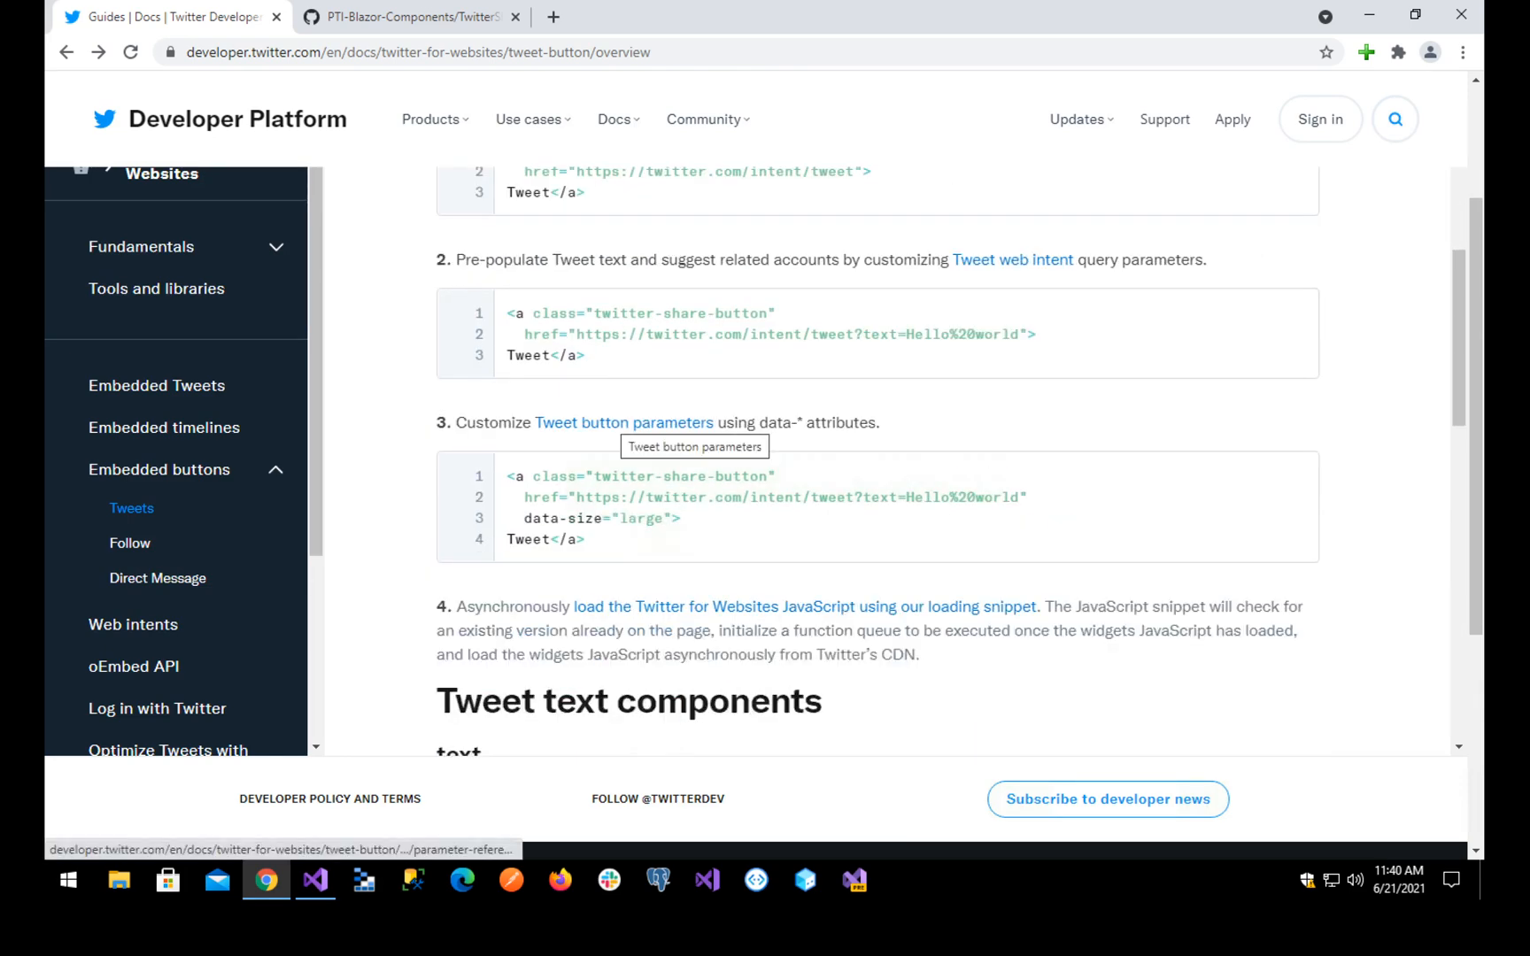
scroll("down", 3)
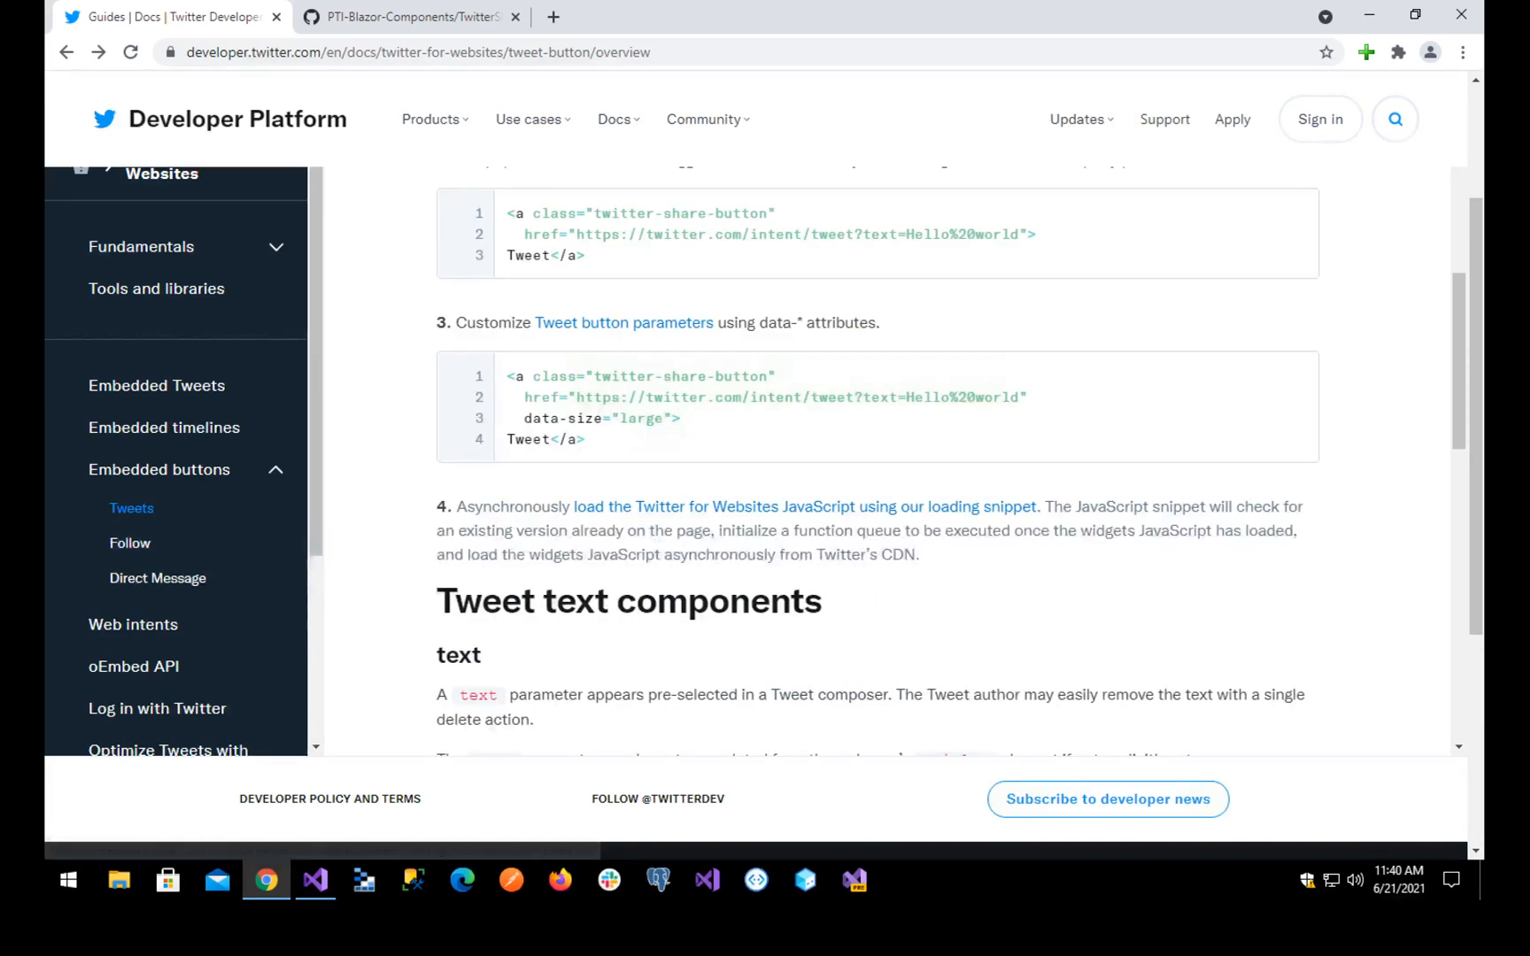
double_click(513, 507)
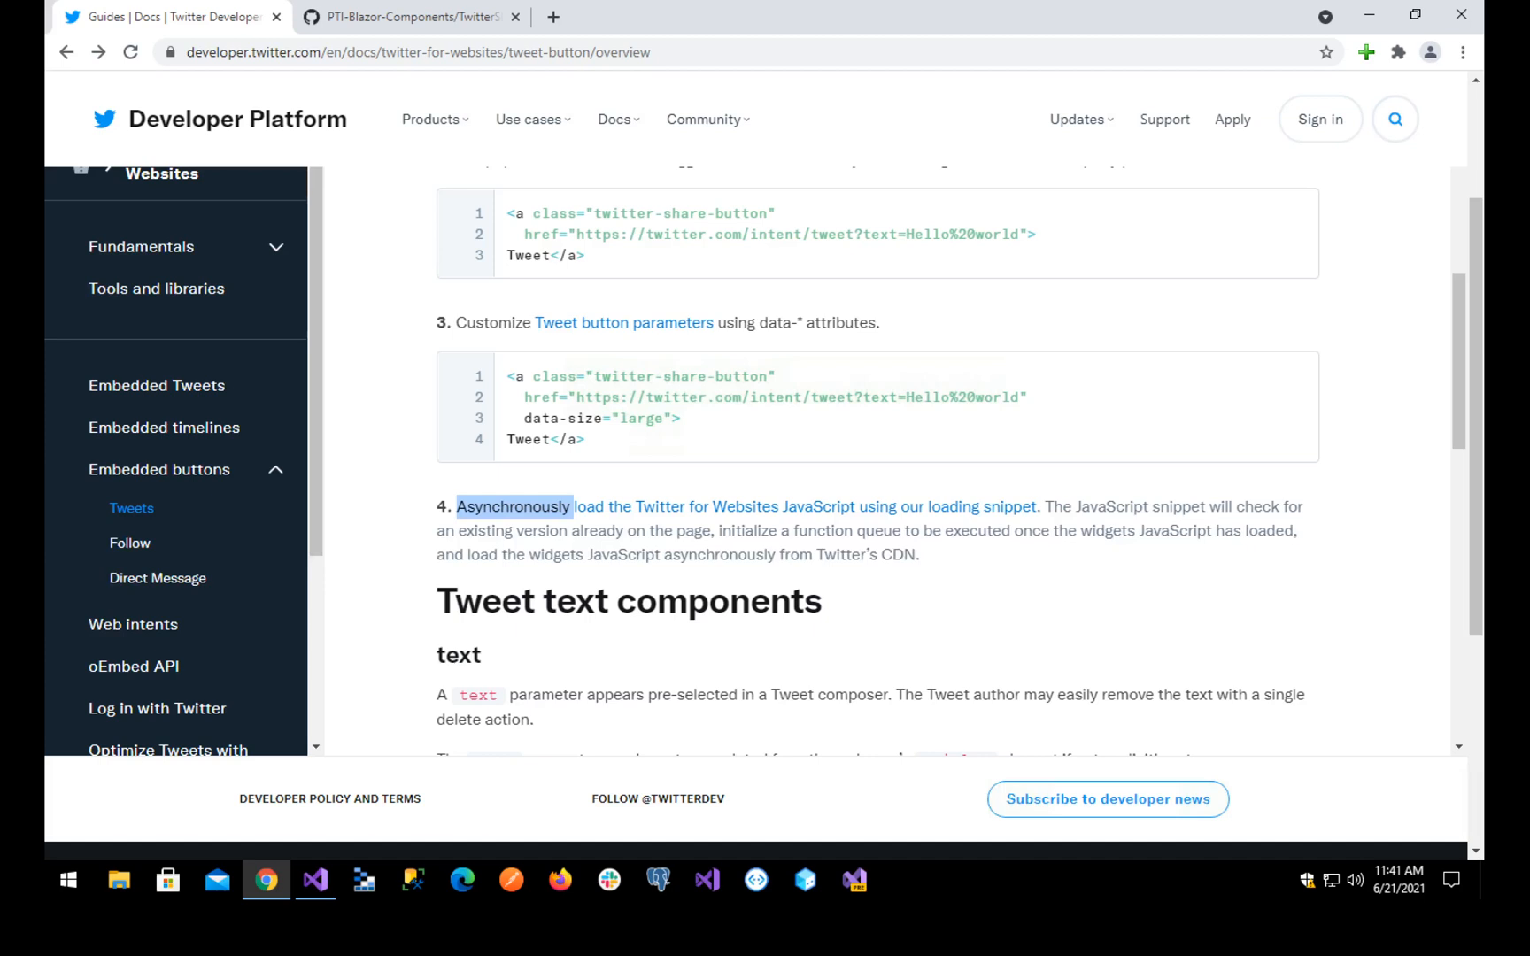
mouse_move(805, 507)
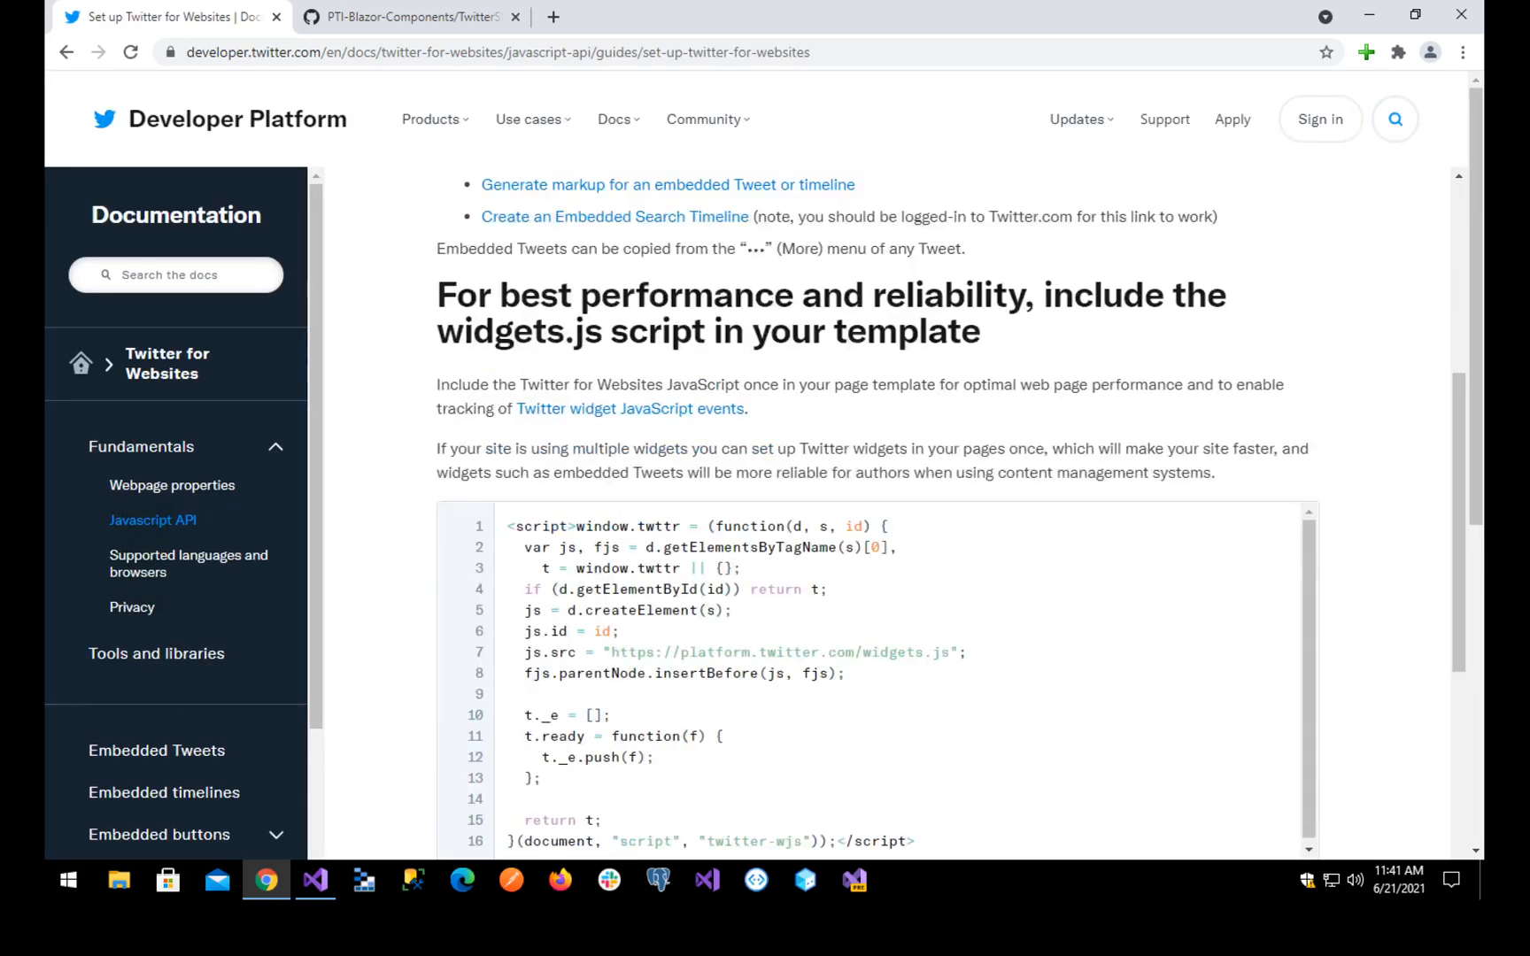
- Scroll through the Set up Twitter for Websites guide to review the widgets.js loading snippet
scroll("down", 3)
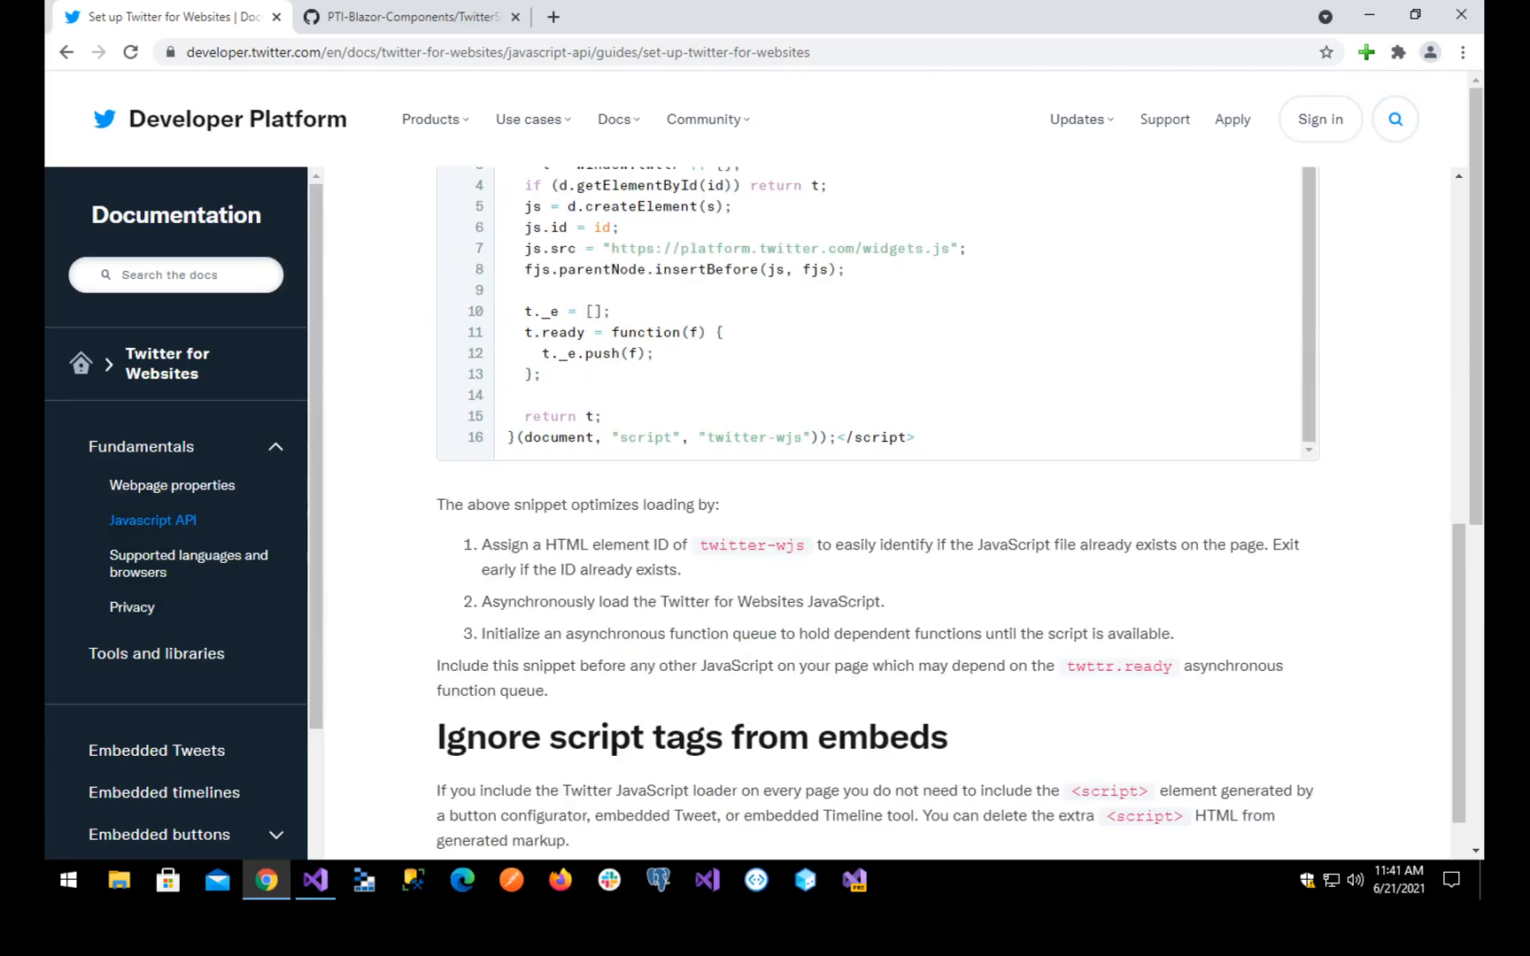
scroll("down", 3)
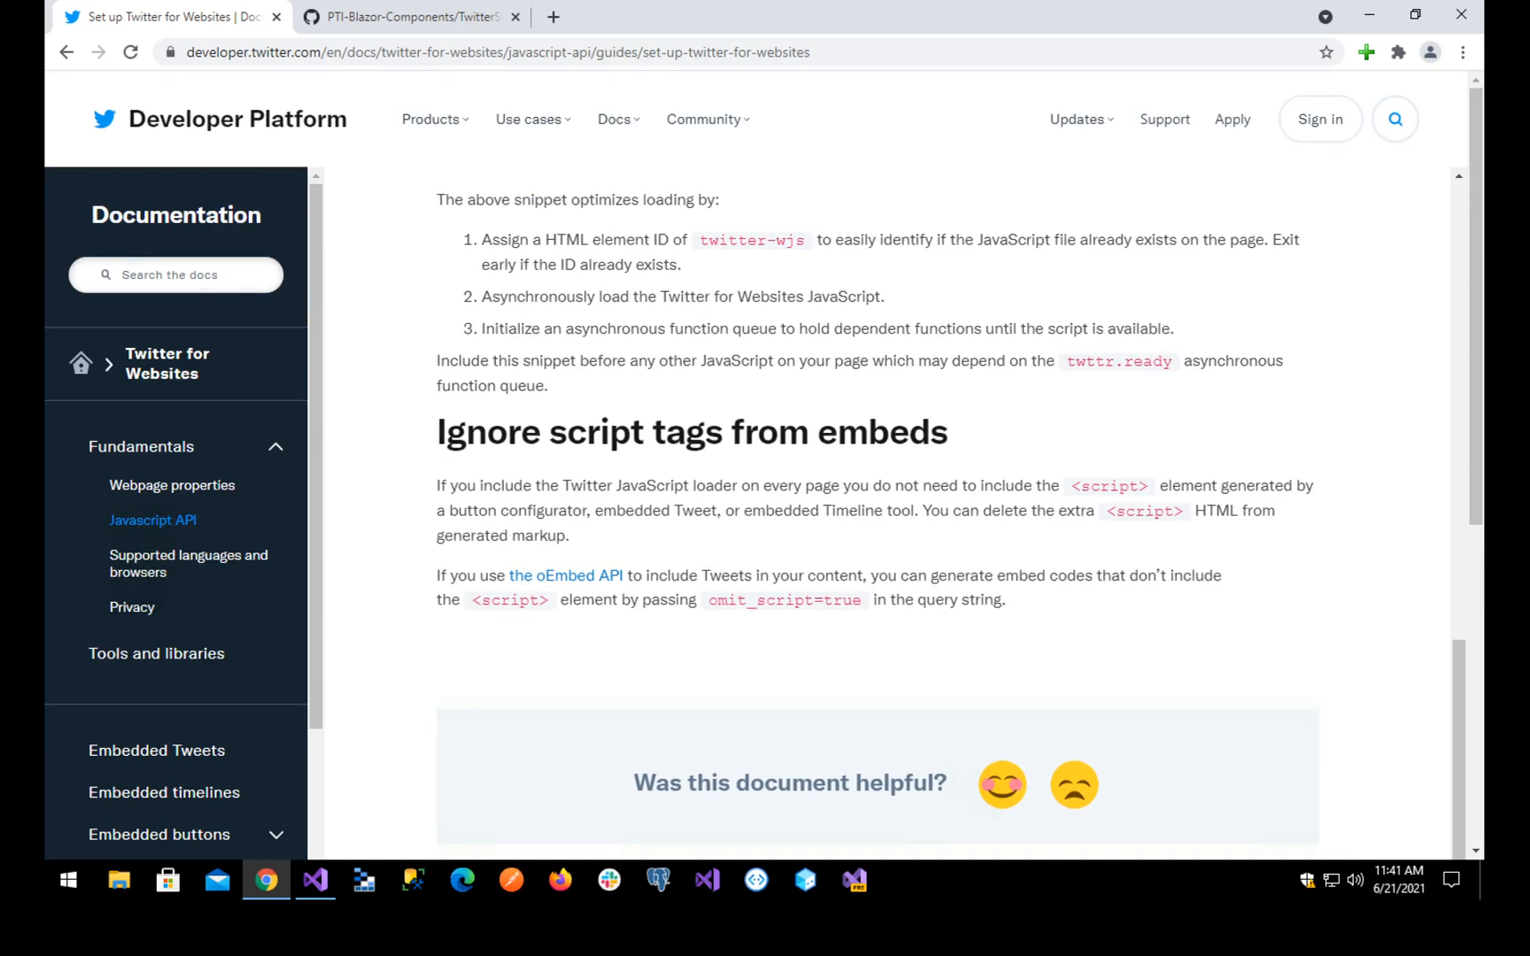
scroll("up", 3)
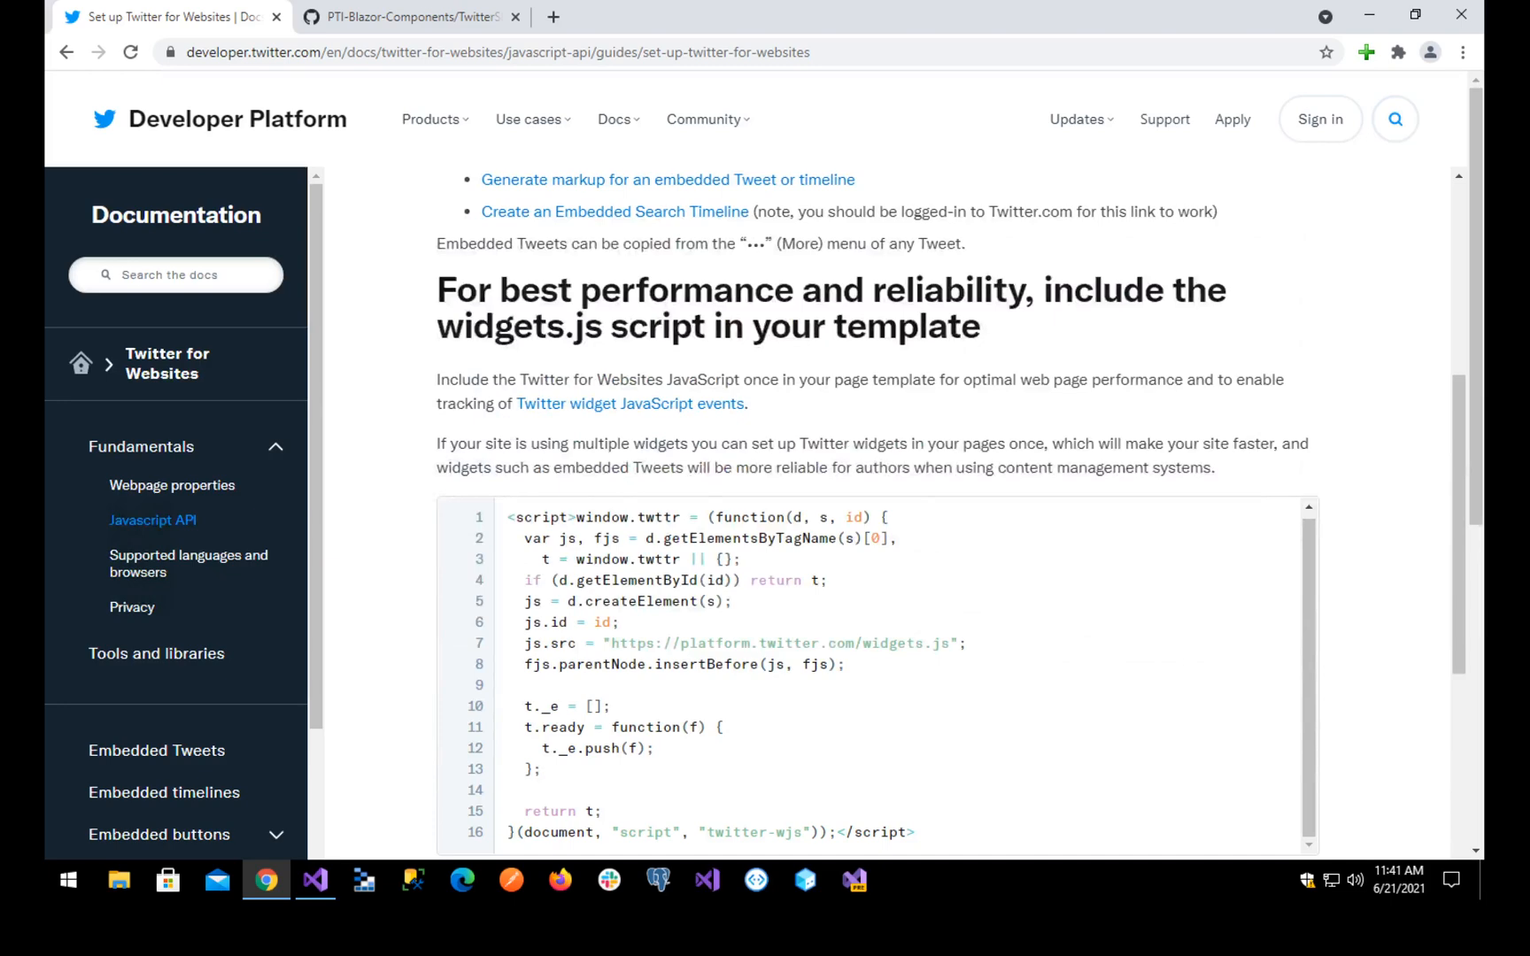
scroll("up", 3)
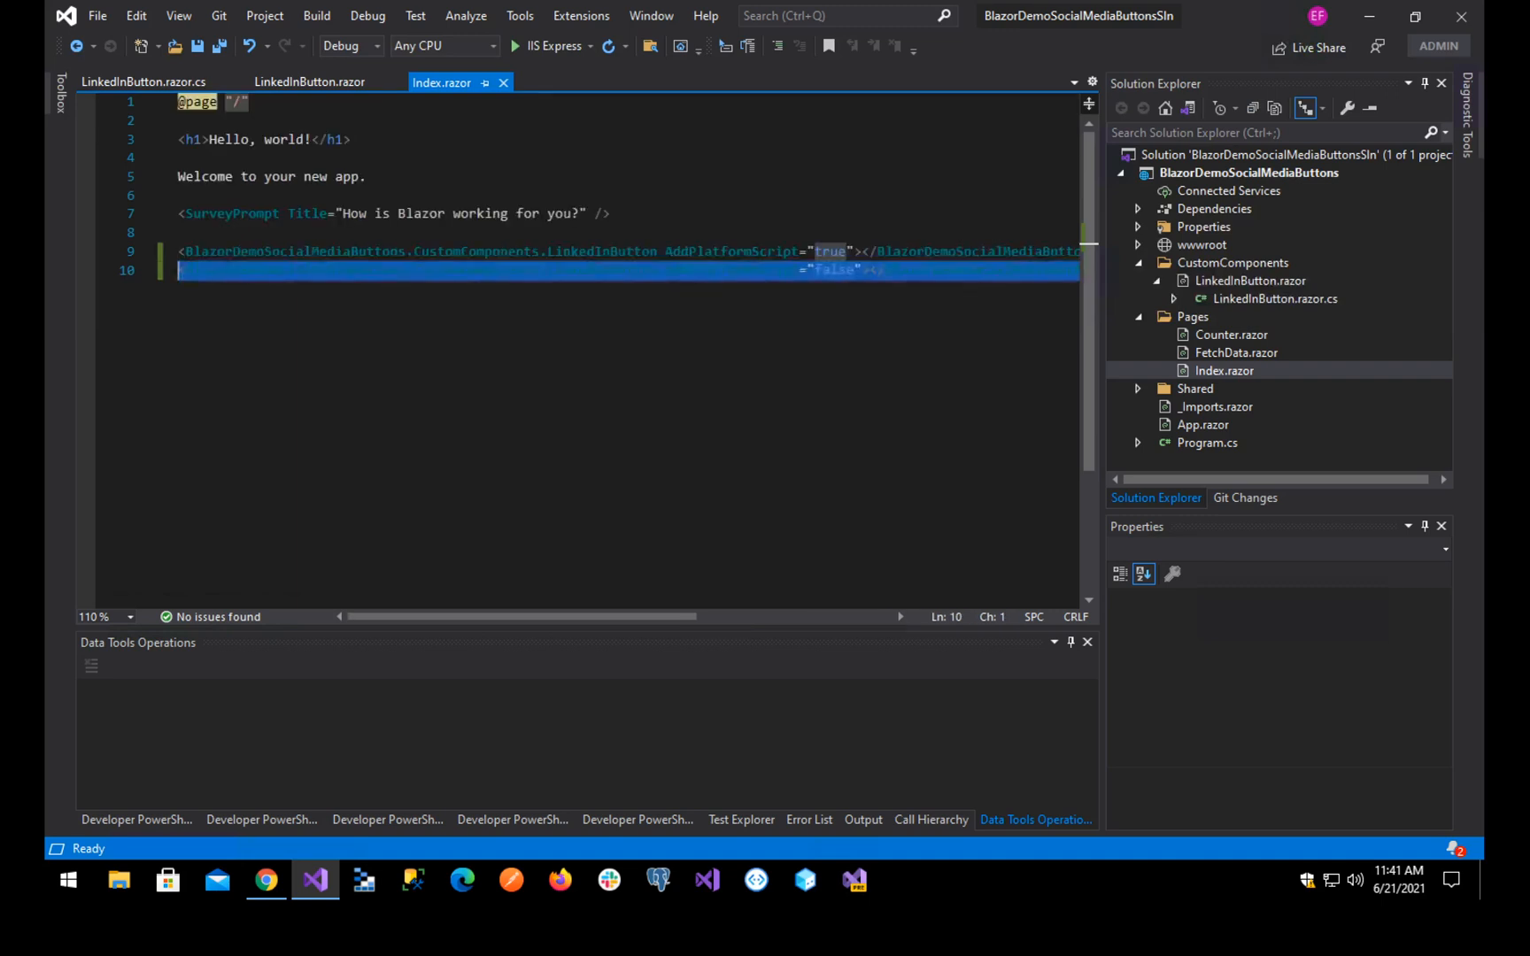
- Replace the LinkedInButton lines in Index.razor by typing '<Script' to start a script tag
type("<Script")
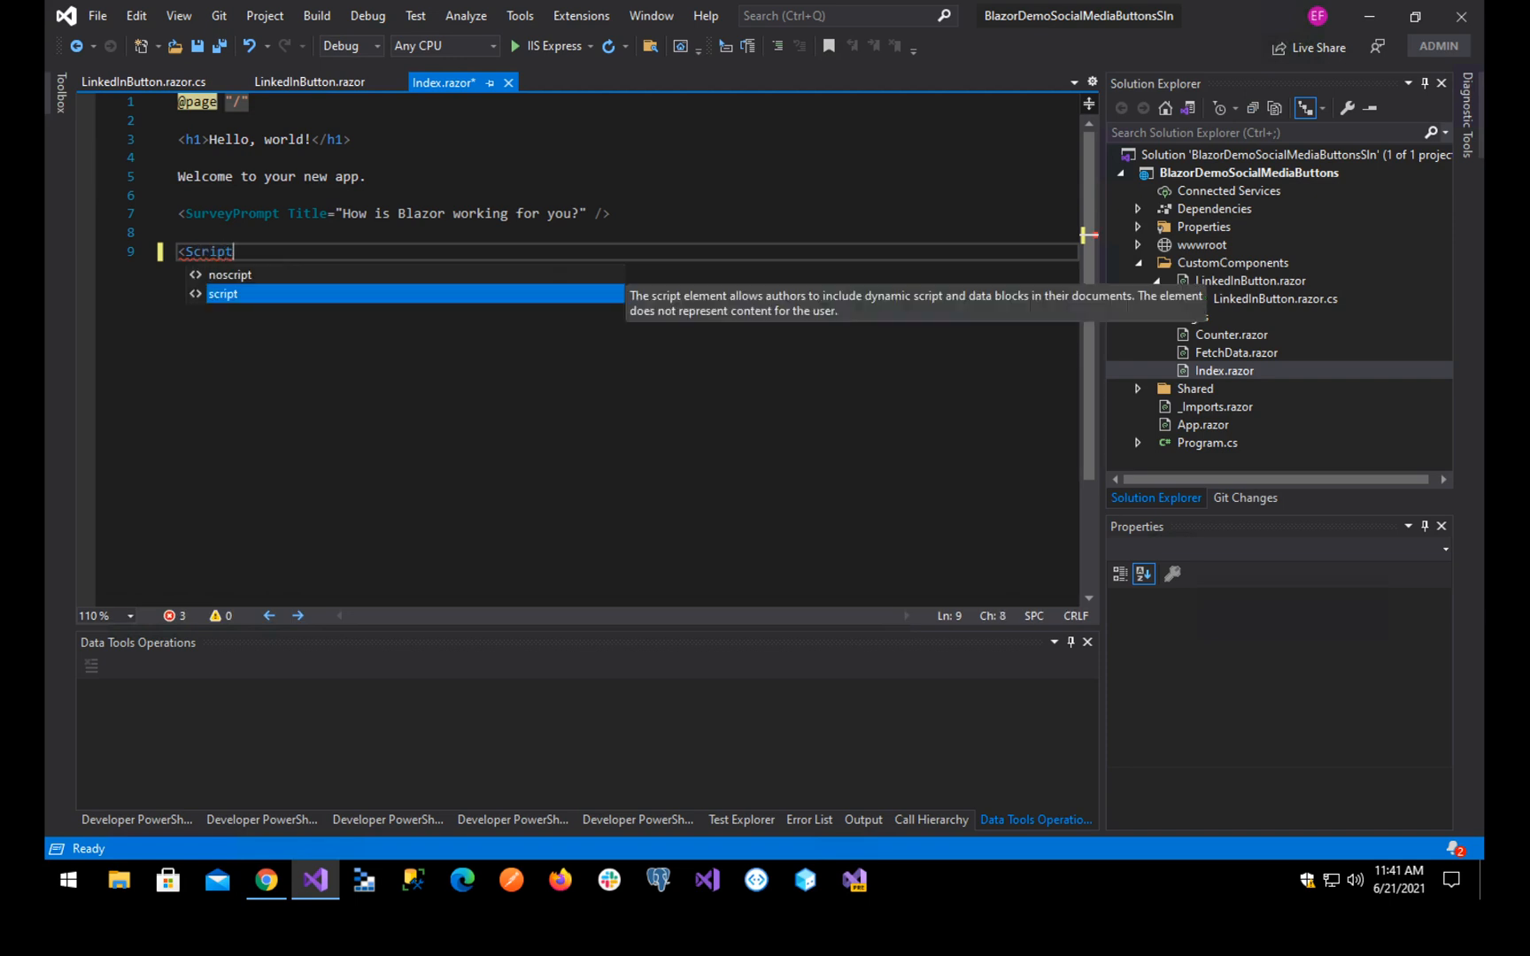